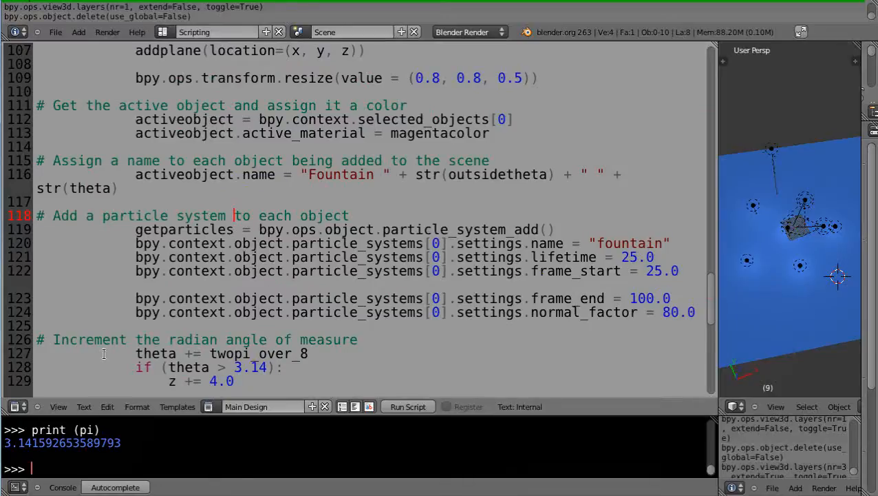
{"action": "mouse_move", "coordinate": [305, 282]}
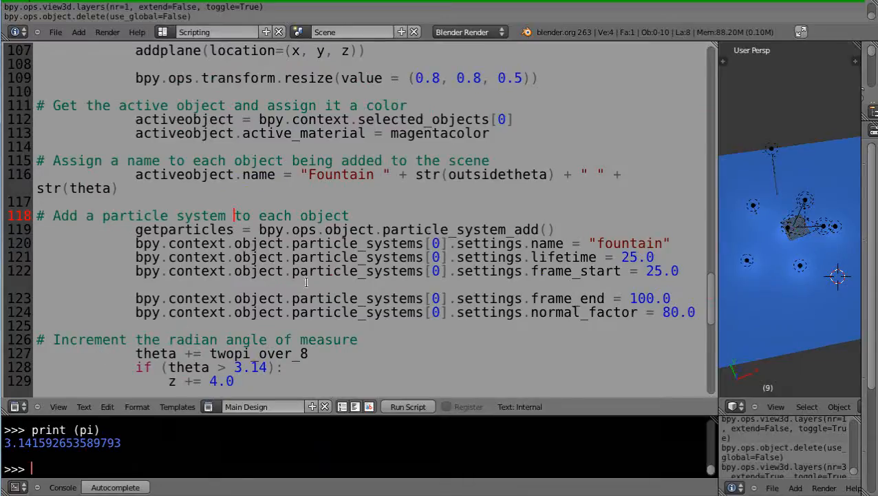
Scroll through the fountain-drawing script from its variable setup to the main call and back
{"action": "scroll", "scroll_direction": "up", "scroll_amount": 3}
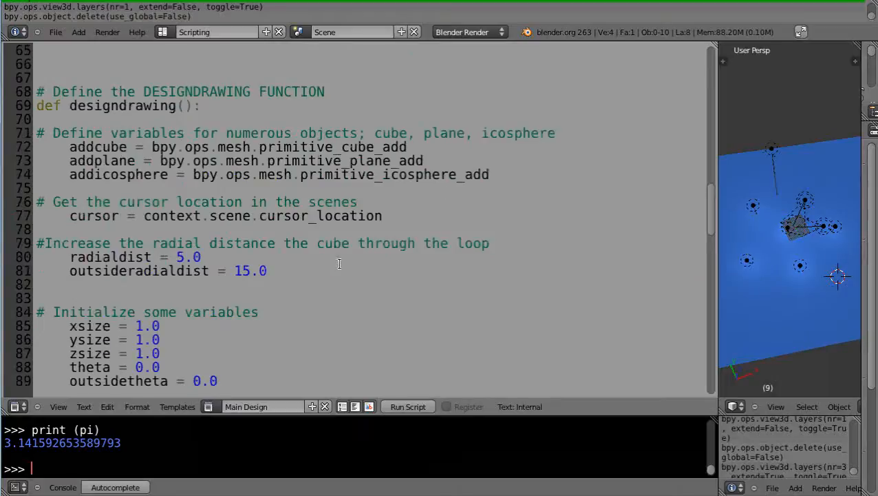
{"action": "scroll", "scroll_direction": "down", "scroll_amount": 3}
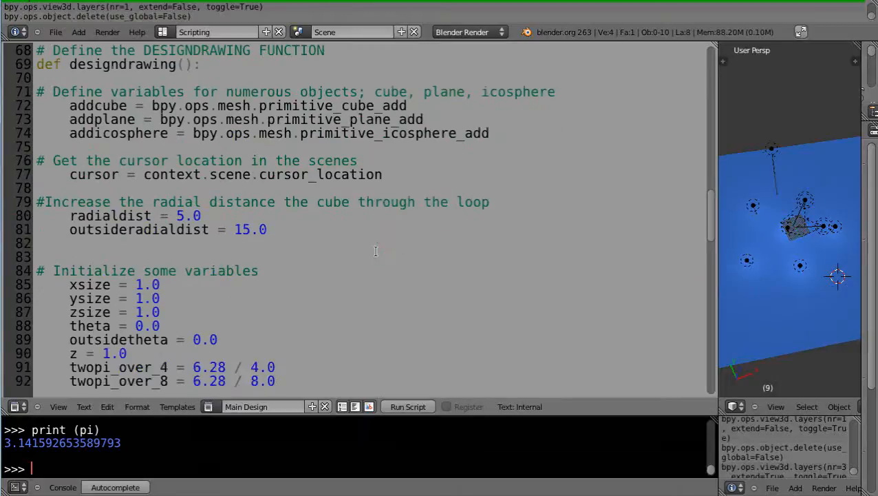
{"action": "scroll", "scroll_direction": "down", "scroll_amount": 3}
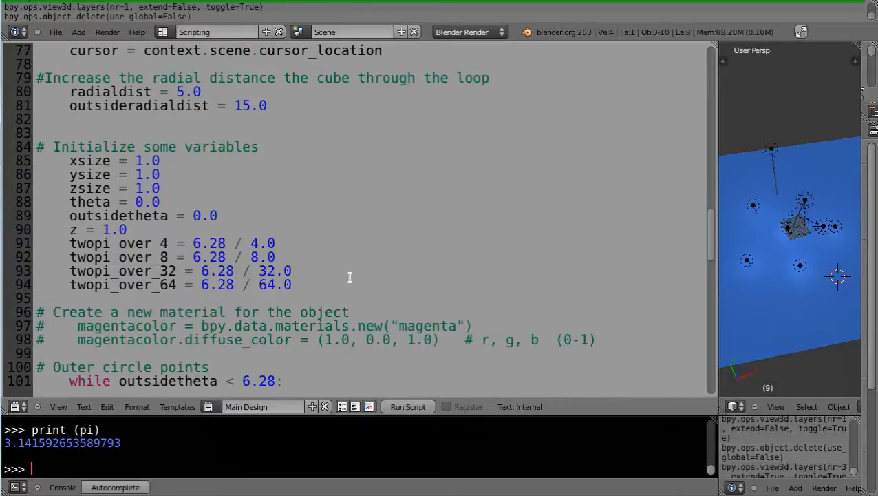
{"action": "scroll", "scroll_direction": "down", "scroll_amount": 3}
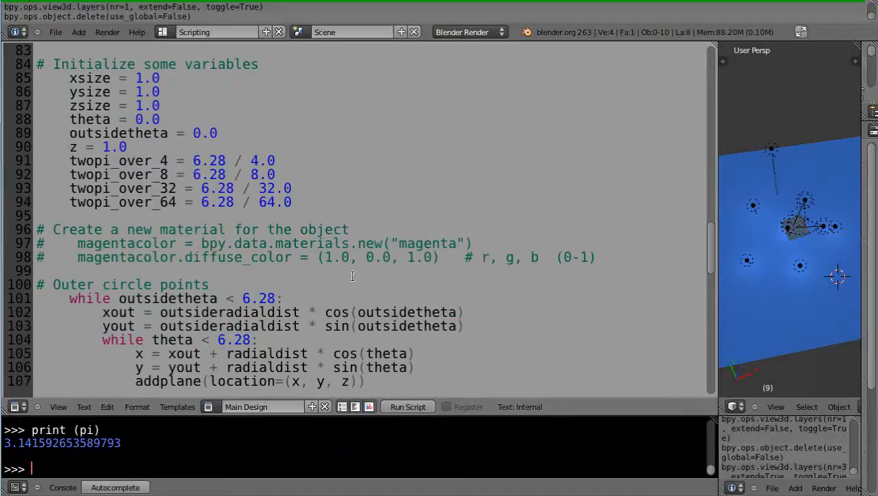
{"action": "mouse_move", "coordinate": [38, 457]}
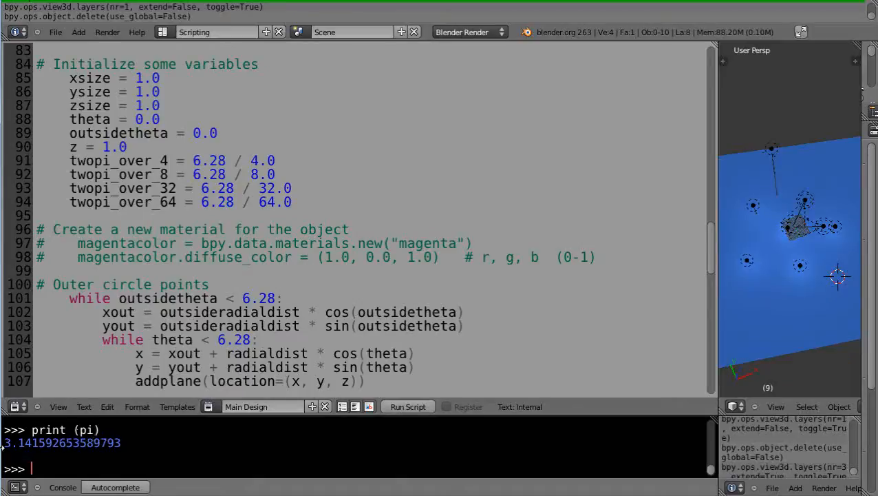
{"action": "mouse_move", "coordinate": [135, 446]}
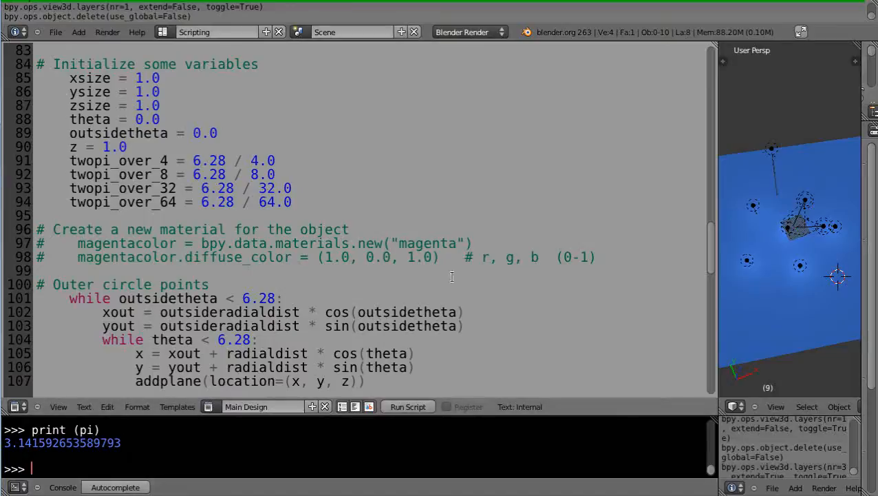
{"action": "scroll", "scroll_direction": "down", "scroll_amount": 3}
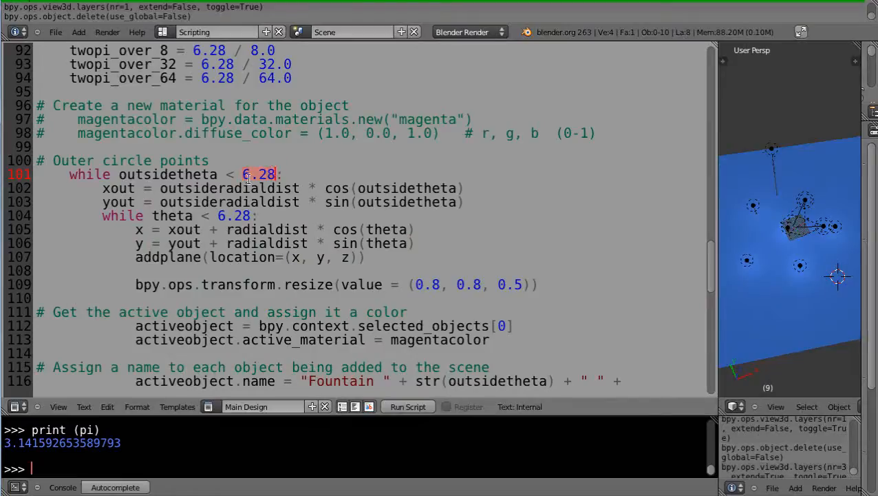
{"action": "mouse_move", "coordinate": [377, 242]}
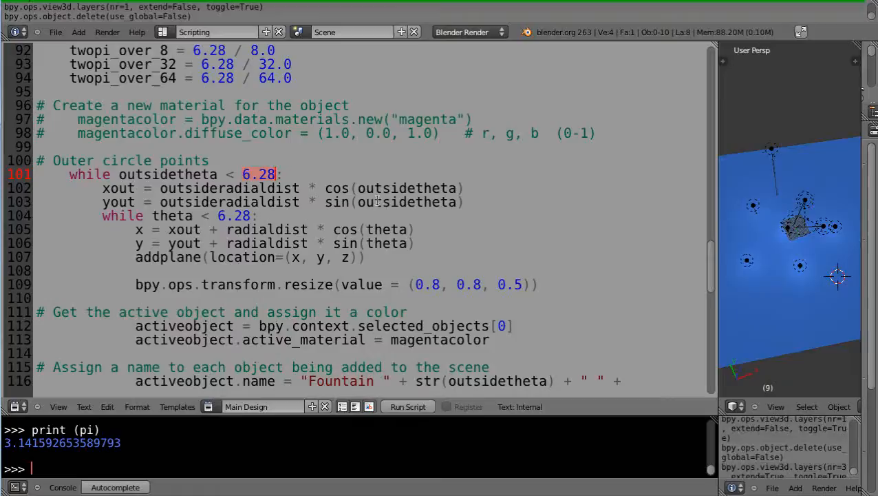
{"action": "scroll", "scroll_direction": "down", "scroll_amount": 3}
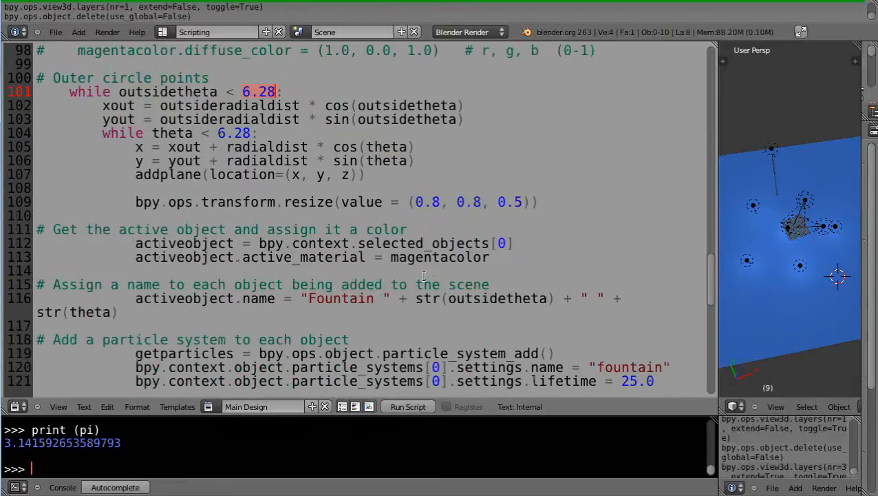
{"action": "scroll", "scroll_direction": "up", "scroll_amount": 3}
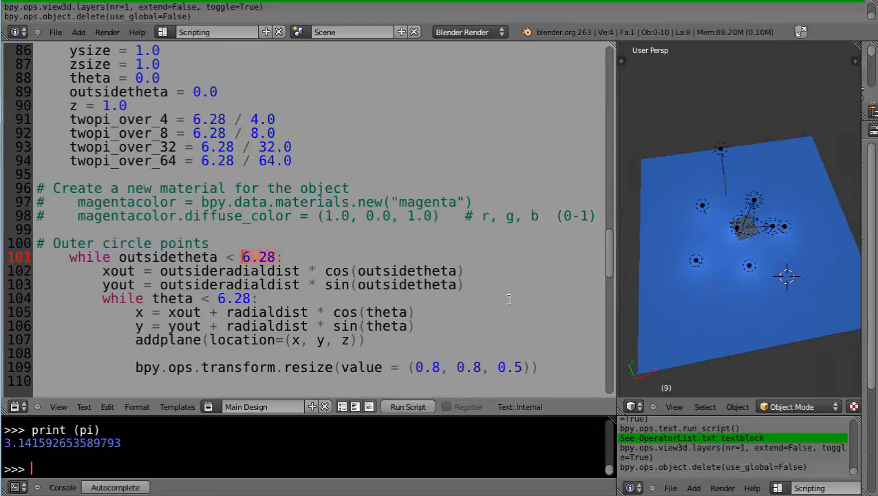
{"action": "mouse_move", "coordinate": [562, 296]}
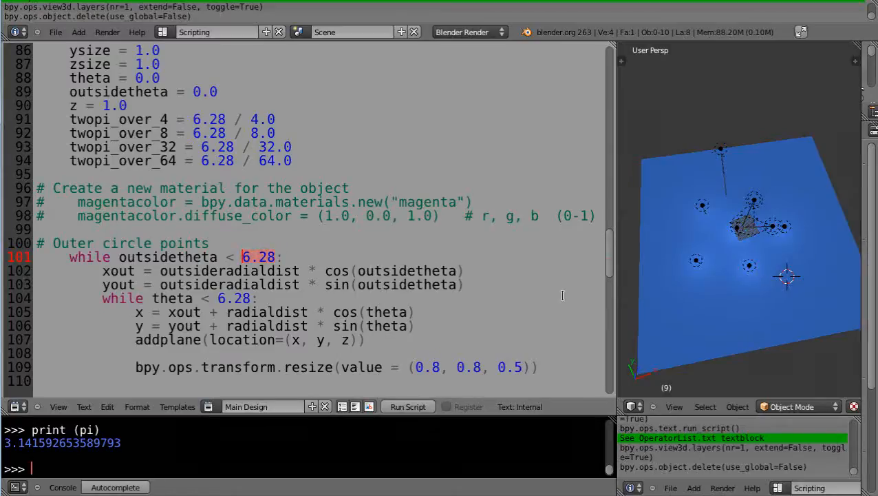
{"action": "scroll", "scroll_direction": "up", "scroll_amount": 3}
{"action": "type", "text": "two"}
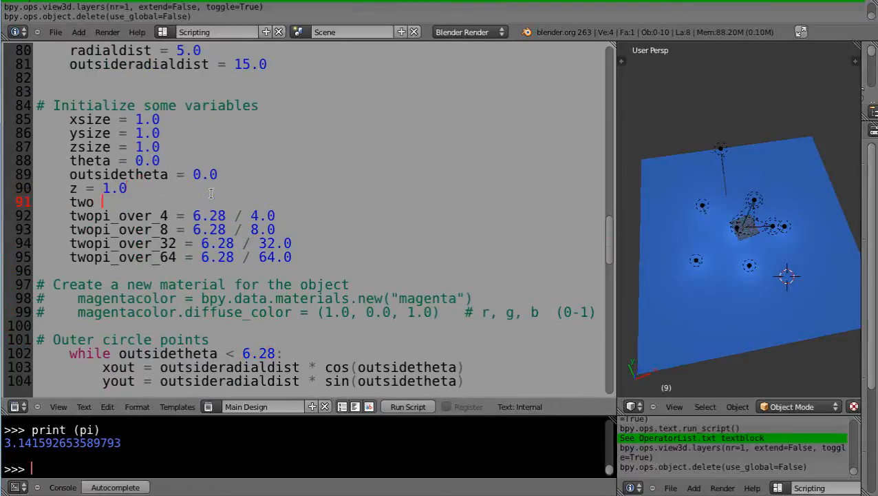
Add 'twopi = math.pi * 2.0' and replace 6.28 with twopi in the twopi_over_4, _8, _32 and _64 lines
{"action": "type", "text": "pi"}
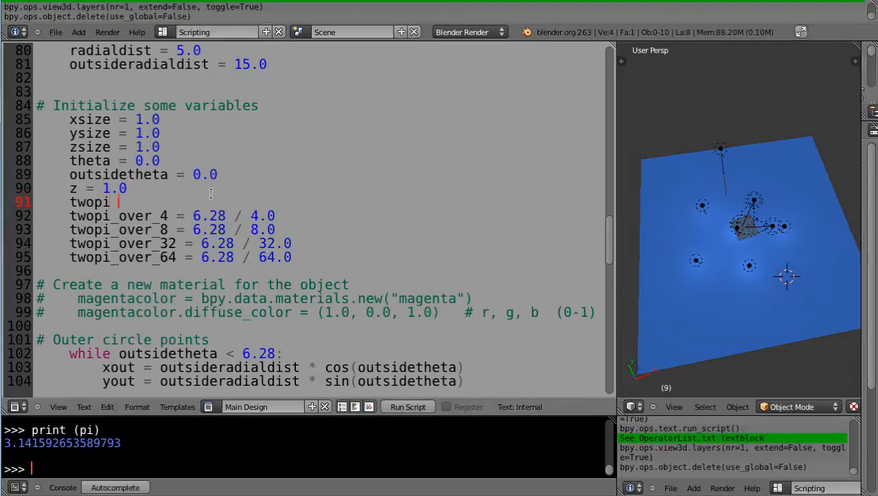
{"action": "type", "text": "= math.pi * 2.0"}
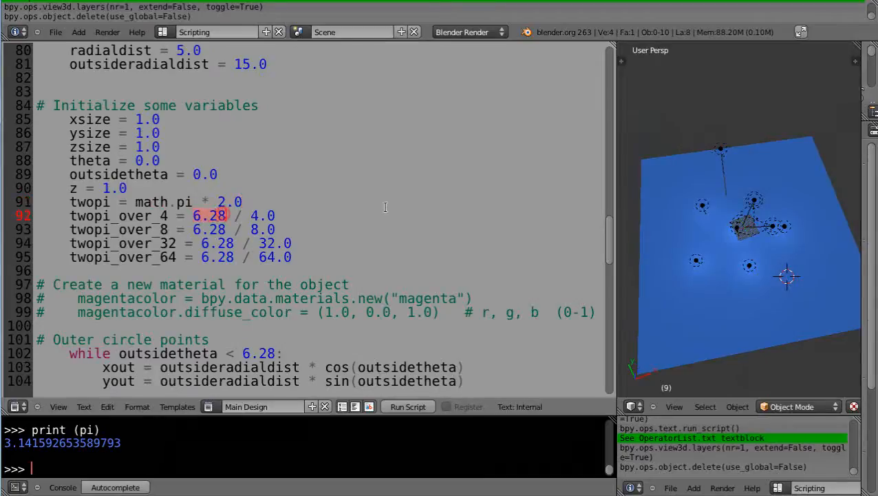
{"action": "type", "text": "twopi"}
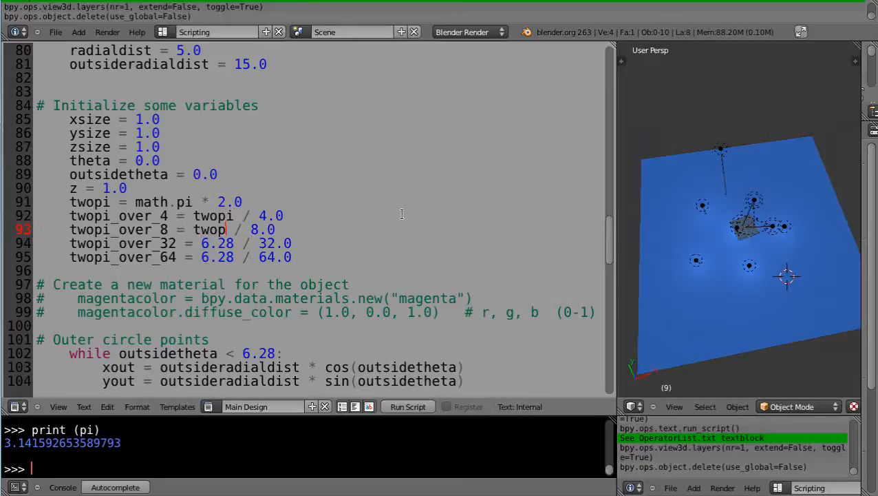
{"action": "left_click", "coordinate": [205, 242]}
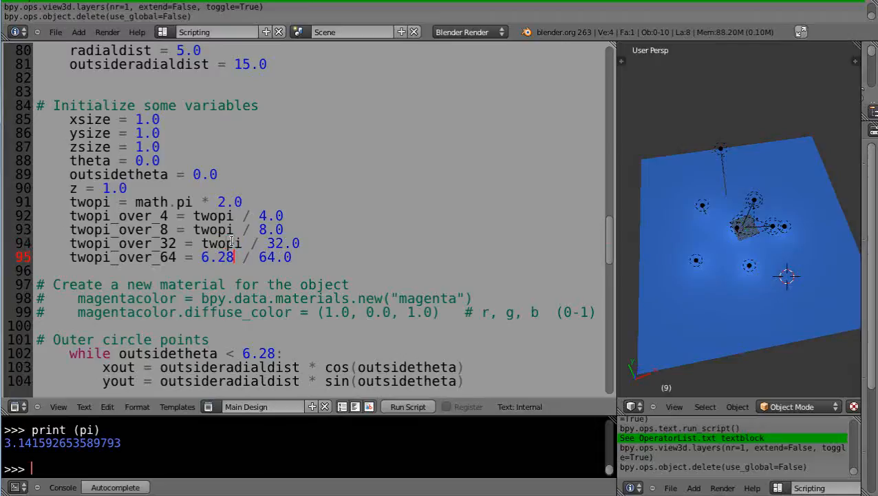
{"action": "type", "text": "twopi"}
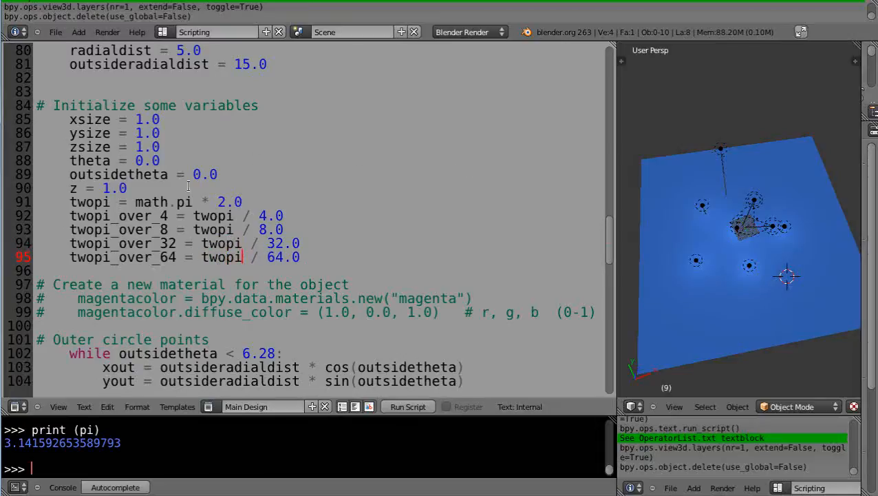
{"action": "mouse_move", "coordinate": [268, 200]}
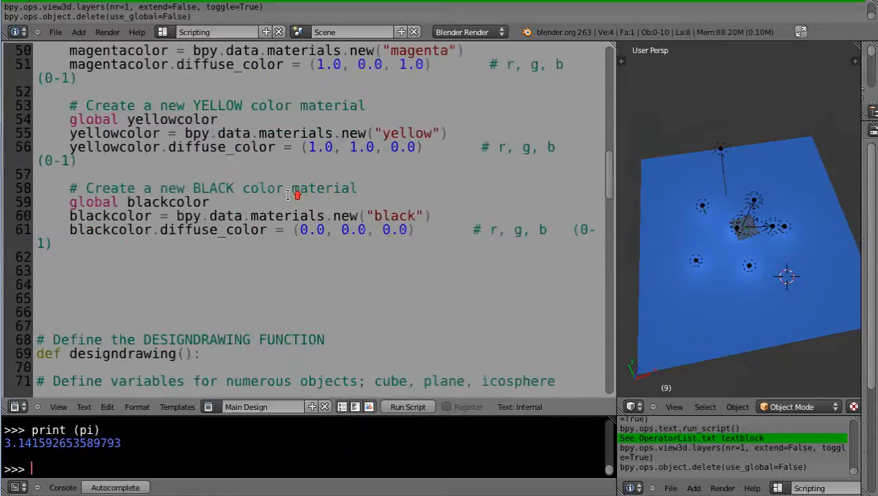
Reword the DESIGNDRAWING comment to describe the design function
{"action": "scroll", "scroll_direction": "up", "scroll_amount": 3}
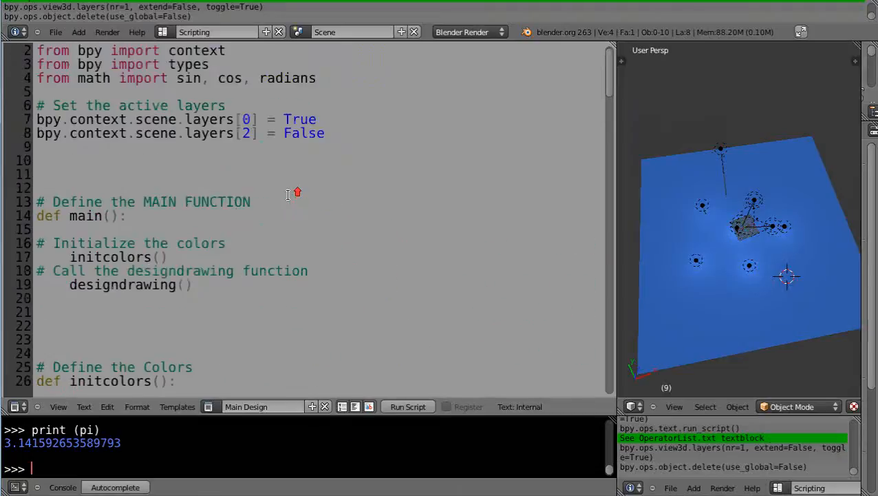
{"action": "scroll", "scroll_direction": "down", "scroll_amount": 3}
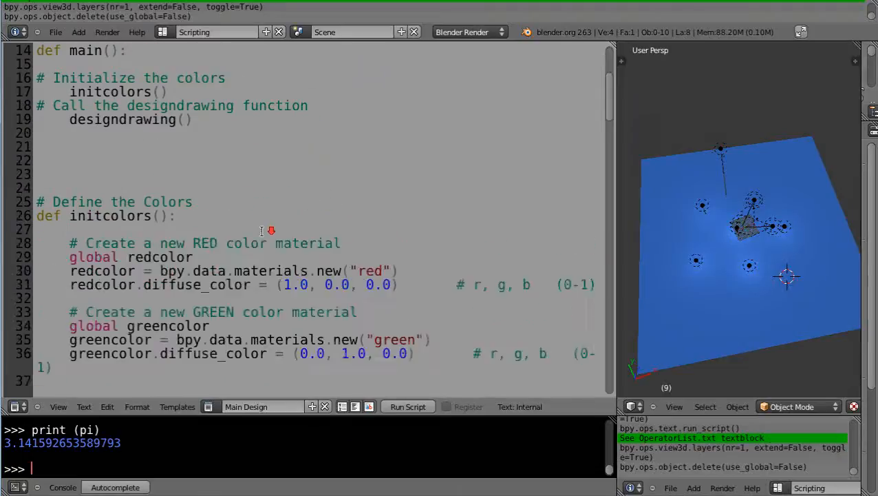
{"action": "scroll", "scroll_direction": "down", "scroll_amount": 3}
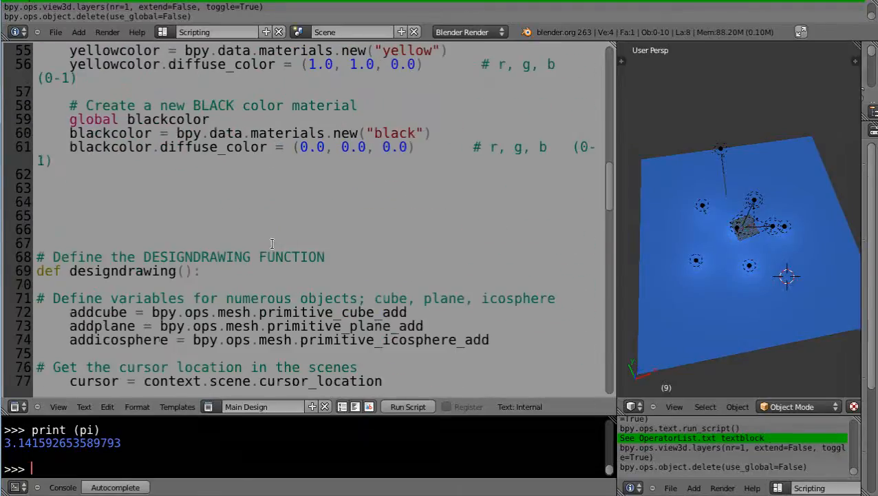
{"action": "mouse_move", "coordinate": [218, 279]}
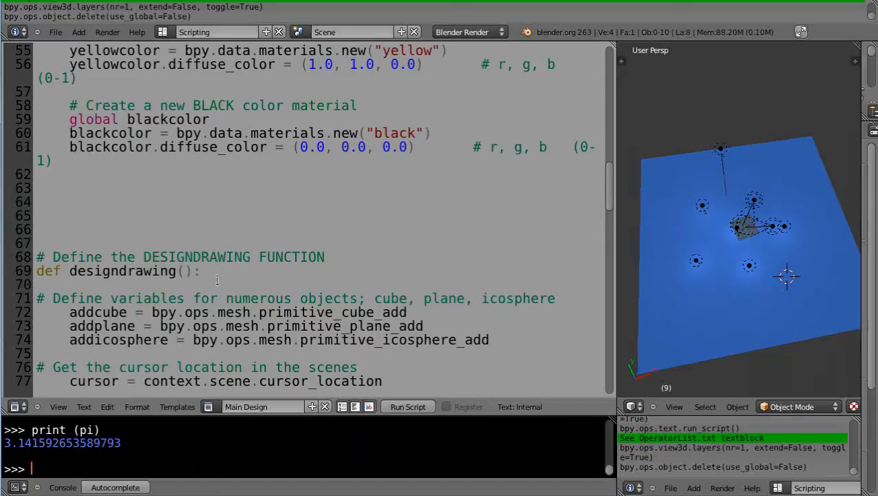
{"action": "mouse_move", "coordinate": [850, 278]}
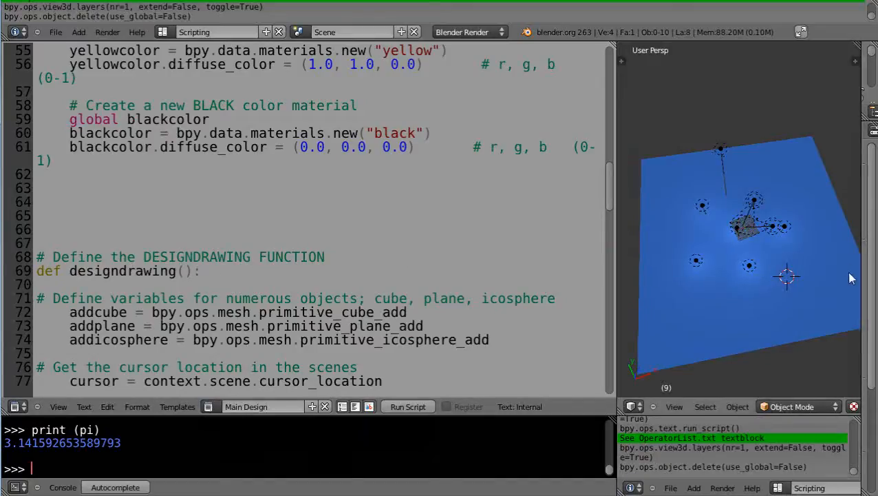
{"action": "mouse_move", "coordinate": [812, 222]}
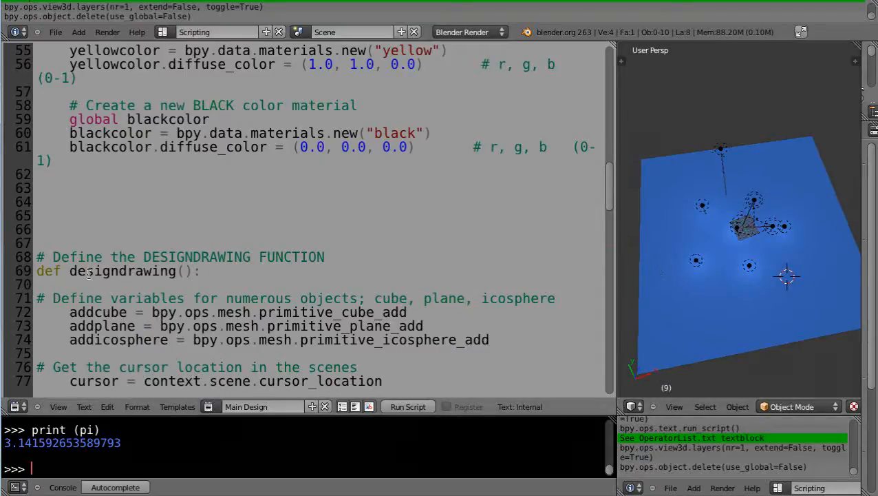
{"action": "left_click", "coordinate": [146, 253]}
{"action": "type", "text": "Fountain "}
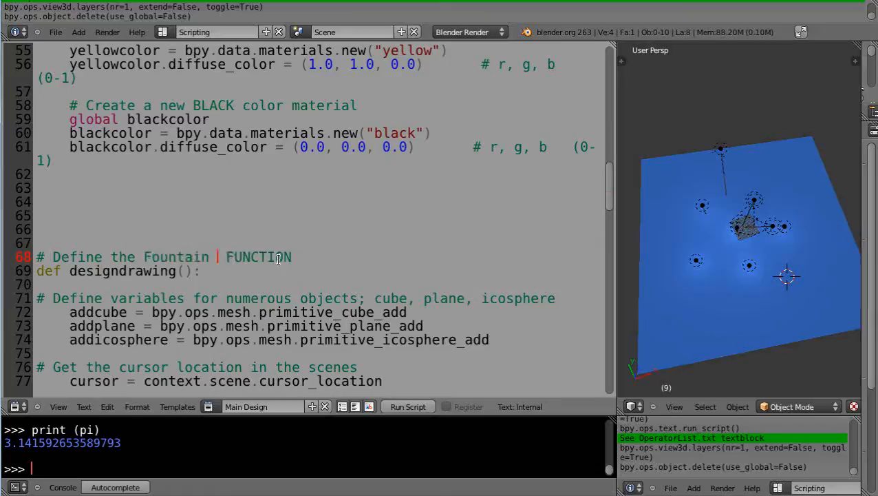
{"action": "type", "text": "Design"}
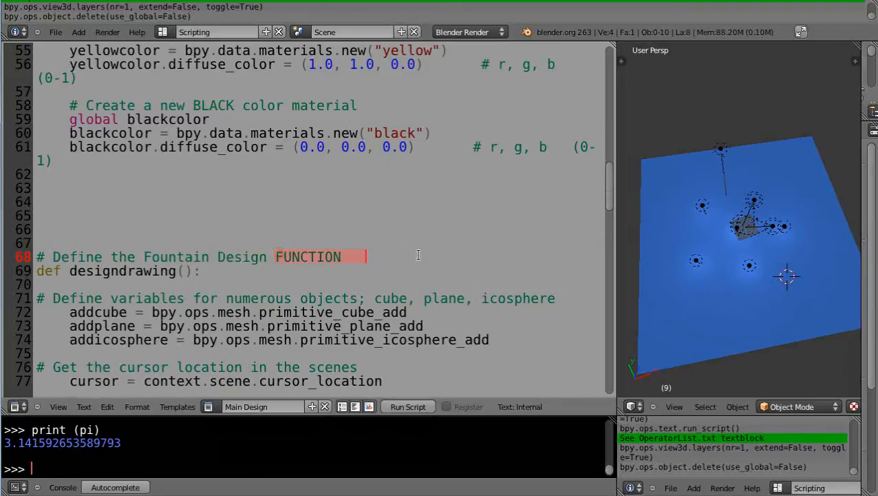
{"action": "type", "text": "function"}
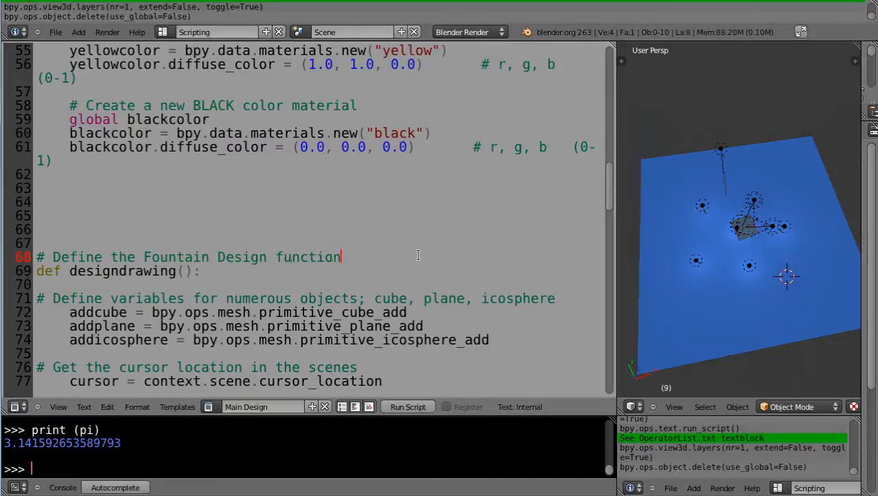
Change the def line from designdrawing to fountain and scroll back toward main
{"action": "left_click", "coordinate": [179, 270]}
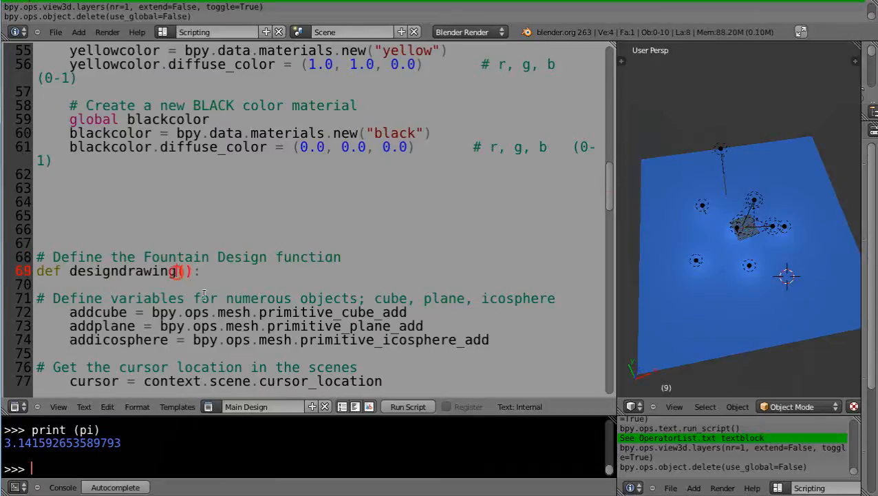
{"action": "key", "text": "BackSpace"}
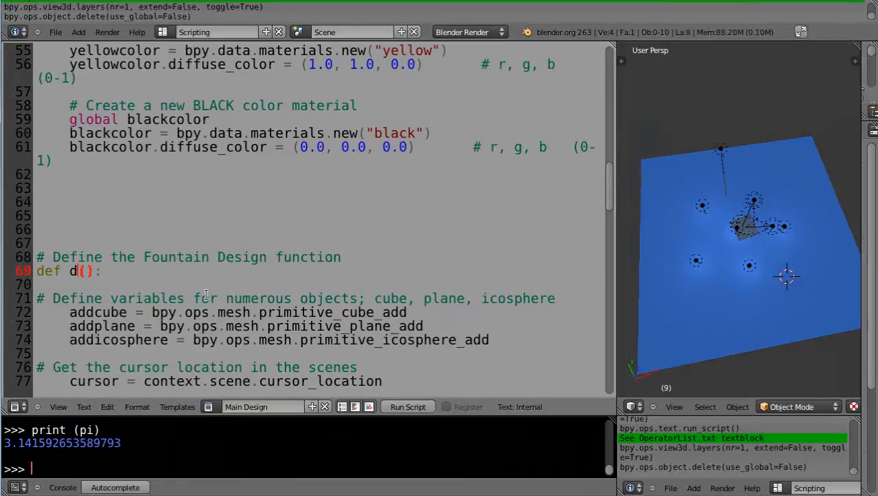
{"action": "type", "text": "ountain"}
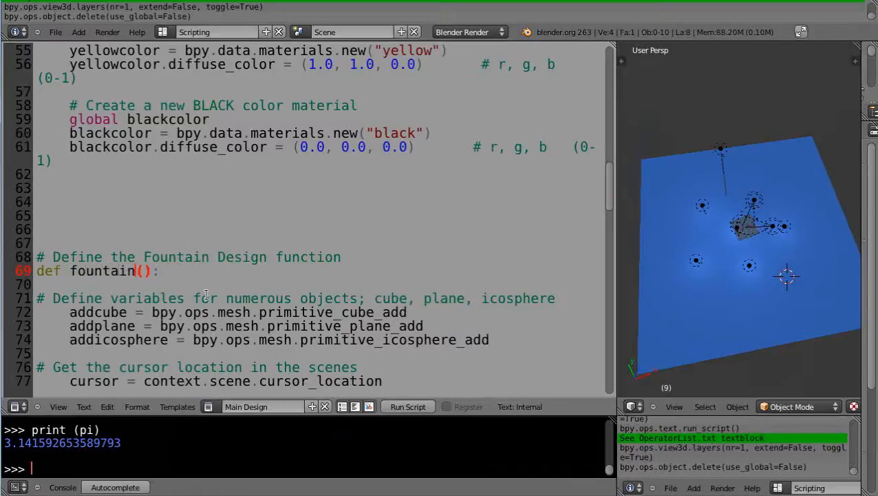
{"action": "scroll", "scroll_direction": "up", "scroll_amount": 3}
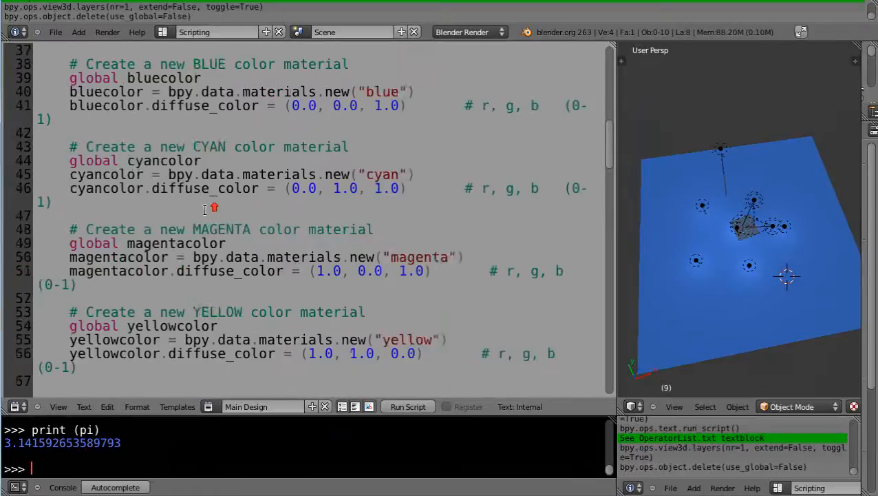
{"action": "scroll", "scroll_direction": "up", "scroll_amount": 3}
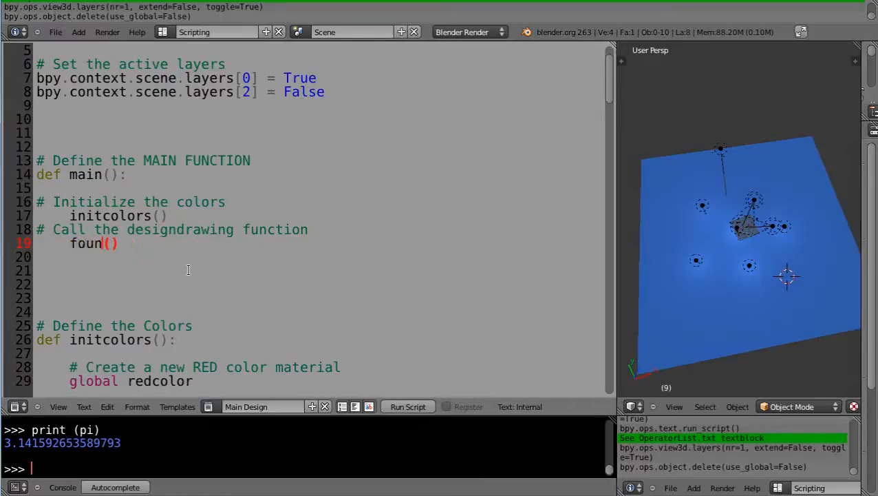
Complete the name as fountaindesign in main's call and the def line
{"action": "type", "text": "taind"}
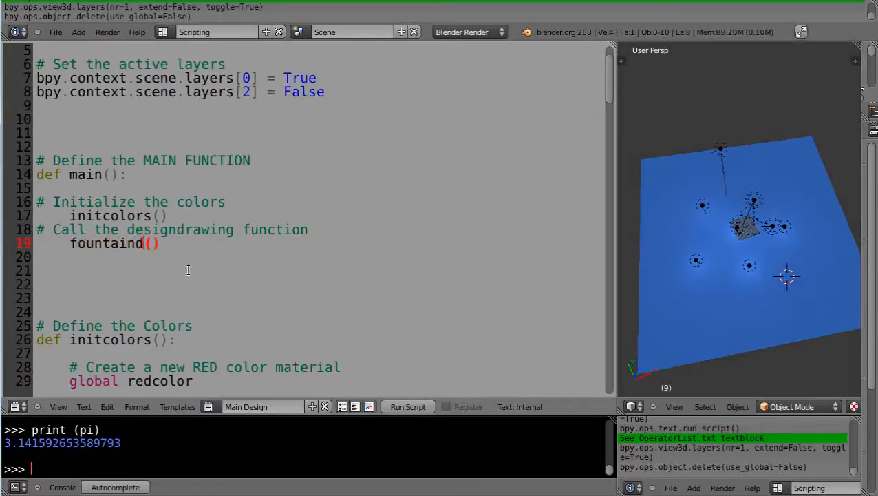
{"action": "type", "text": "esign"}
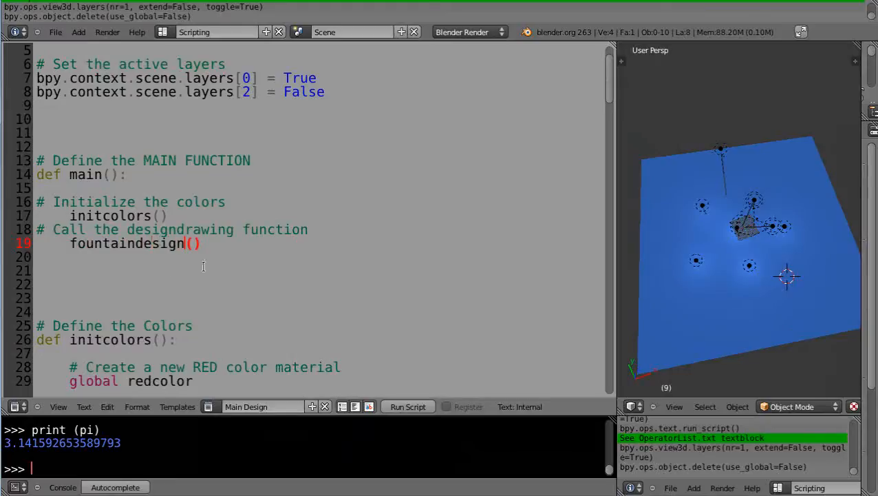
{"action": "scroll", "scroll_direction": "down", "scroll_amount": 3}
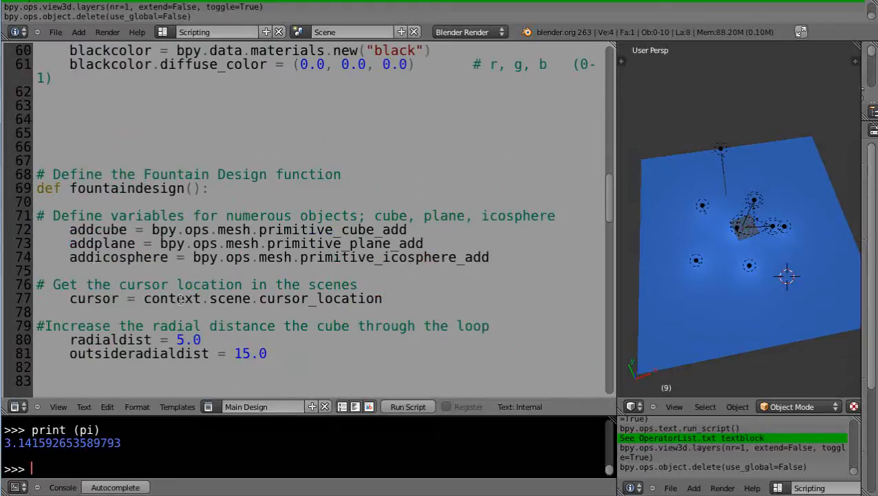
Extend the radial distances comment with 'for use within the loop'
{"action": "scroll", "scroll_direction": "down", "scroll_amount": 3}
{"action": "type", "text": "# Set the radial distances"}
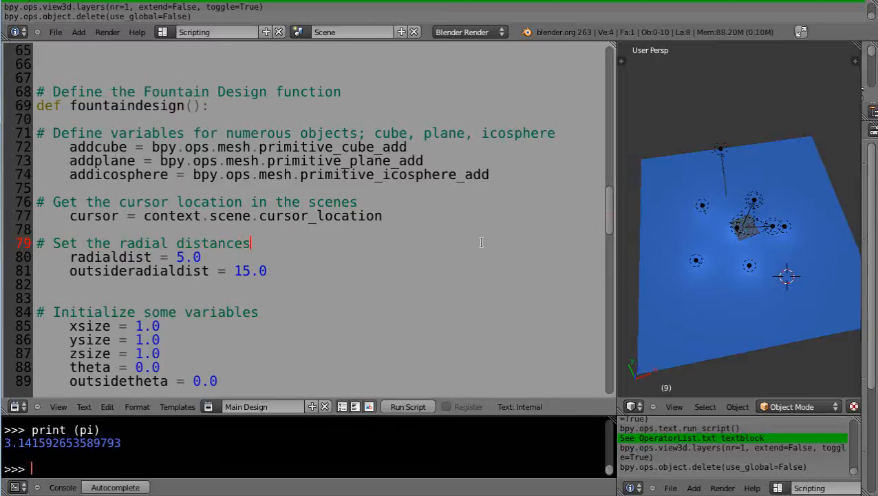
{"action": "type", "text": "for use"}
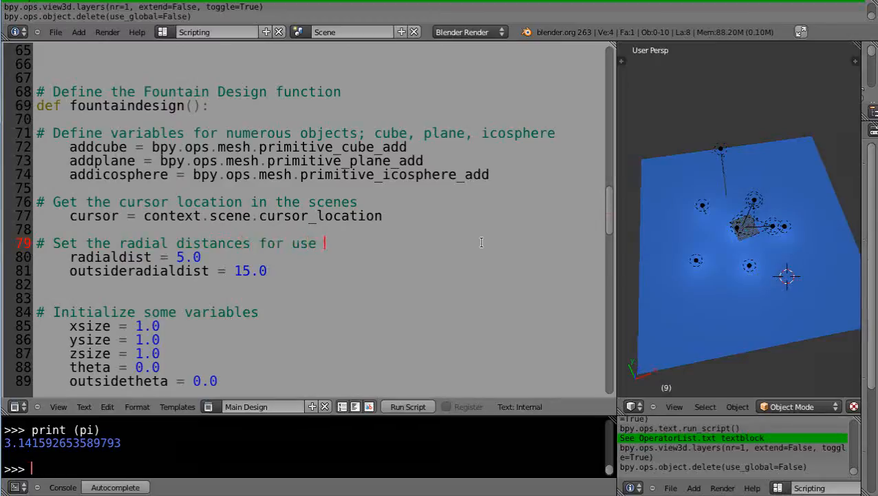
{"action": "type", "text": "within the loops"}
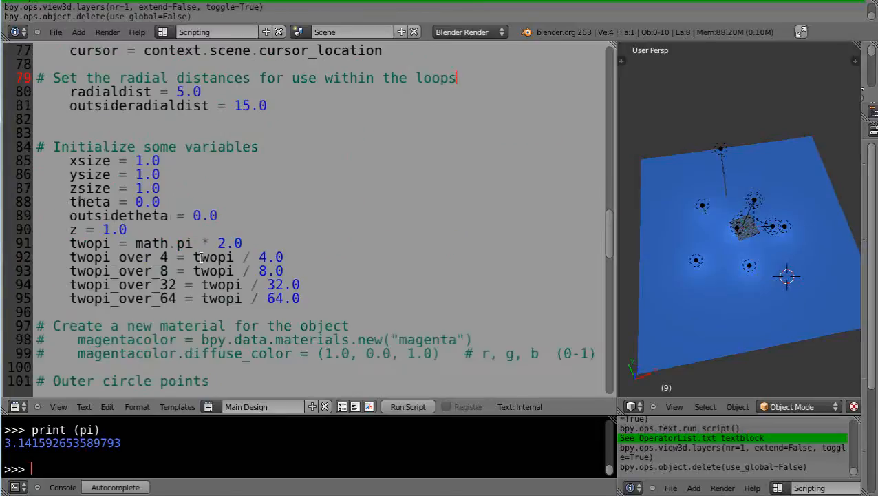
{"action": "scroll", "scroll_direction": "down", "scroll_amount": 3}
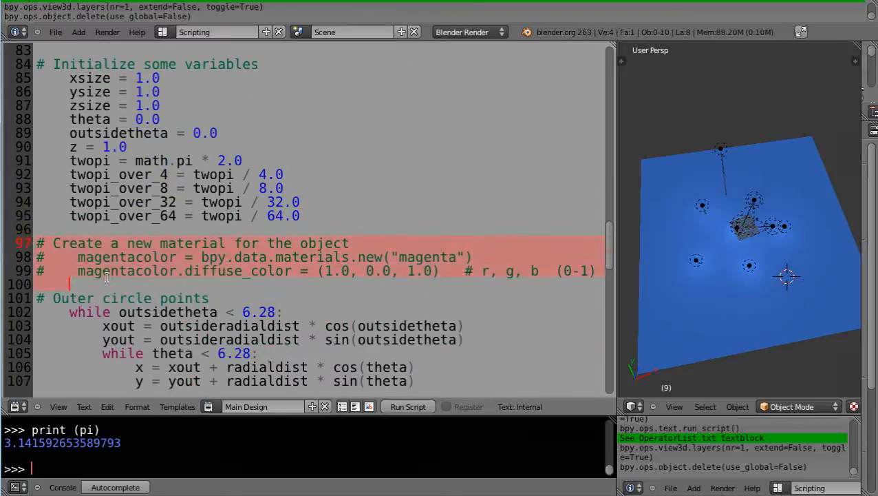
{"action": "scroll", "scroll_direction": "up", "scroll_amount": 3}
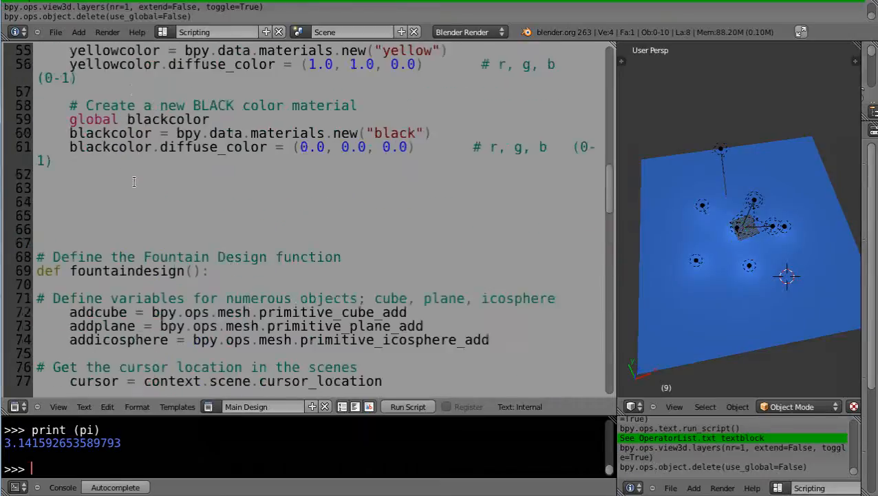
{"action": "scroll", "scroll_direction": "down", "scroll_amount": 3}
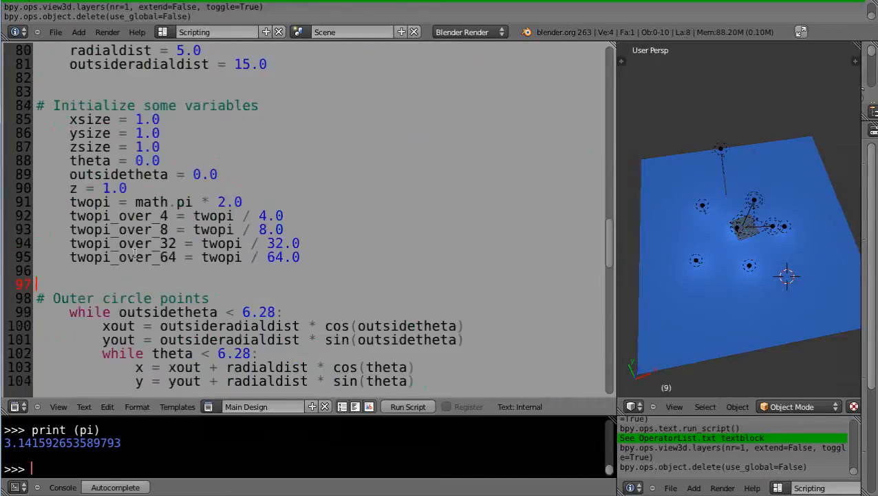
Delete the commented-out magenta material block and the blank line after frame_start
{"action": "scroll", "scroll_direction": "down", "scroll_amount": 3}
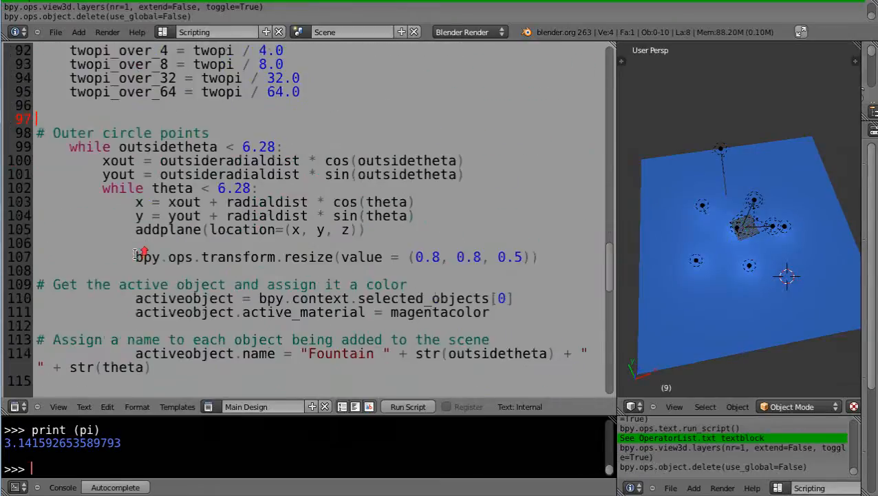
{"action": "scroll", "scroll_direction": "down", "scroll_amount": 3}
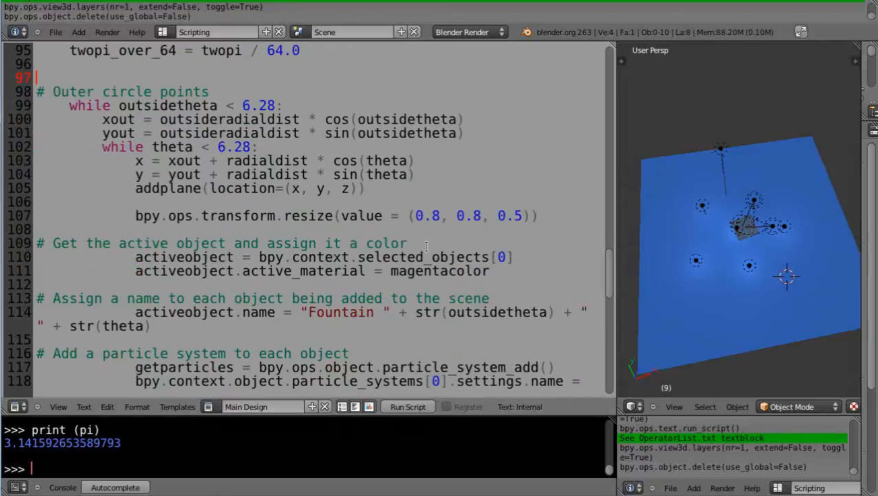
{"action": "mouse_move", "coordinate": [102, 311]}
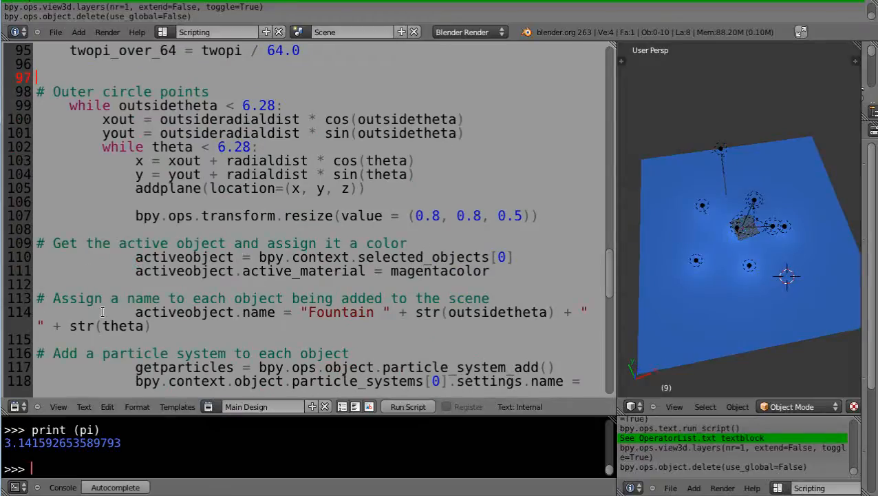
{"action": "scroll", "scroll_direction": "down", "scroll_amount": 3}
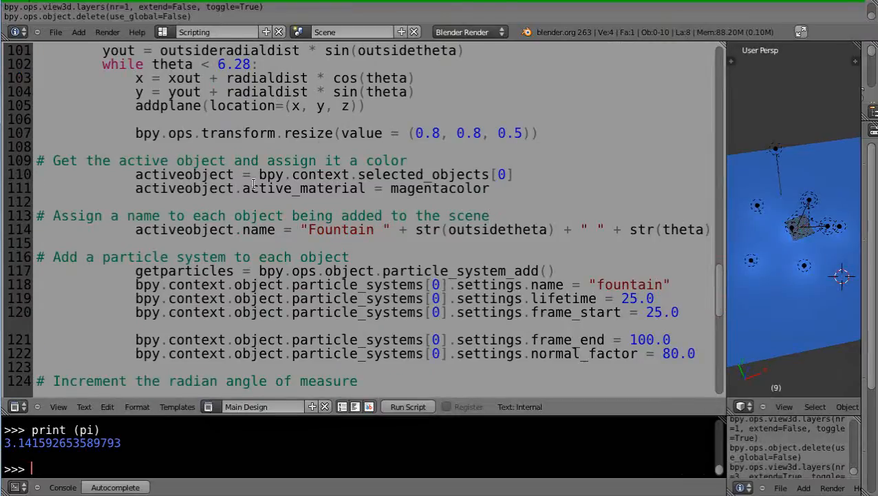
{"action": "left_click", "coordinate": [136, 174]}
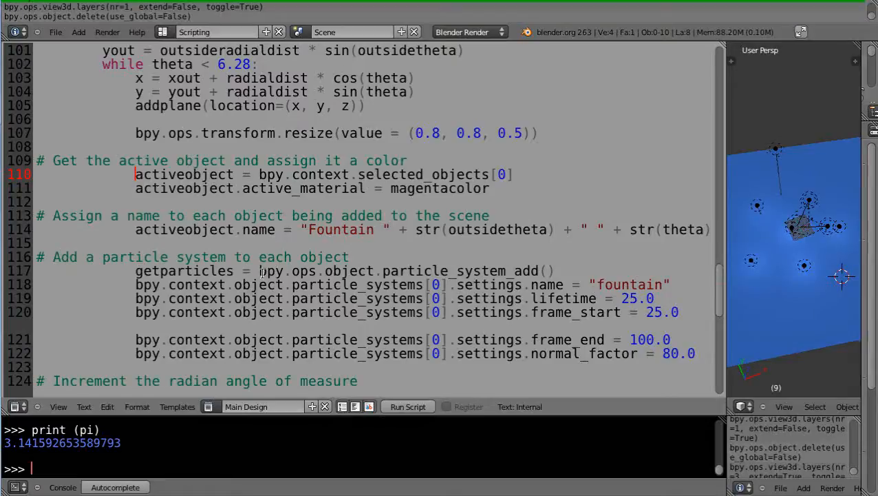
{"action": "mouse_move", "coordinate": [195, 249]}
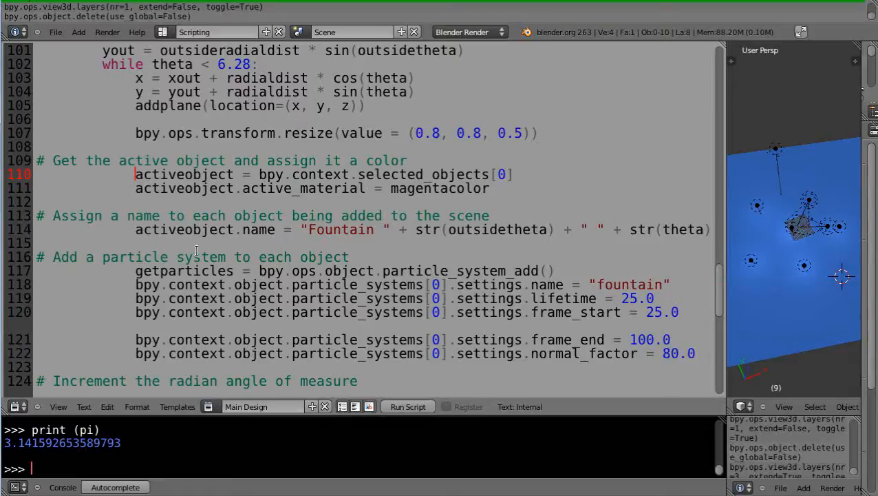
{"action": "scroll", "scroll_direction": "down", "scroll_amount": 3}
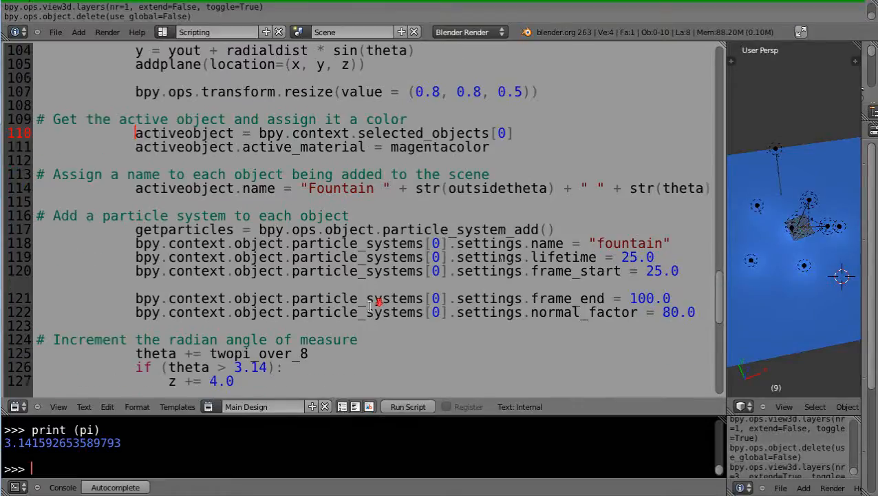
{"action": "scroll", "scroll_direction": "down", "scroll_amount": 3}
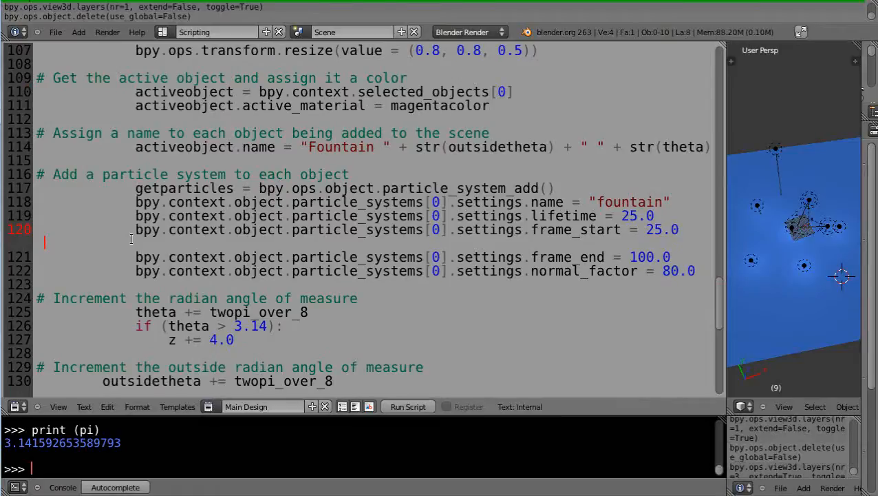
{"action": "left_click", "coordinate": [689, 228]}
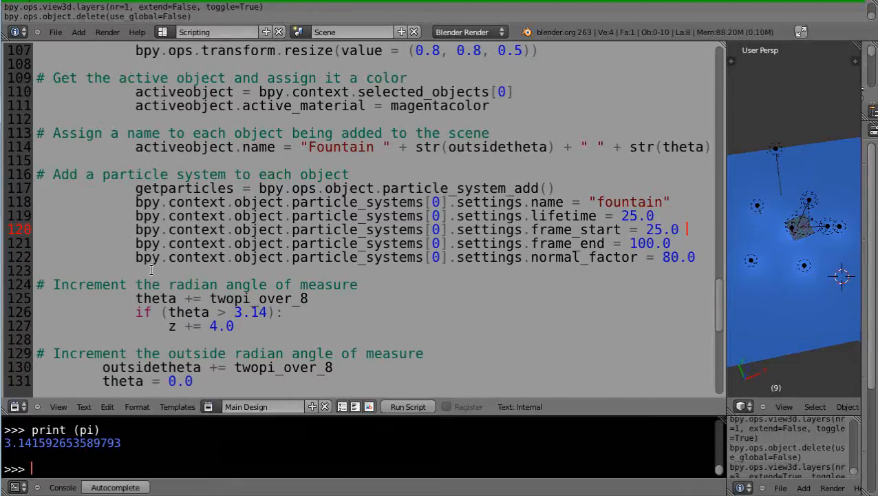
Add z = 0.0 under theta = 0.0 in the outer increment and delete the 'if theta > 3.14' block
{"action": "scroll", "scroll_direction": "down", "scroll_amount": 3}
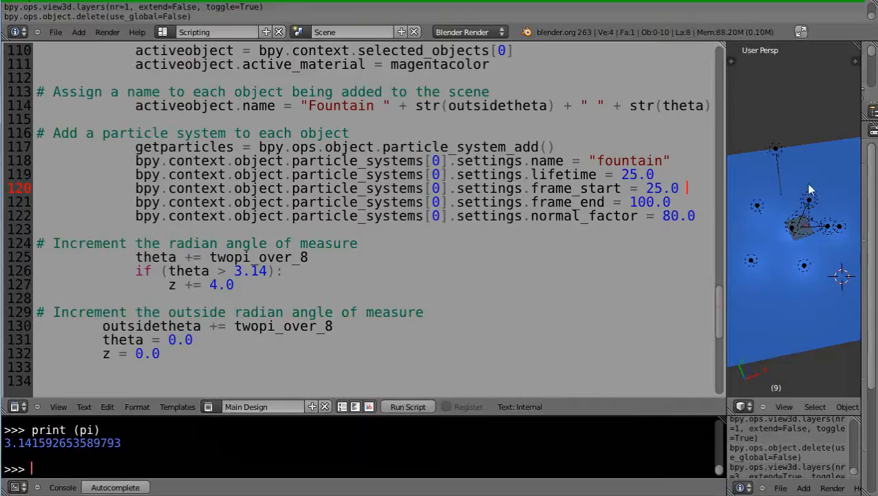
{"action": "mouse_move", "coordinate": [143, 276]}
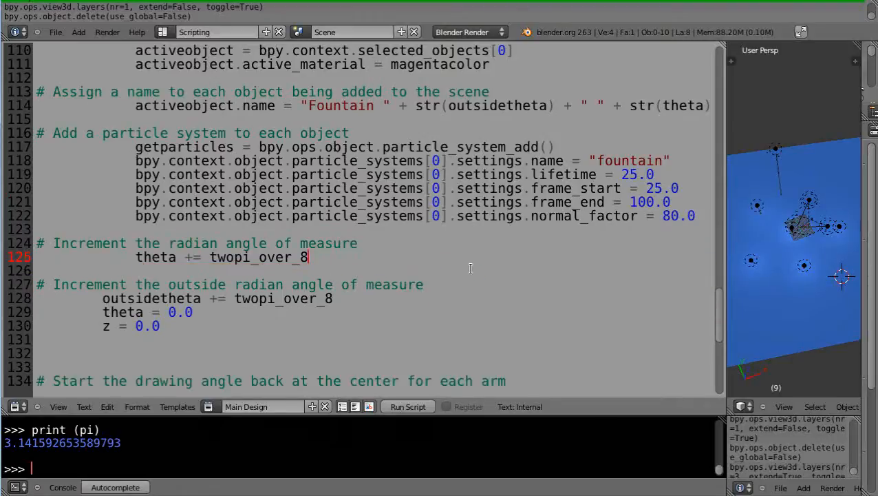
{"action": "scroll", "scroll_direction": "up", "scroll_amount": 3}
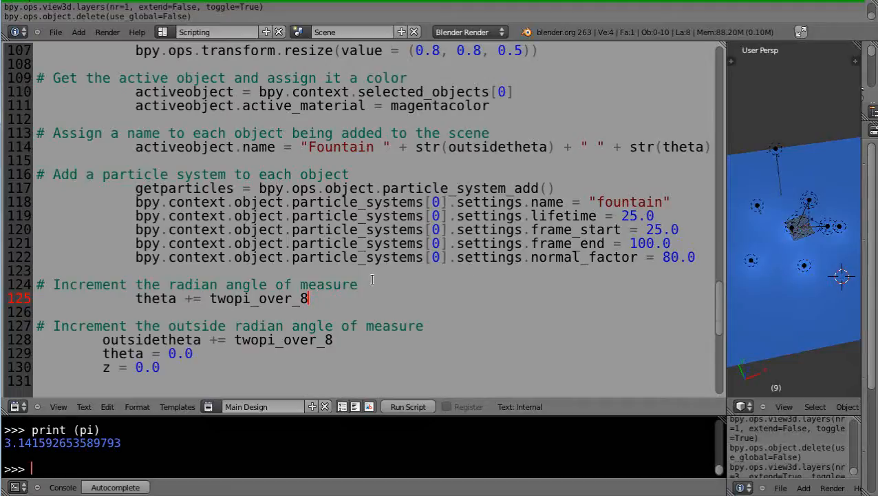
{"action": "mouse_move", "coordinate": [368, 277]}
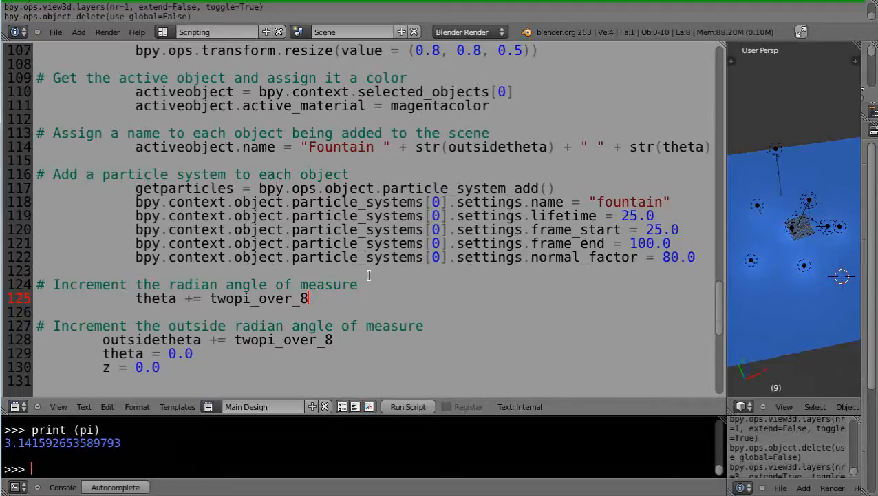
{"action": "scroll", "scroll_direction": "up", "scroll_amount": 3}
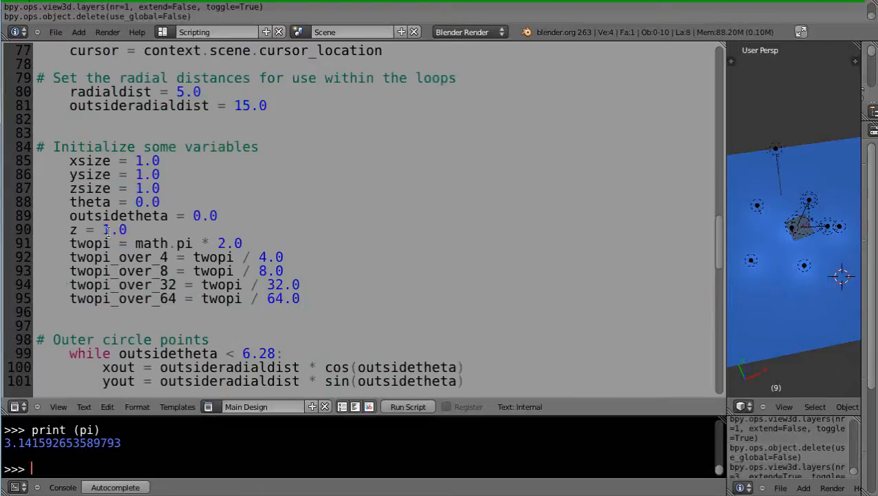
{"action": "scroll", "scroll_direction": "down", "scroll_amount": 3}
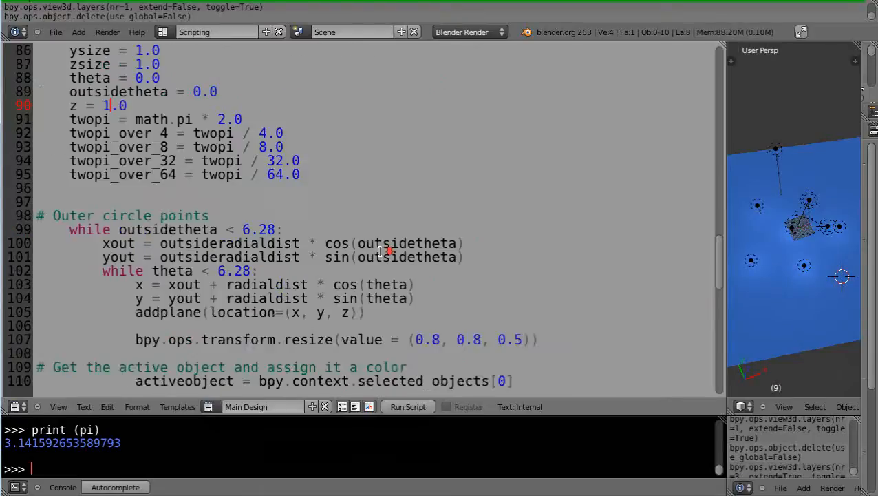
{"action": "scroll", "scroll_direction": "down", "scroll_amount": 3}
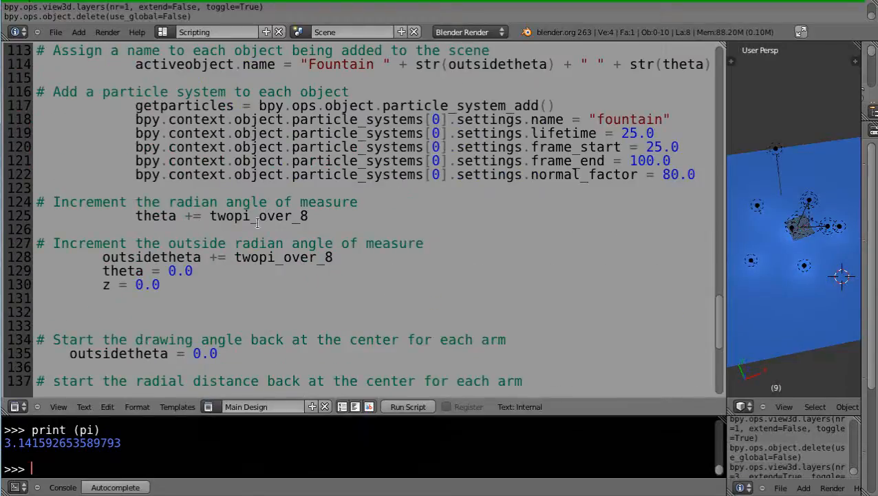
Change 'for each arm' to 'for each outside fountain' in the line 134 comment
{"action": "scroll", "scroll_direction": "down", "scroll_amount": 3}
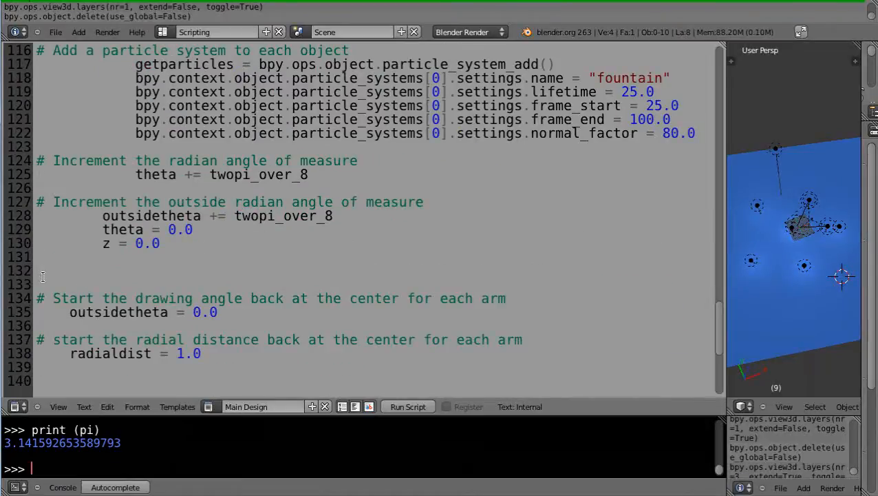
{"action": "left_click", "coordinate": [218, 311]}
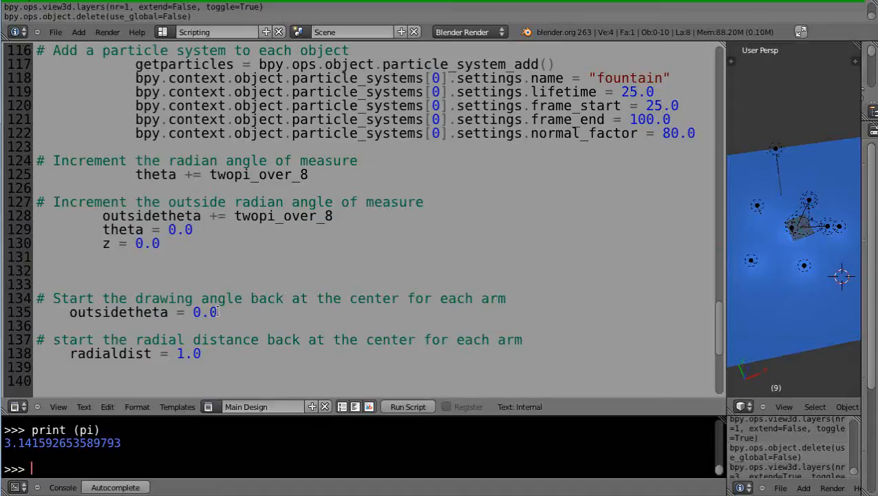
{"action": "mouse_move", "coordinate": [466, 309]}
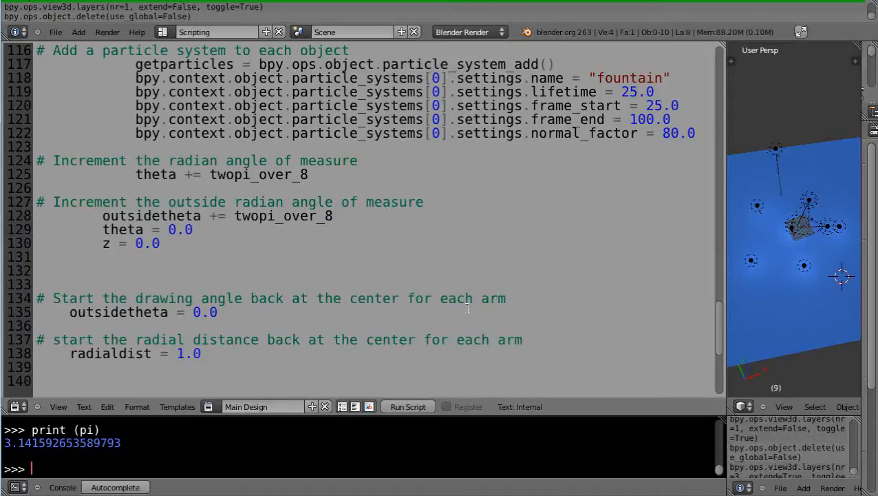
{"action": "left_click", "coordinate": [500, 297]}
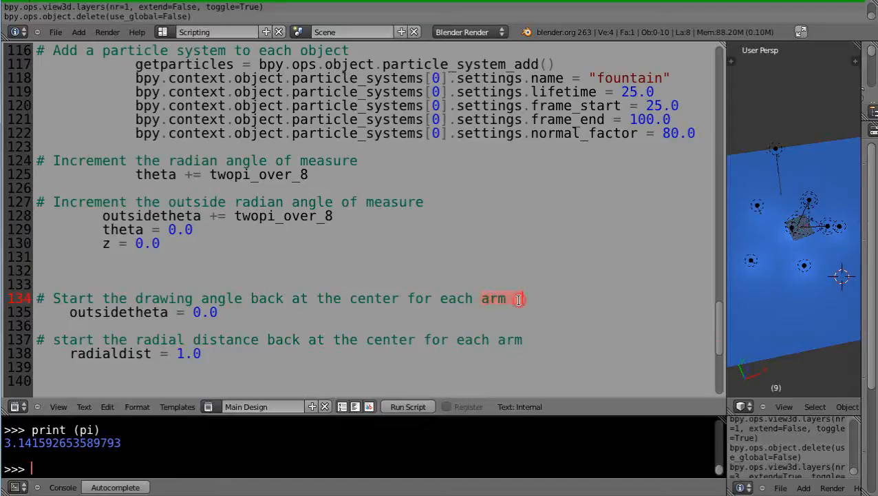
{"action": "type", "text": "outside"}
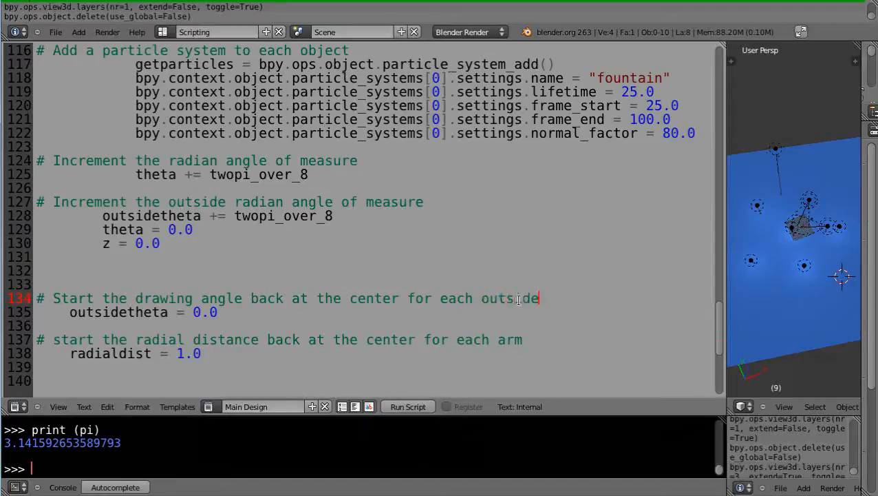
{"action": "type", "text": "fountain"}
{"action": "left_click", "coordinate": [279, 340]}
{"action": "type", "text": "S"}
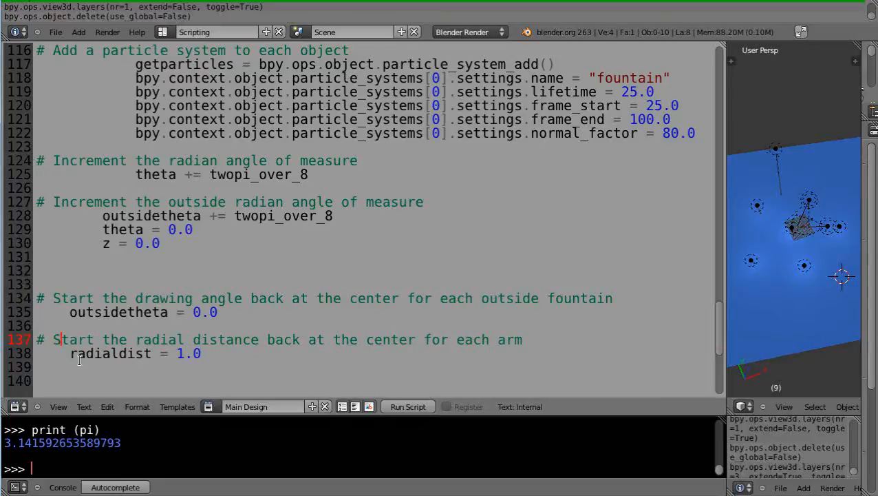
{"action": "mouse_move", "coordinate": [241, 361]}
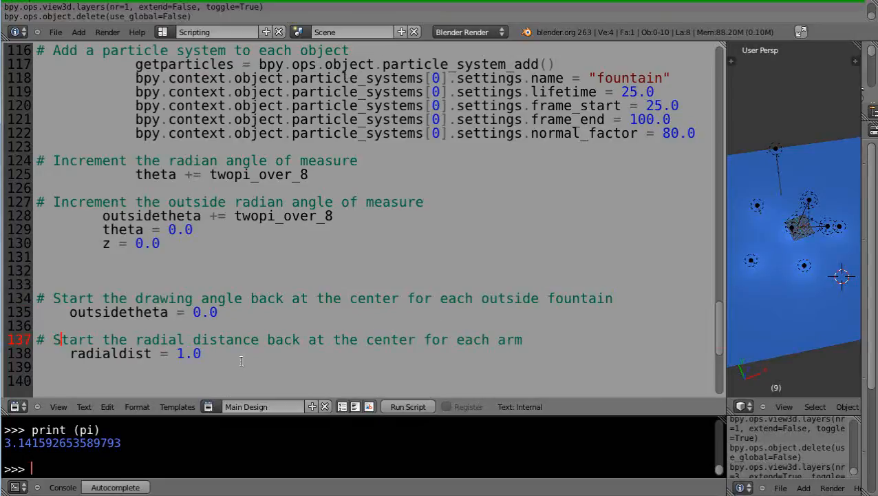
Scroll through the edited script from the variable setup to the final main() call
{"action": "scroll", "scroll_direction": "down", "scroll_amount": 3}
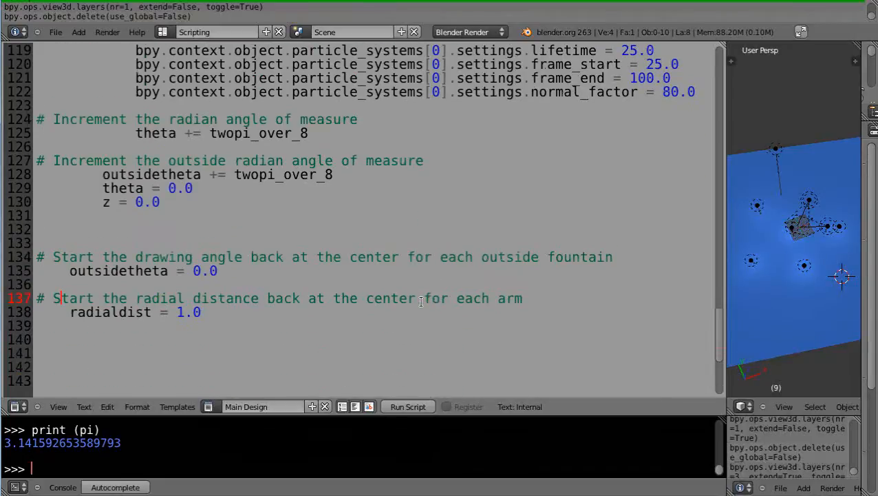
{"action": "mouse_move", "coordinate": [358, 297]}
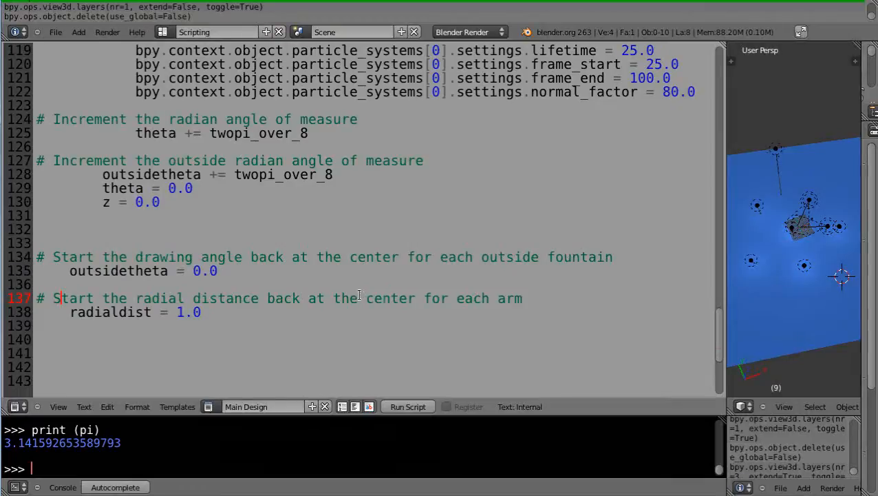
{"action": "scroll", "scroll_direction": "up", "scroll_amount": 3}
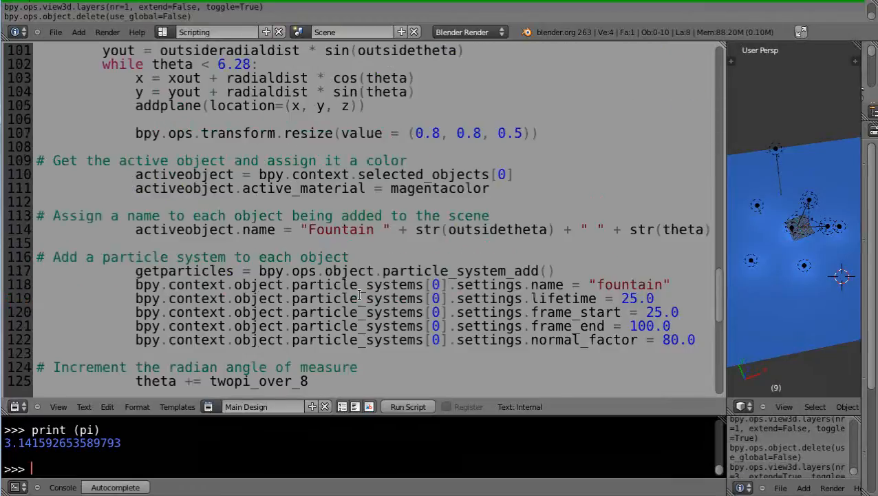
{"action": "scroll", "scroll_direction": "up", "scroll_amount": 3}
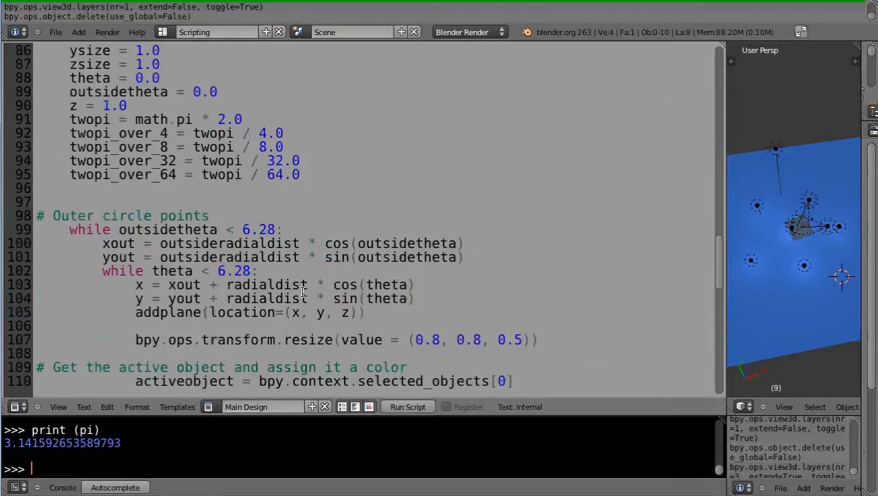
{"action": "mouse_move", "coordinate": [523, 317]}
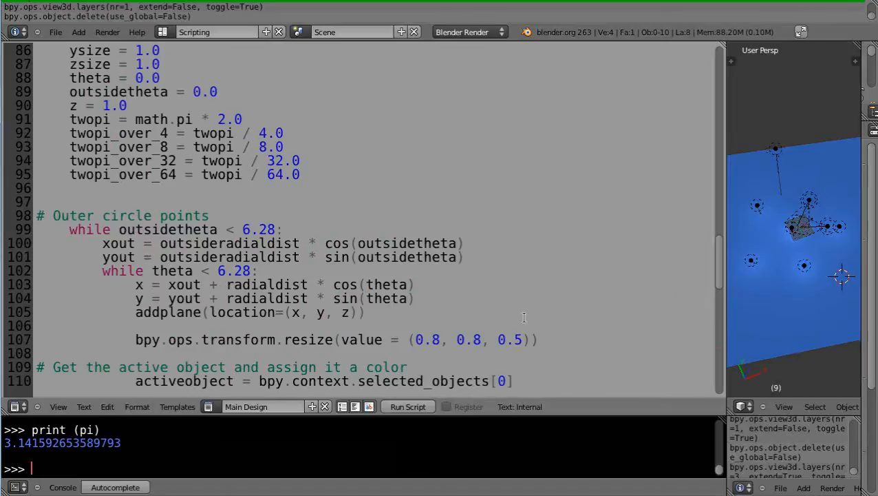
{"action": "scroll", "scroll_direction": "down", "scroll_amount": 3}
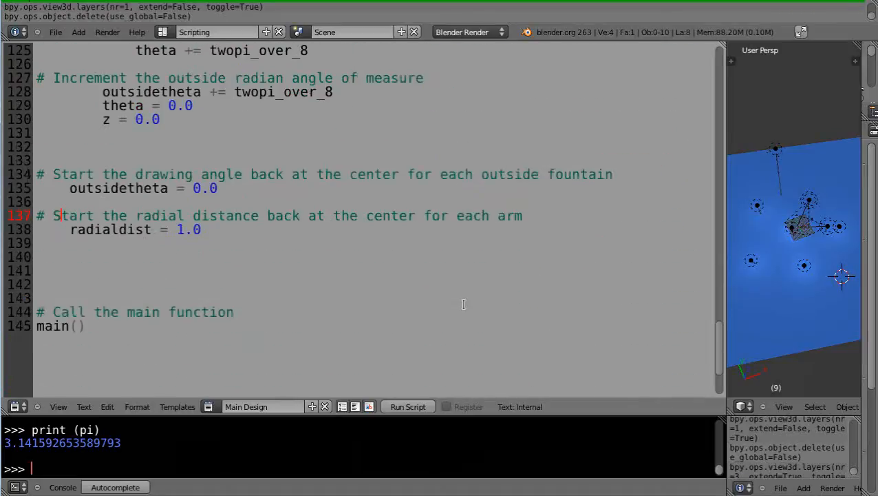
{"action": "scroll", "scroll_direction": "up", "scroll_amount": 3}
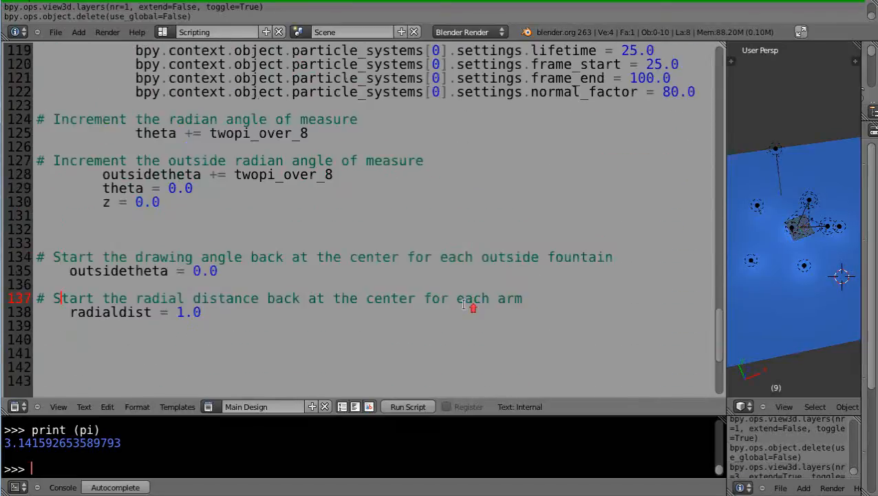
{"action": "scroll", "scroll_direction": "up", "scroll_amount": 3}
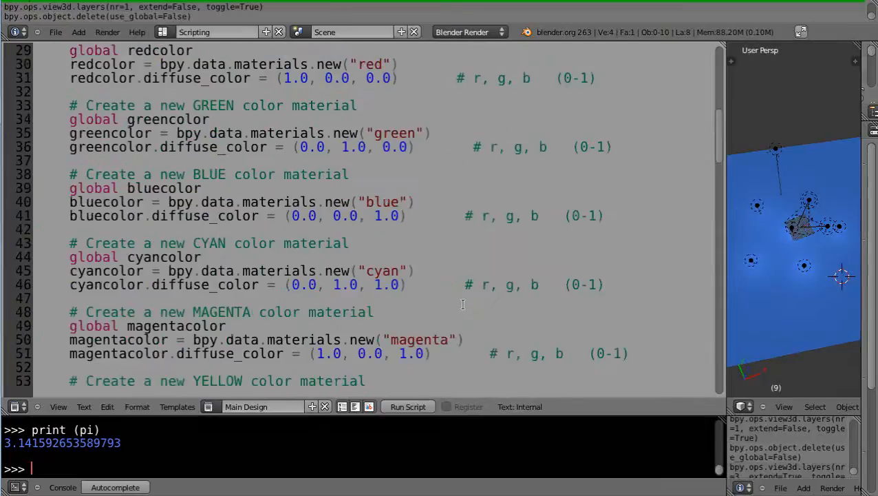
{"action": "scroll", "scroll_direction": "down", "scroll_amount": 3}
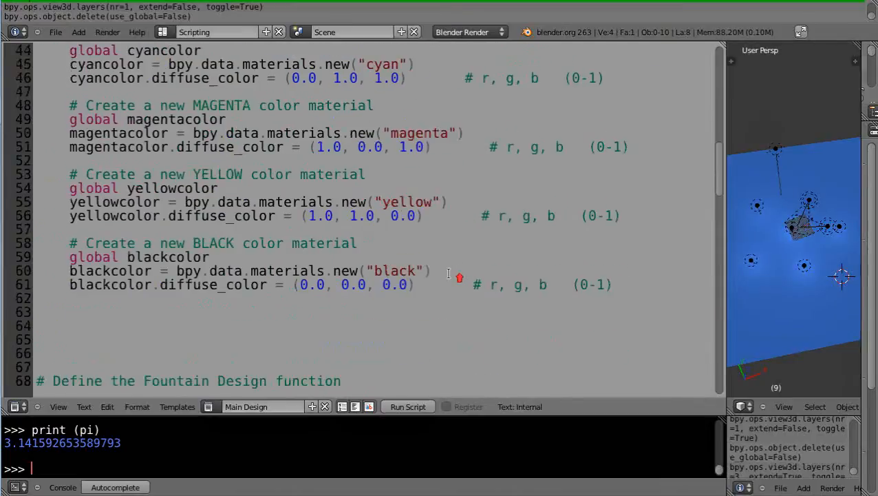
{"action": "left_click", "coordinate": [55, 33]}
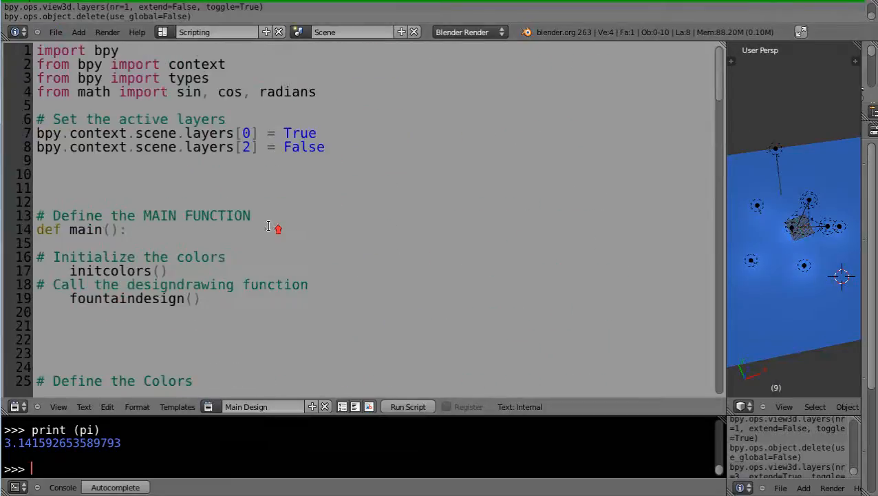
{"action": "scroll", "scroll_direction": "down", "scroll_amount": 3}
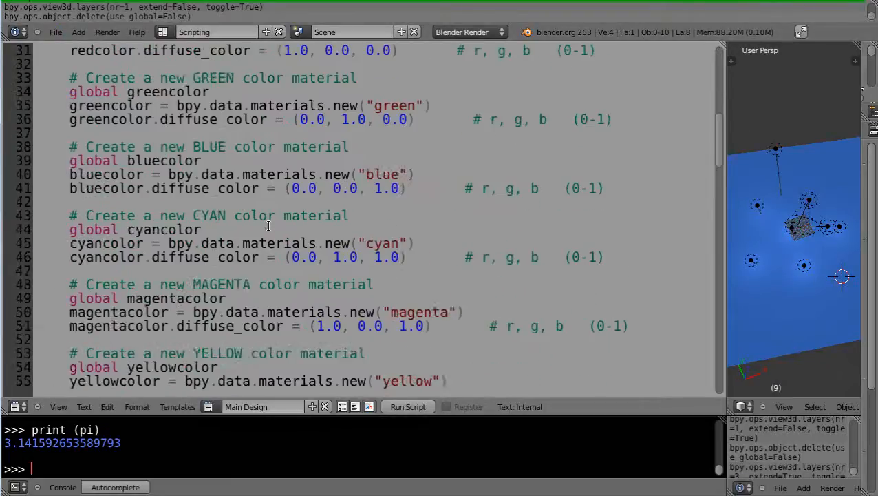
{"action": "scroll", "scroll_direction": "down", "scroll_amount": 3}
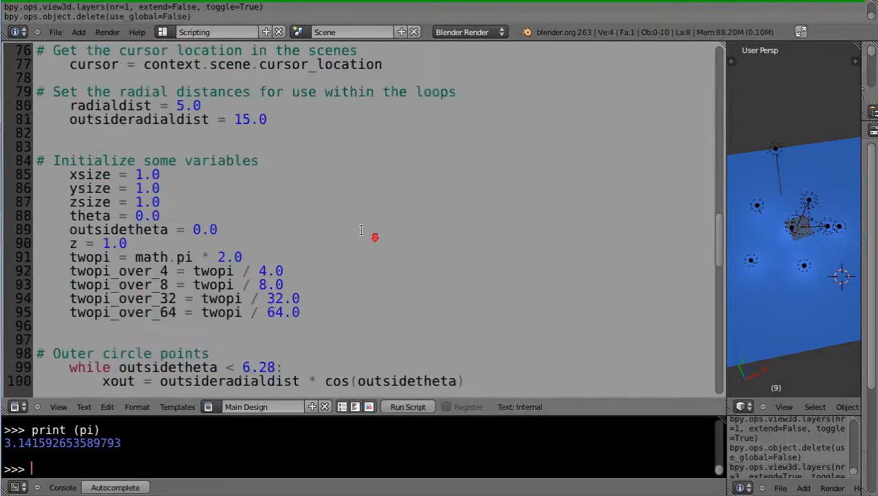
{"action": "mouse_move", "coordinate": [82, 256]}
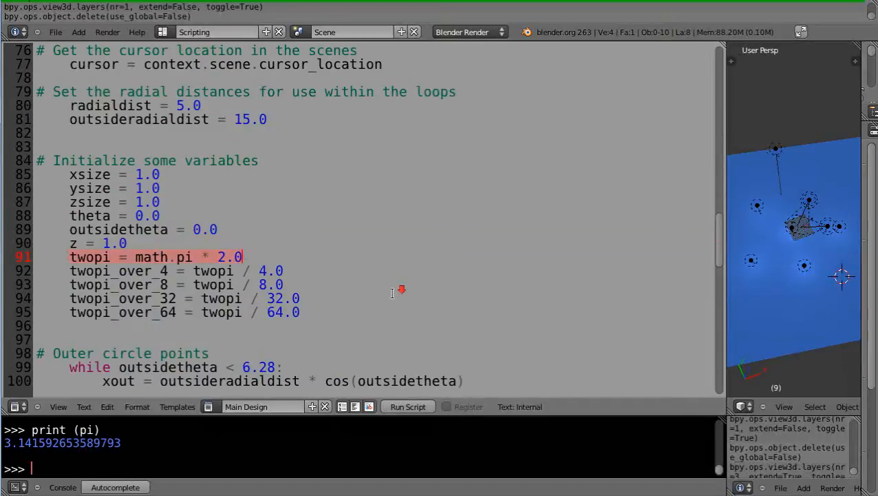
Replace 6.28 with twopi in the outer and inner while-loop conditions on lines 99 and 102
{"action": "scroll", "scroll_direction": "down", "scroll_amount": 3}
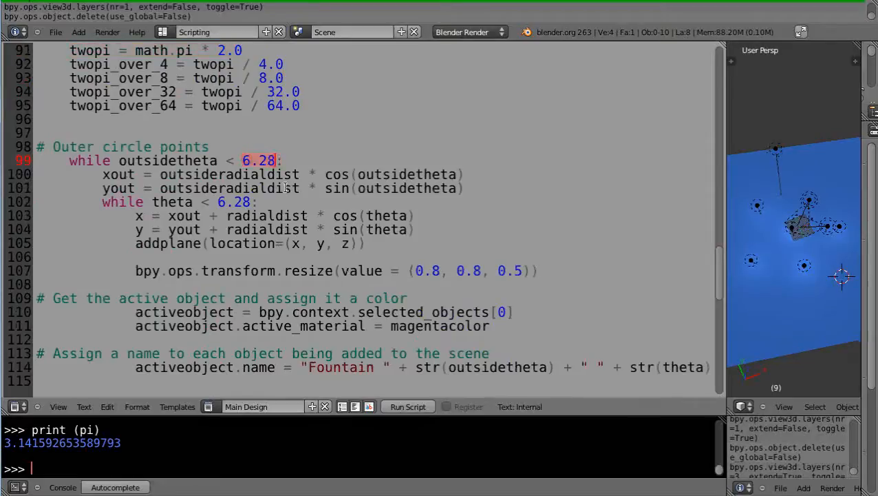
{"action": "type", "text": "twopi"}
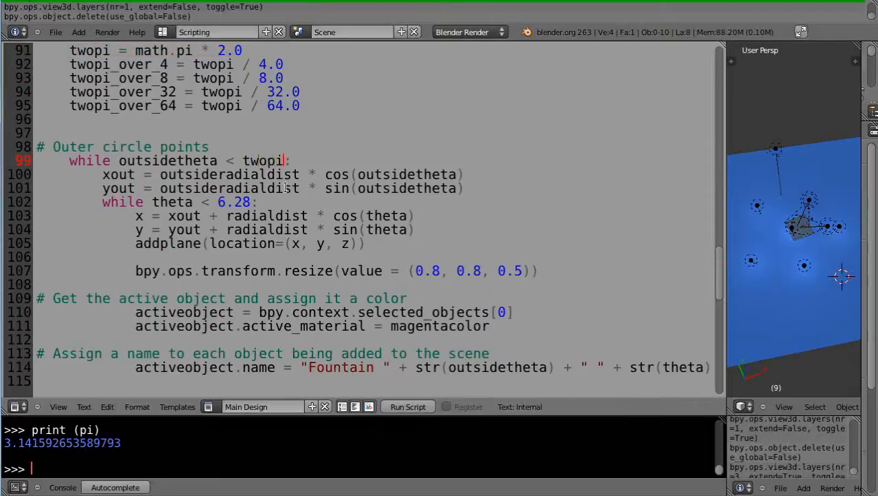
{"action": "left_click", "coordinate": [222, 200]}
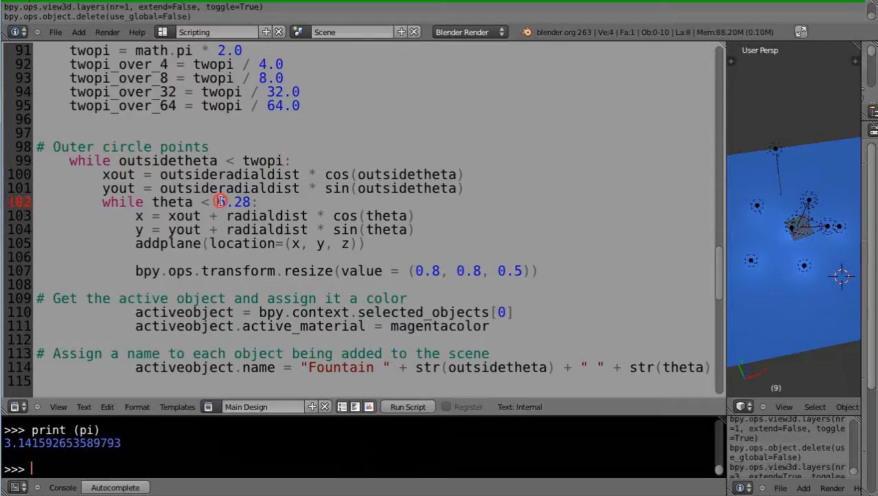
{"action": "type", "text": "tw"}
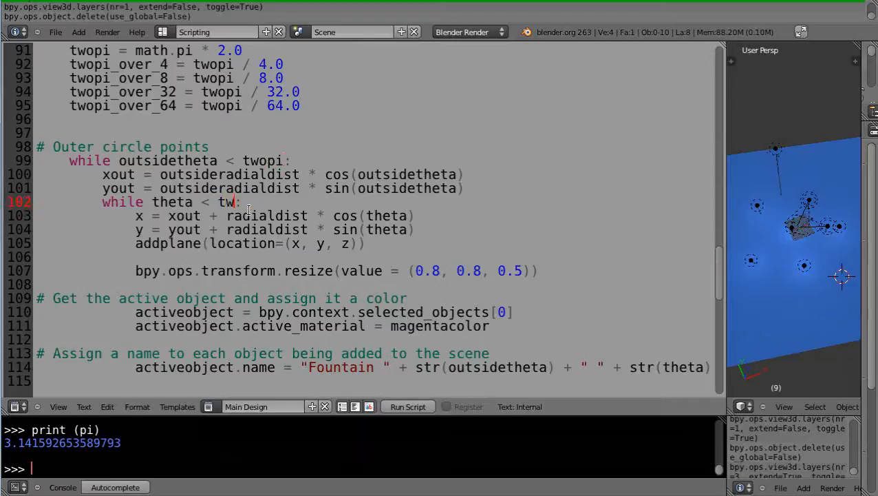
{"action": "type", "text": "opi:"}
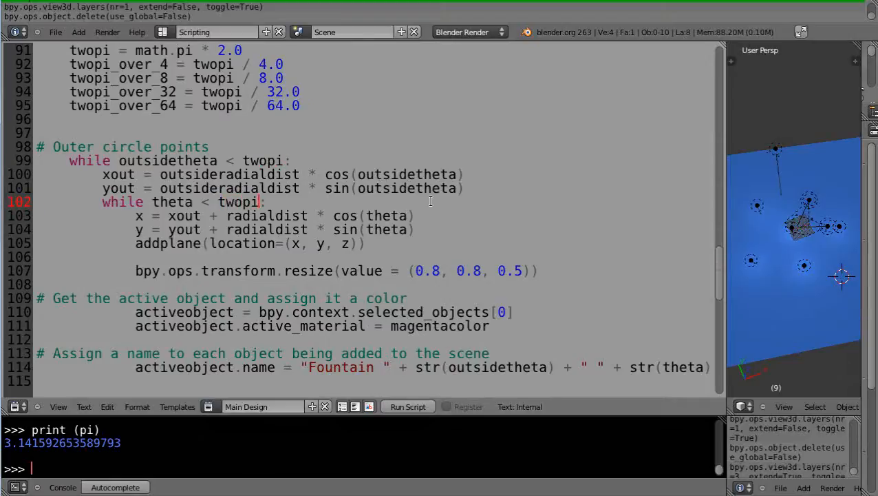
Scroll through the loop code to review the twopi changes
{"action": "scroll", "scroll_direction": "down", "scroll_amount": 3}
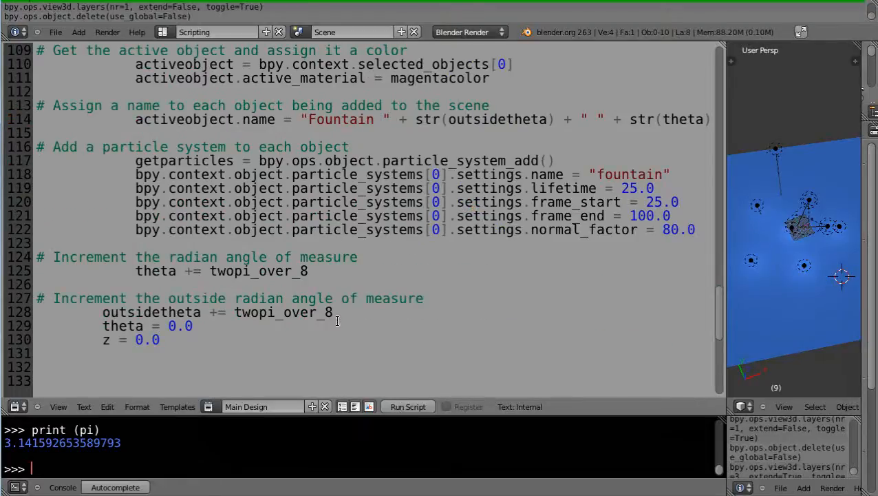
{"action": "scroll", "scroll_direction": "down", "scroll_amount": 3}
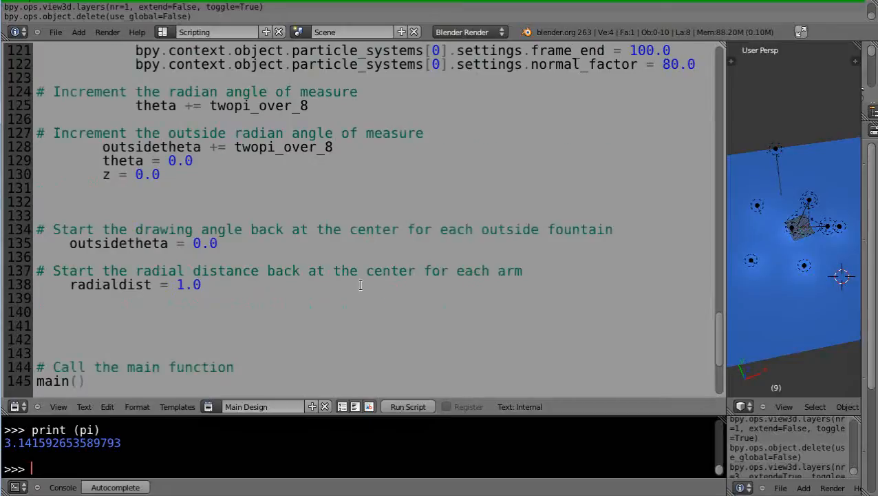
{"action": "scroll", "scroll_direction": "up", "scroll_amount": 3}
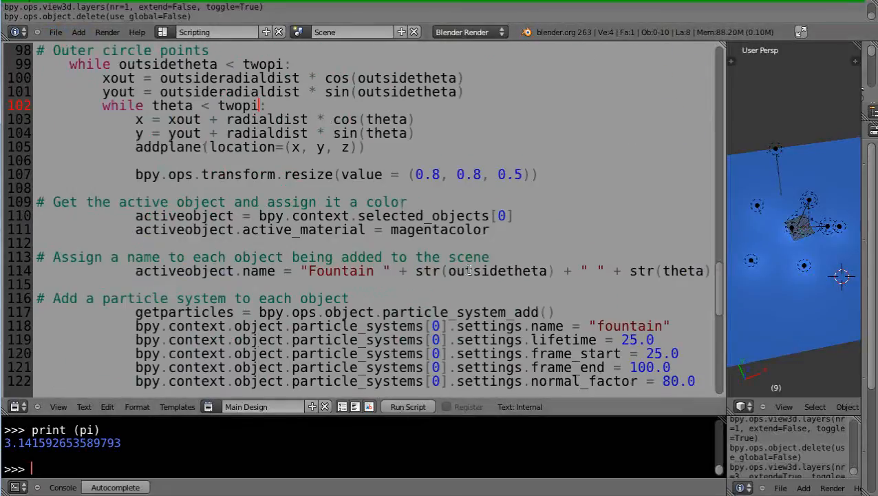
{"action": "scroll", "scroll_direction": "down", "scroll_amount": 3}
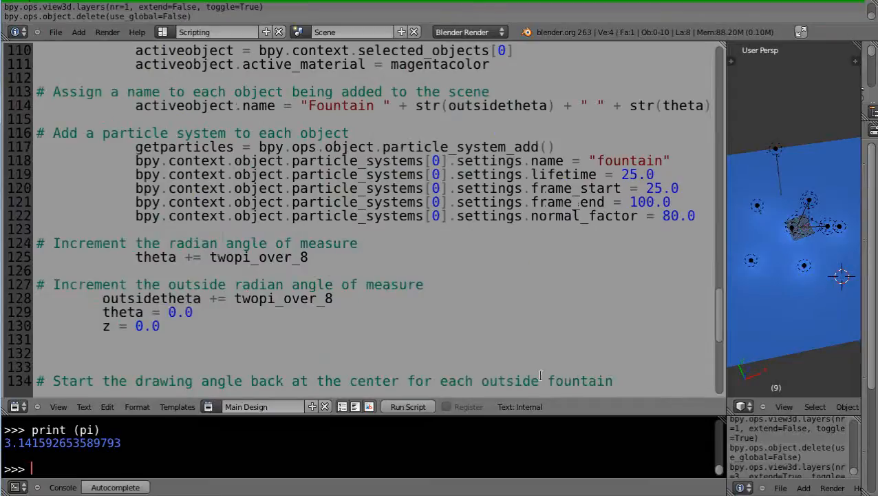
Switch the Text Editor to the IncrementFirstVertex.py script from the text block list
{"action": "left_click", "coordinate": [245, 406]}
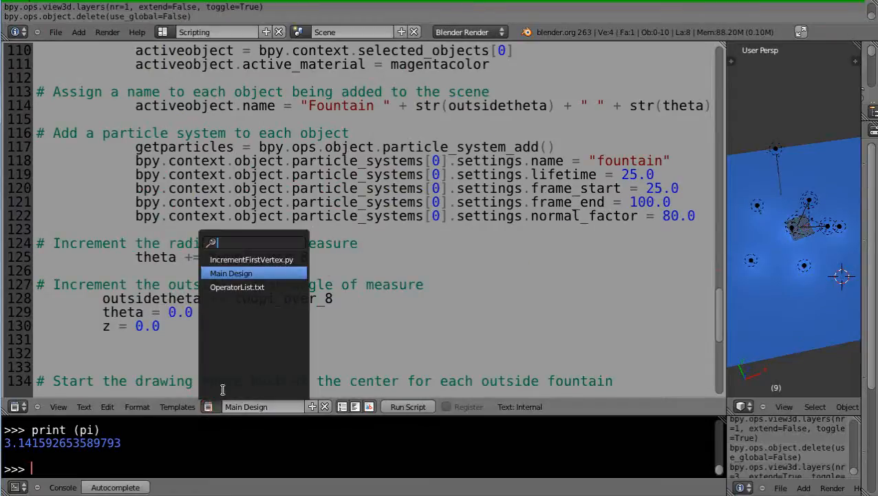
{"action": "left_click", "coordinate": [250, 259]}
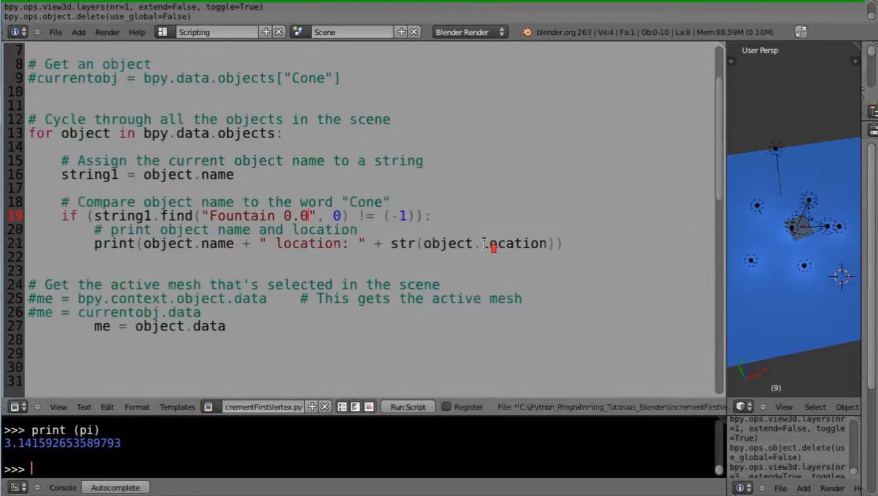
{"action": "scroll", "scroll_direction": "up", "scroll_amount": 3}
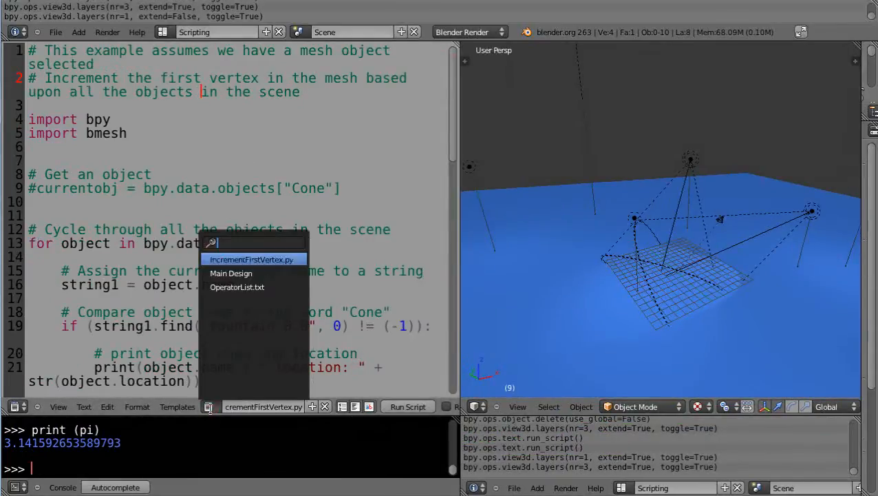
{"action": "left_click", "coordinate": [232, 273]}
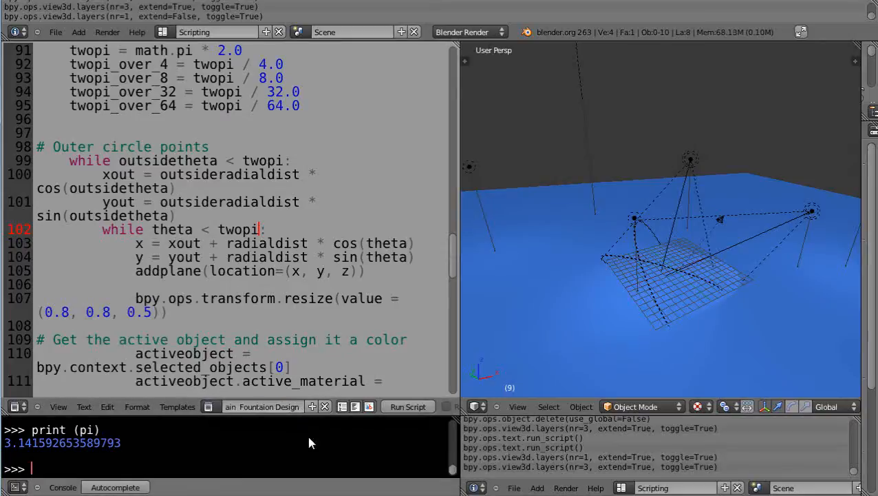
{"action": "mouse_move", "coordinate": [311, 406]}
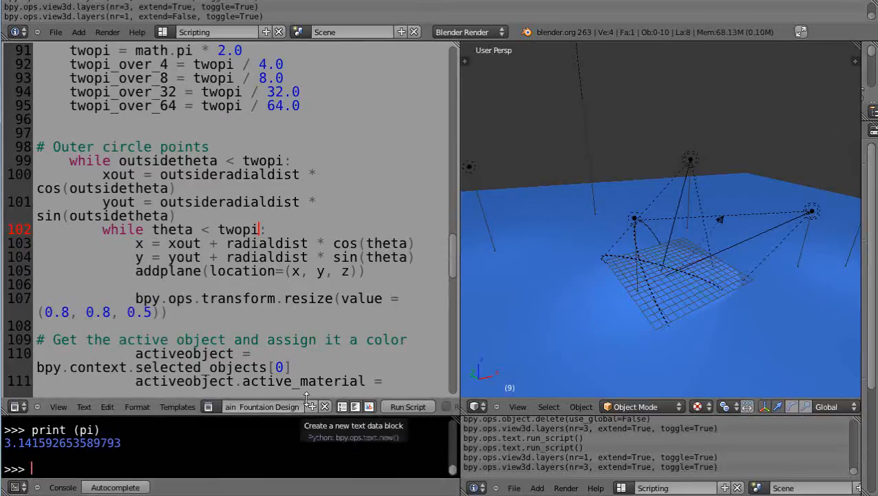
{"action": "mouse_move", "coordinate": [218, 411]}
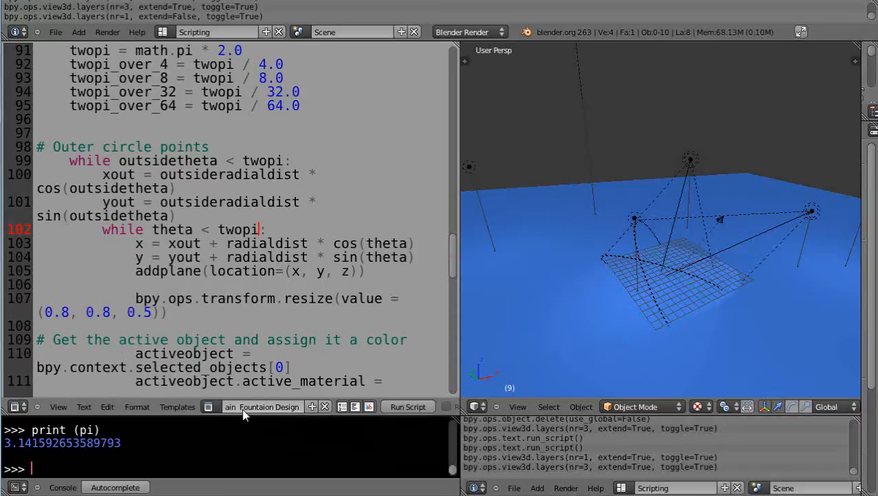
{"action": "mouse_move", "coordinate": [308, 317]}
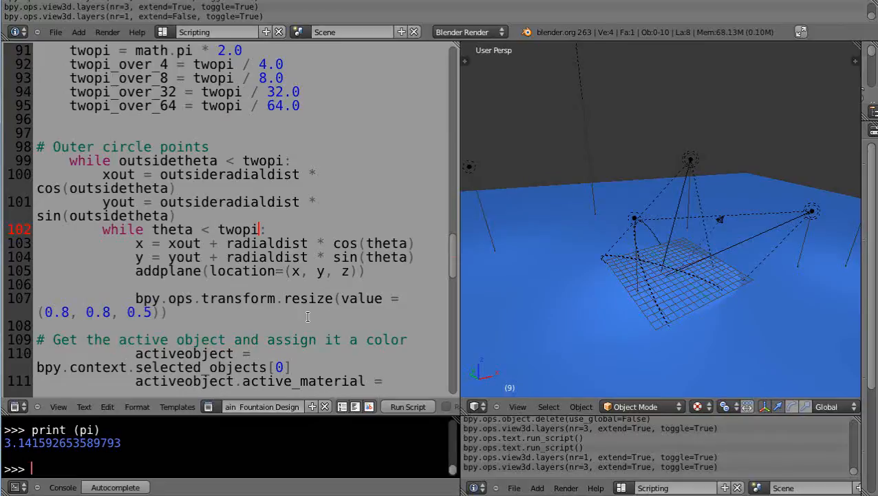
{"action": "mouse_move", "coordinate": [512, 305]}
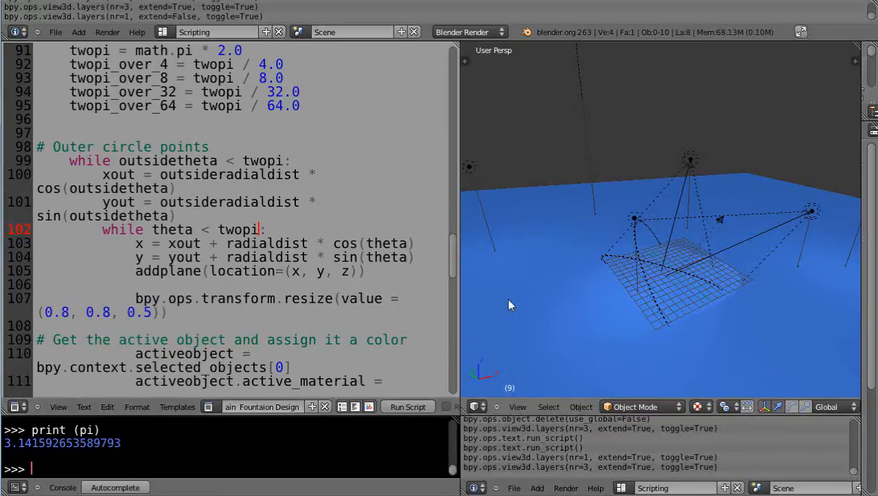
Run the fountain script, see the 'math is not defined' NameError, and close the console
{"action": "left_click", "coordinate": [408, 406]}
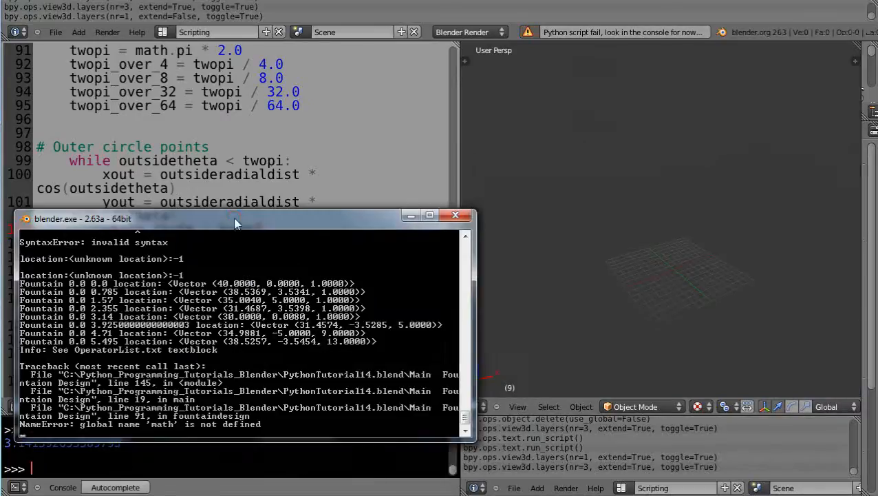
{"action": "mouse_move", "coordinate": [275, 402]}
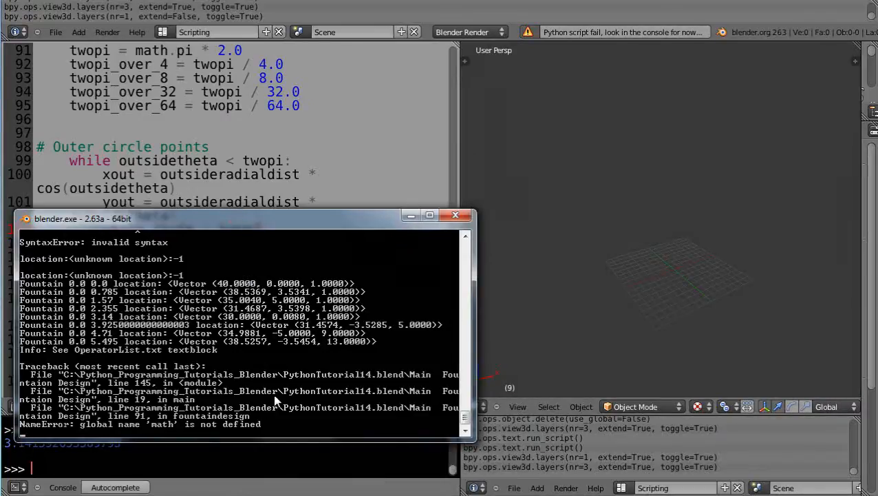
{"action": "mouse_move", "coordinate": [286, 223]}
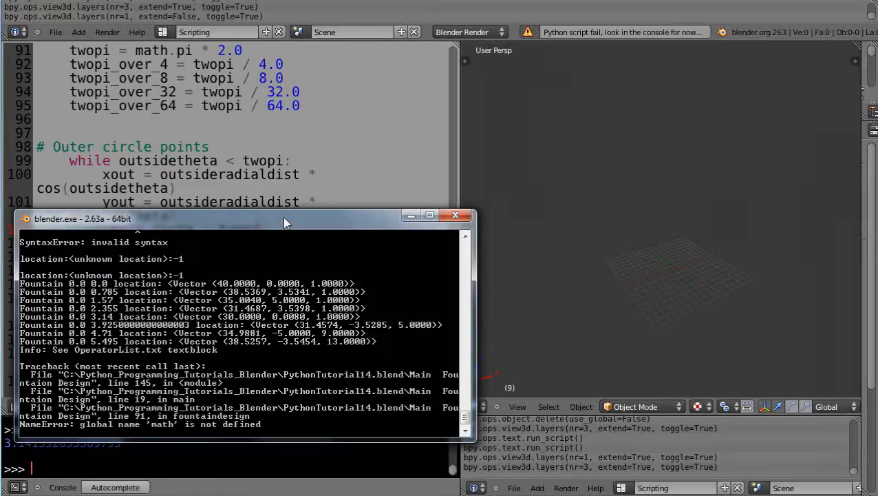
{"action": "left_click", "coordinate": [455, 215]}
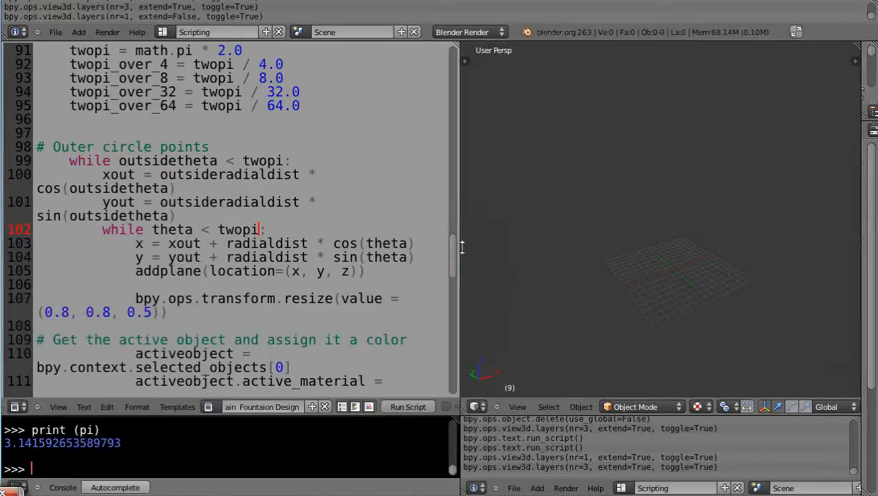
Append ', pi' to the from math import line near the top of the script
{"action": "scroll", "scroll_direction": "up", "scroll_amount": 3}
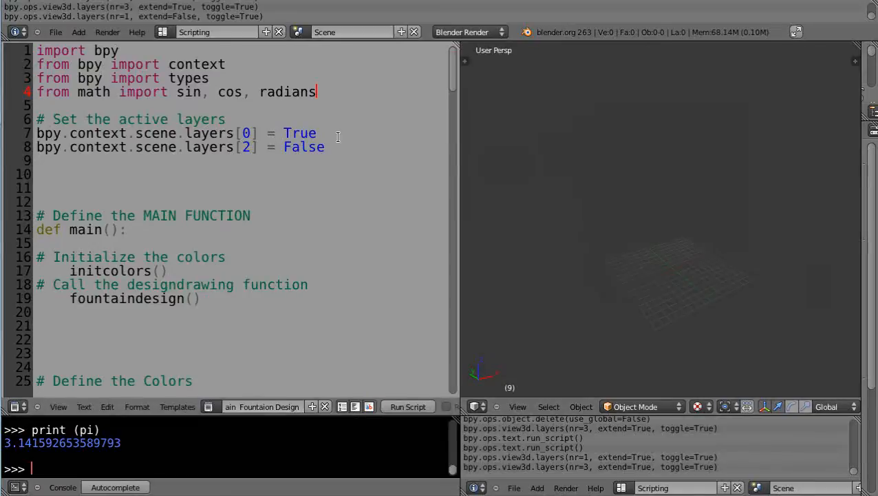
{"action": "type", "text": ","}
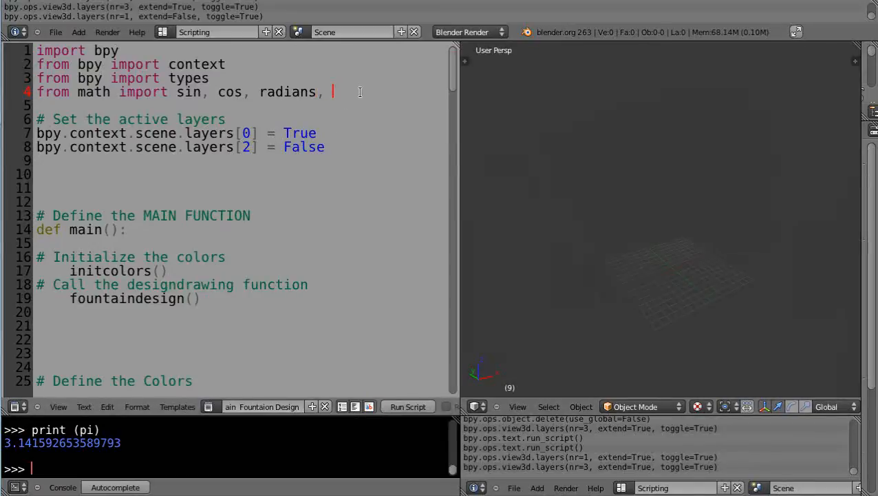
{"action": "type", "text": "pi"}
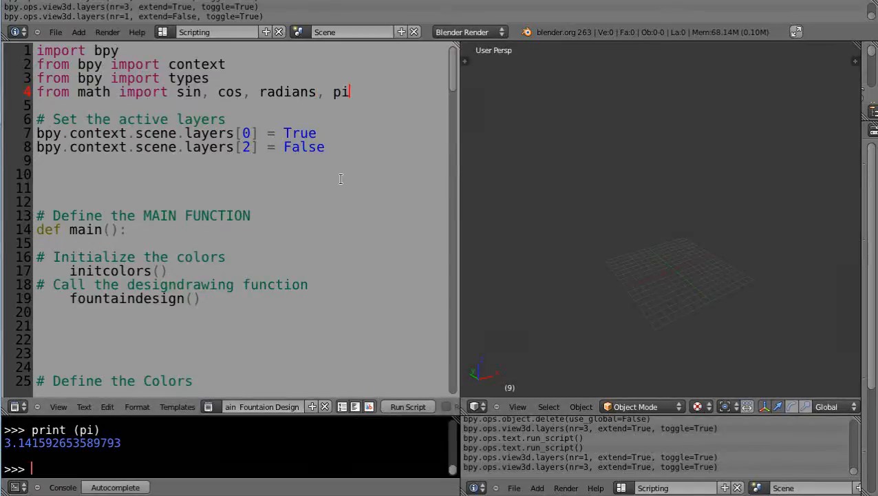
{"action": "scroll", "scroll_direction": "down", "scroll_amount": 3}
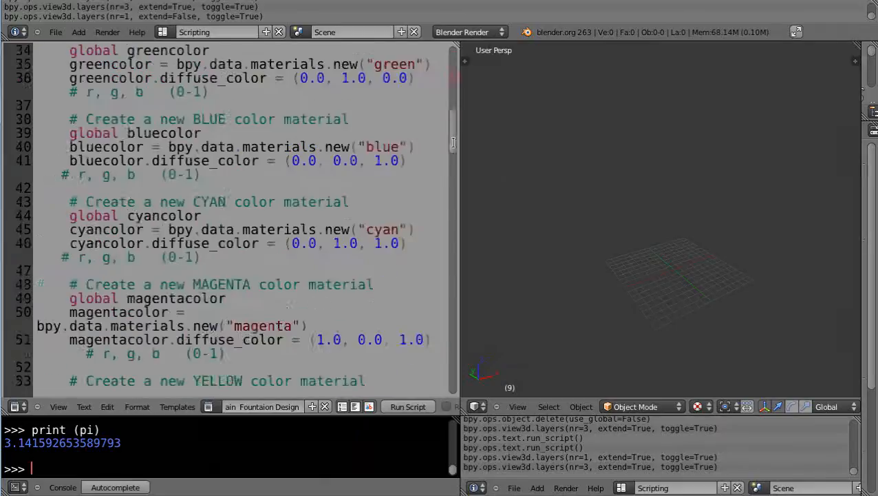
{"action": "scroll", "scroll_direction": "down", "scroll_amount": 3}
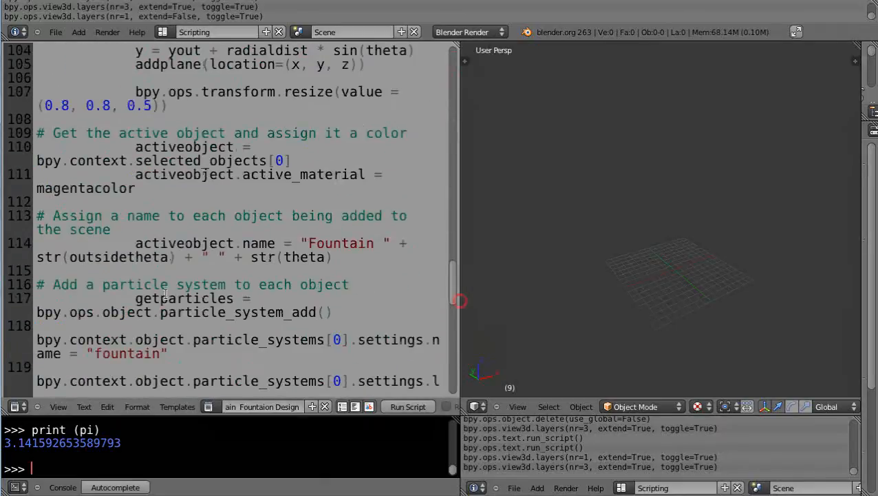
{"action": "mouse_move", "coordinate": [407, 406]}
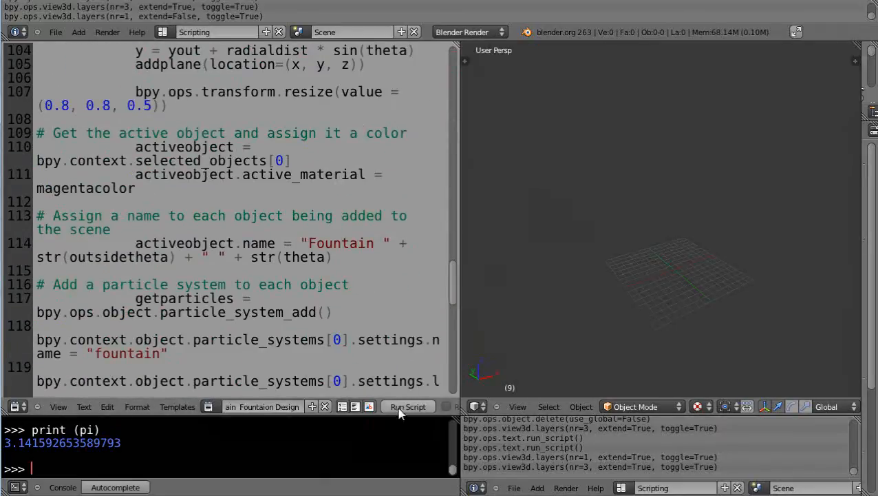
Rerun the fountain script and read the console, which still reports math as undefined
{"action": "left_click", "coordinate": [408, 406]}
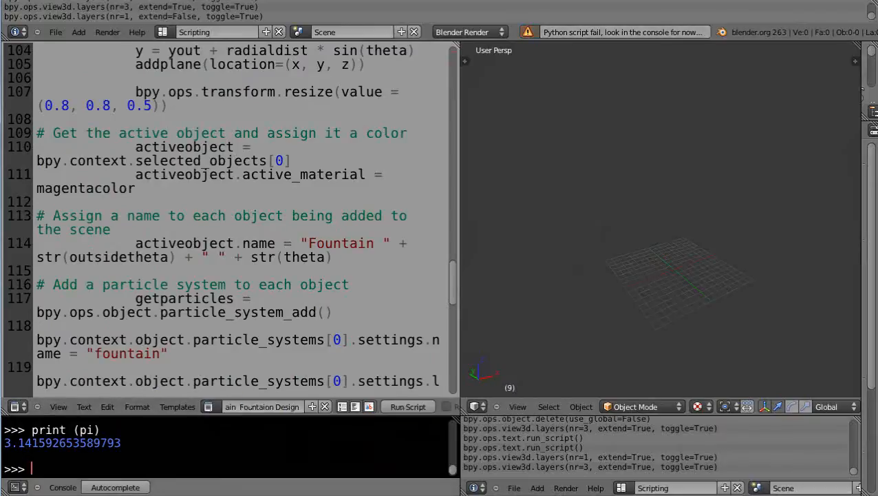
{"action": "left_click", "coordinate": [407, 407]}
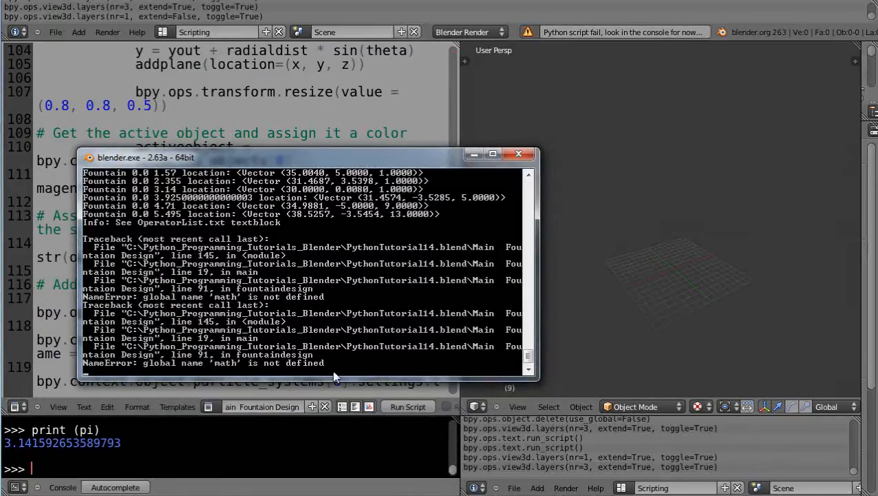
{"action": "left_click", "coordinate": [519, 154]}
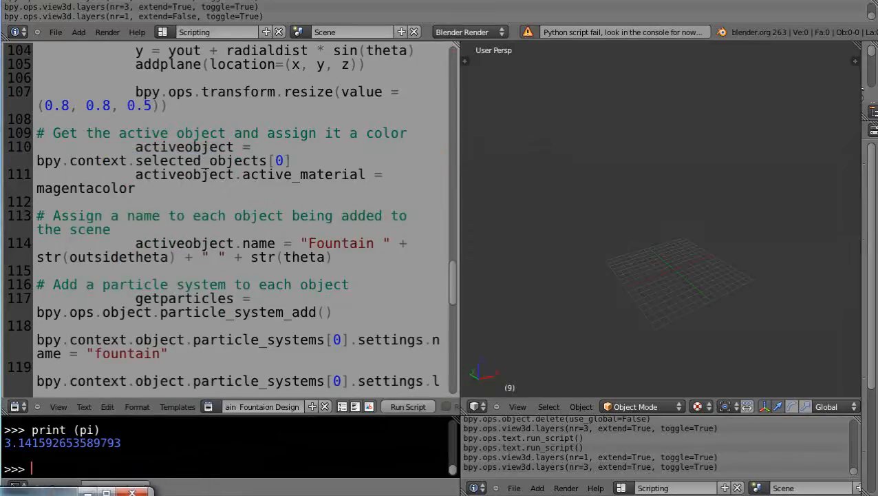
{"action": "scroll", "scroll_direction": "up", "scroll_amount": 3}
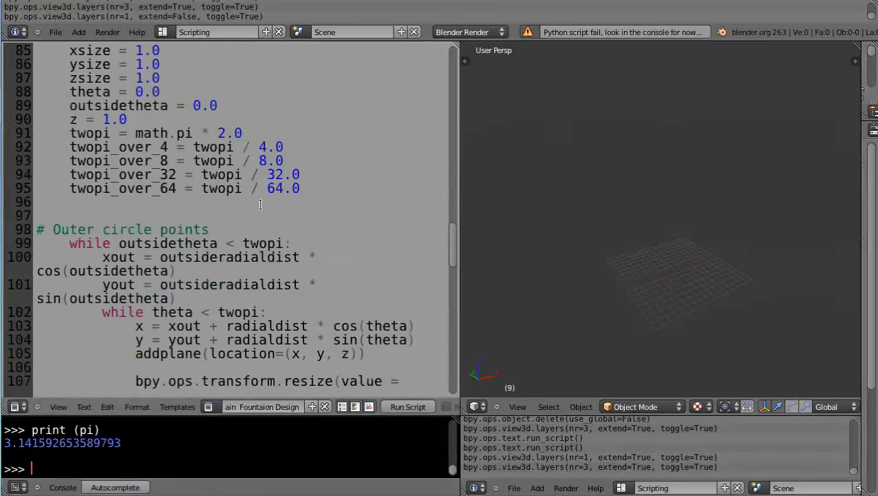
{"action": "scroll", "scroll_direction": "up", "scroll_amount": 3}
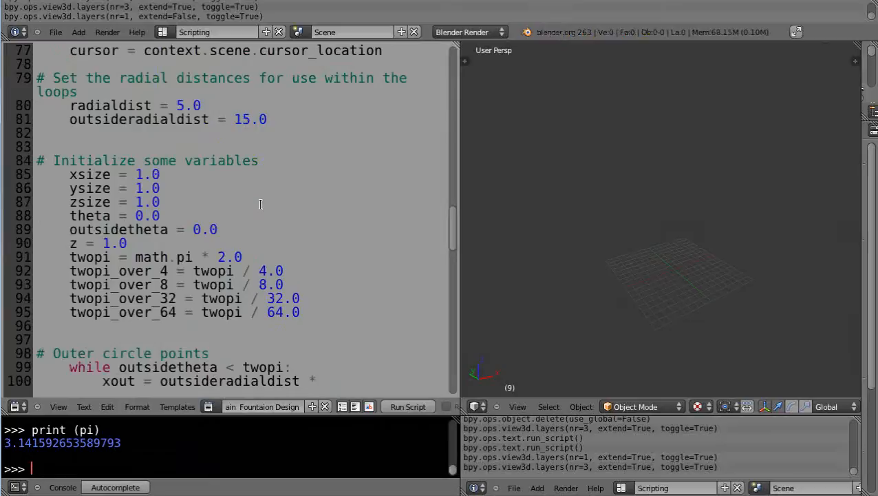
Change line 91 to twopi = pi * 2.0 and run the script to generate the fountain planes
{"action": "left_click", "coordinate": [178, 258]}
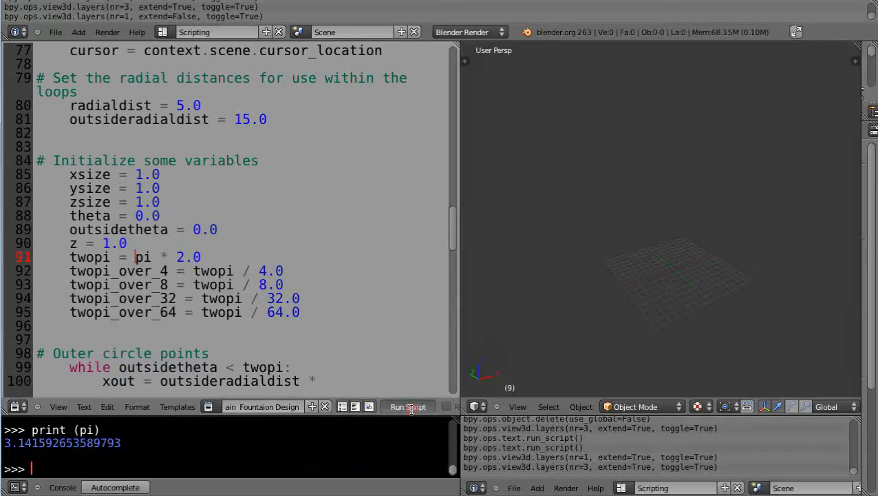
{"action": "left_click", "coordinate": [407, 406]}
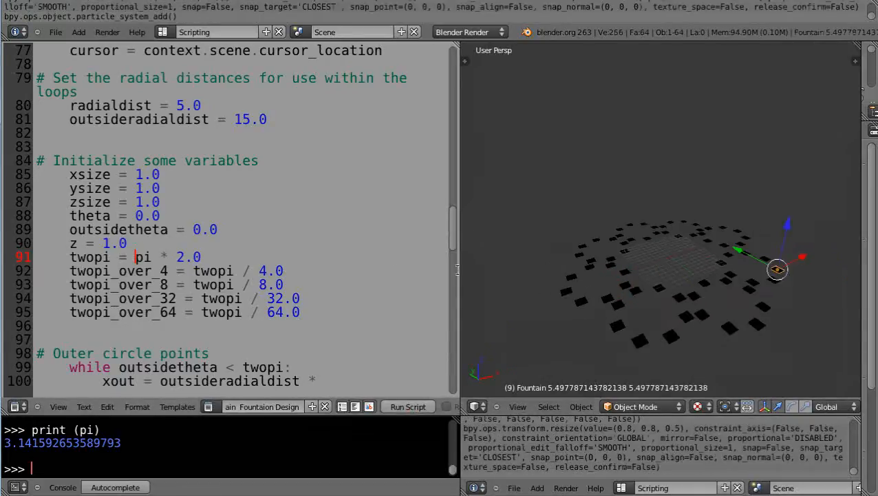
{"action": "scroll", "scroll_direction": "down", "scroll_amount": 3}
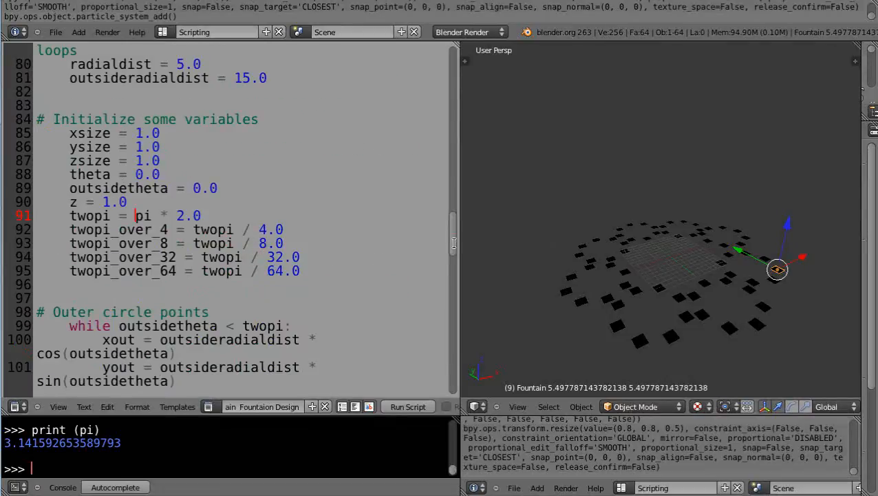
{"action": "scroll", "scroll_direction": "up", "scroll_amount": 3}
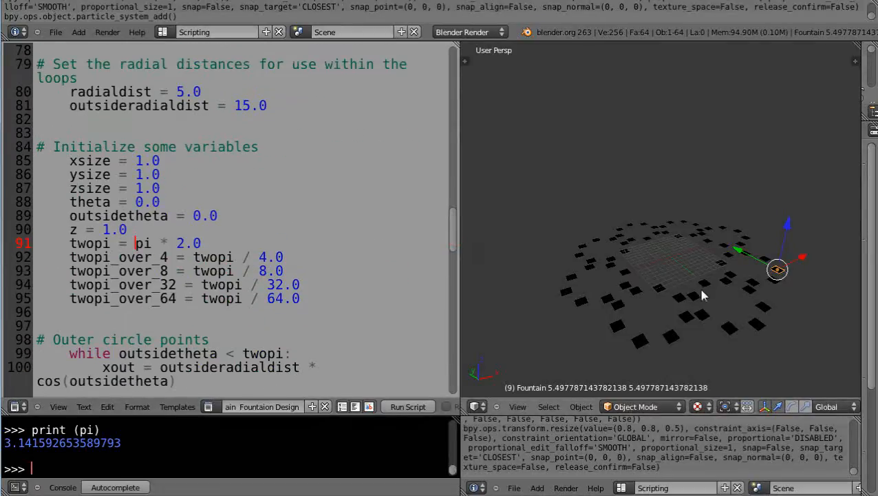
Scroll the script to its particle-system and angle-increment section while reviewing the fountain rings
{"action": "scroll", "scroll_direction": "up", "scroll_amount": 3}
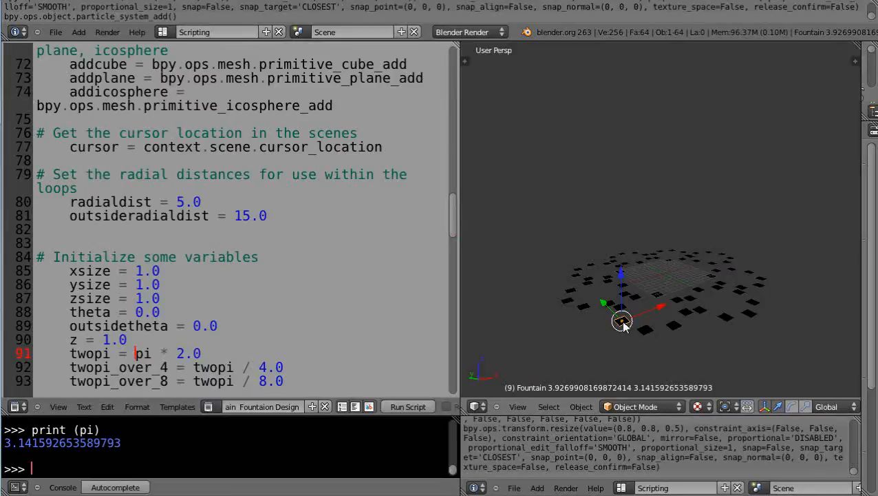
{"action": "mouse_move", "coordinate": [655, 336]}
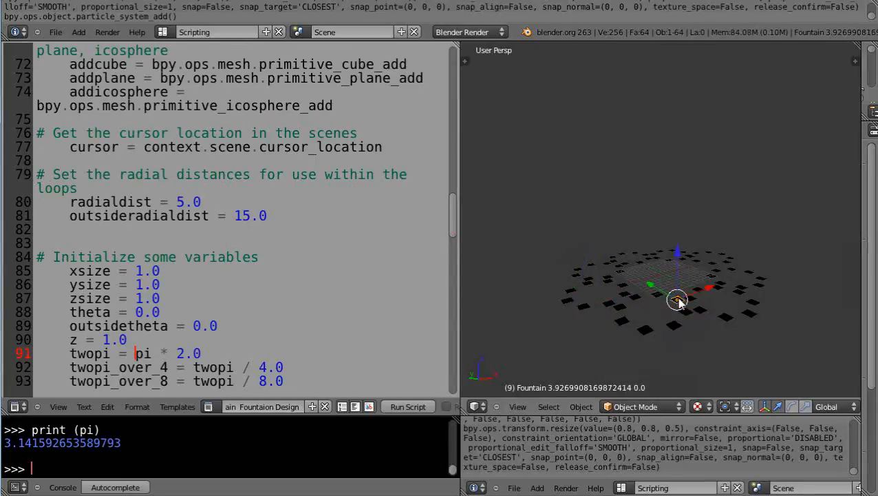
{"action": "mouse_move", "coordinate": [636, 319]}
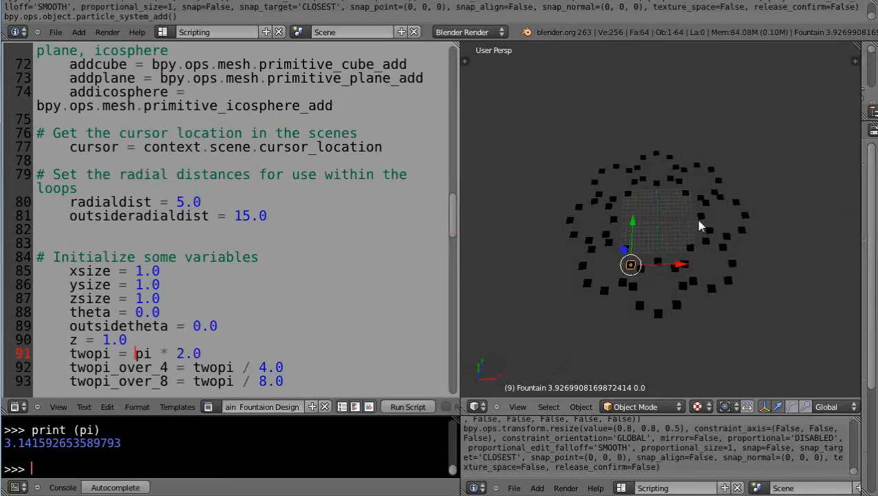
{"action": "mouse_move", "coordinate": [710, 220]}
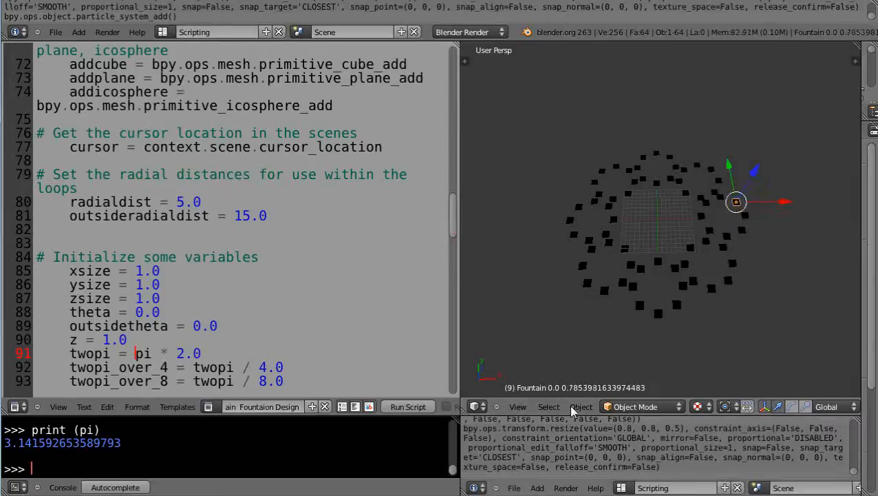
{"action": "mouse_move", "coordinate": [576, 398]}
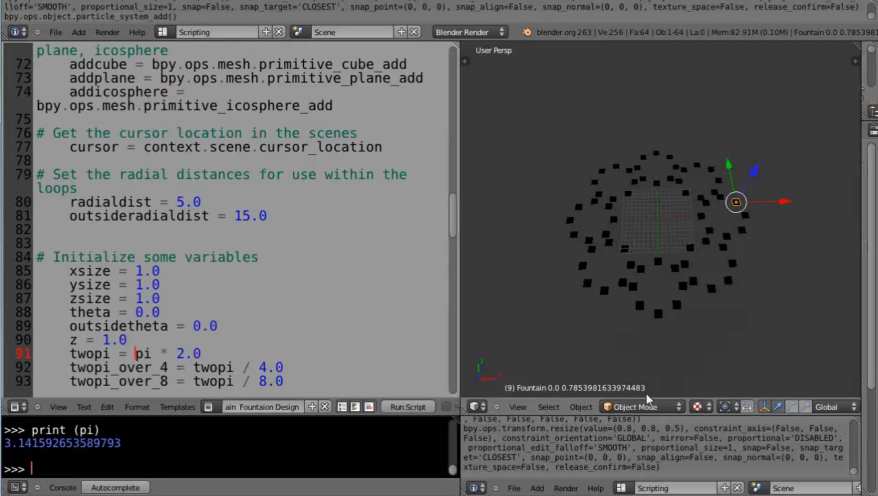
{"action": "mouse_move", "coordinate": [590, 392]}
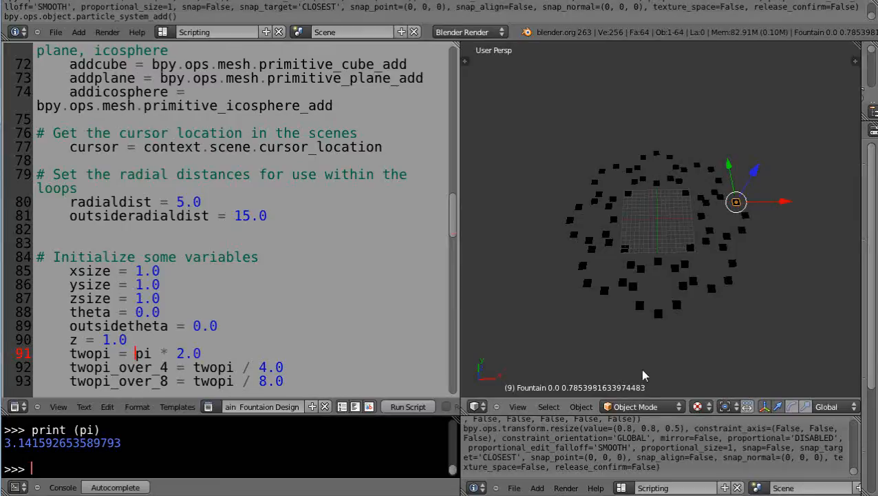
{"action": "mouse_move", "coordinate": [402, 309]}
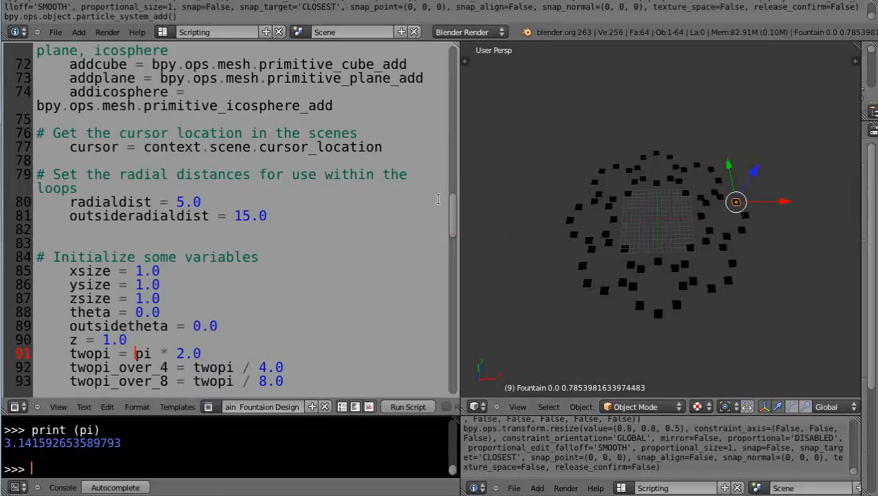
{"action": "scroll", "scroll_direction": "down", "scroll_amount": 3}
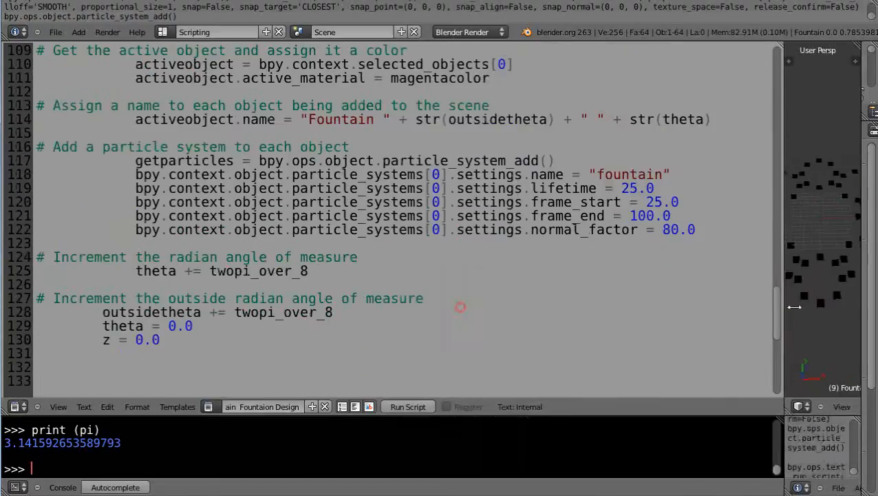
Switch text blocks via the datablock menu after copying the object-printing loop
{"action": "left_click", "coordinate": [209, 406]}
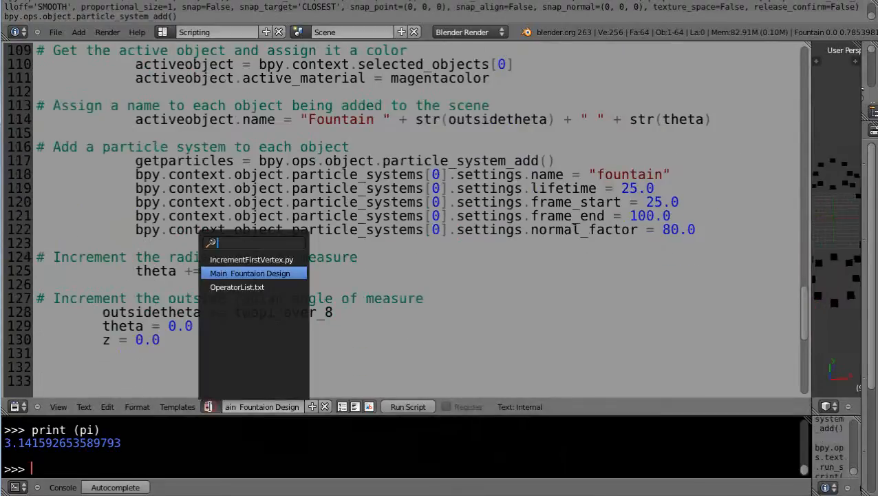
{"action": "left_click", "coordinate": [251, 259]}
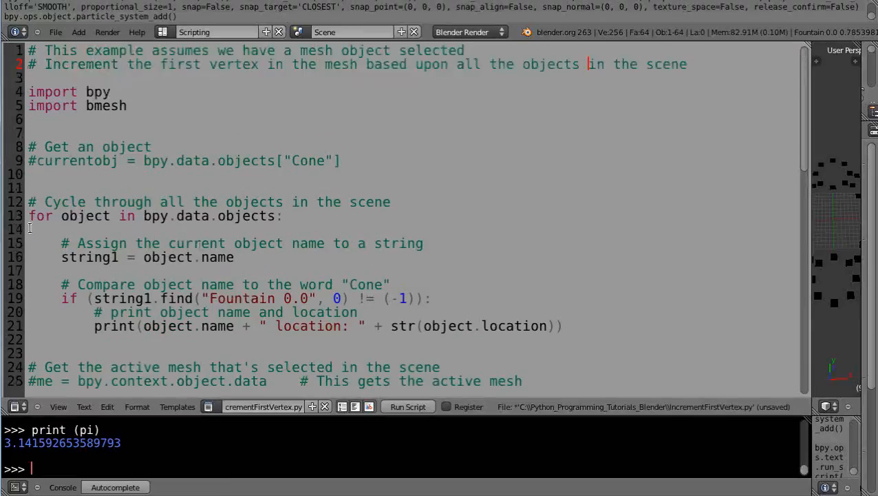
{"action": "scroll", "scroll_direction": "down", "scroll_amount": 3}
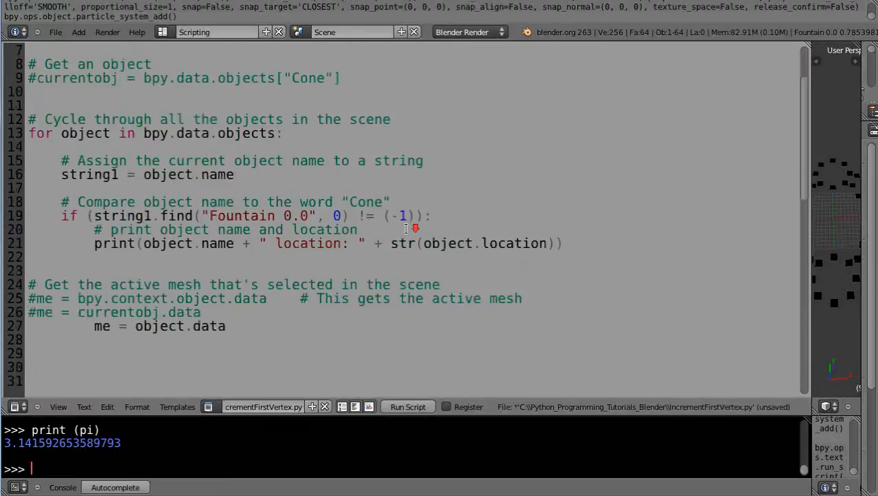
{"action": "mouse_move", "coordinate": [480, 245]}
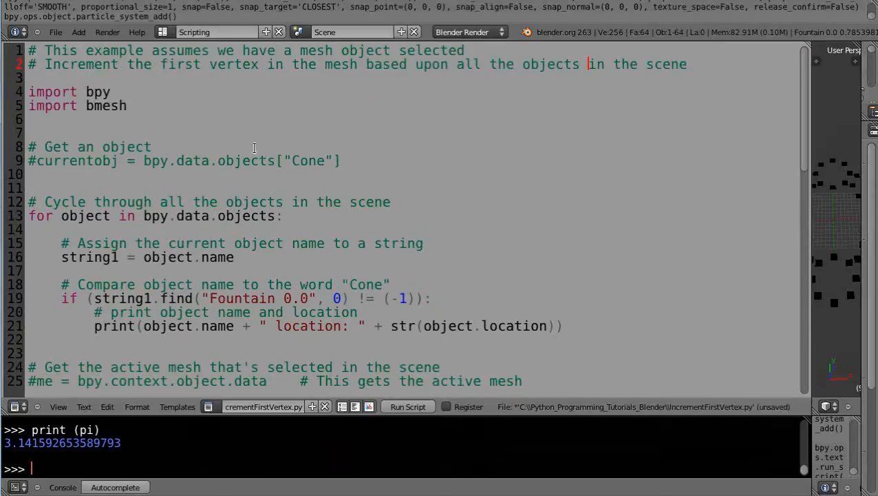
{"action": "scroll", "scroll_direction": "down", "scroll_amount": 3}
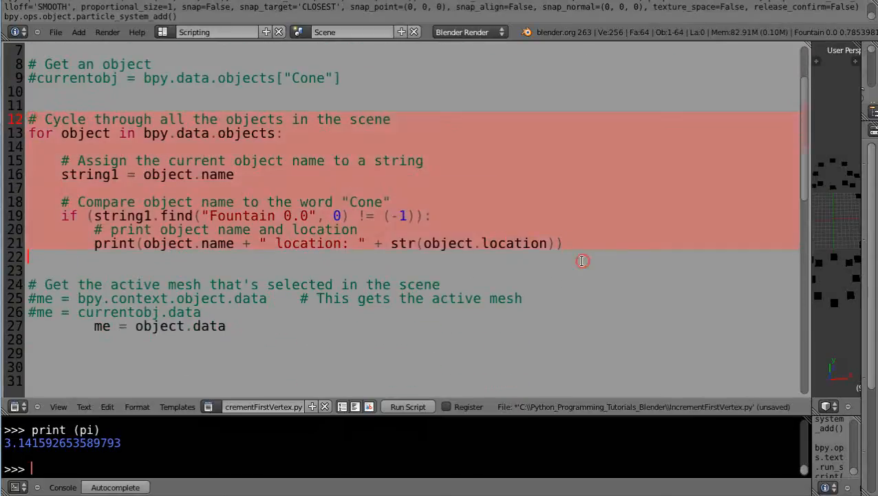
{"action": "mouse_move", "coordinate": [213, 413]}
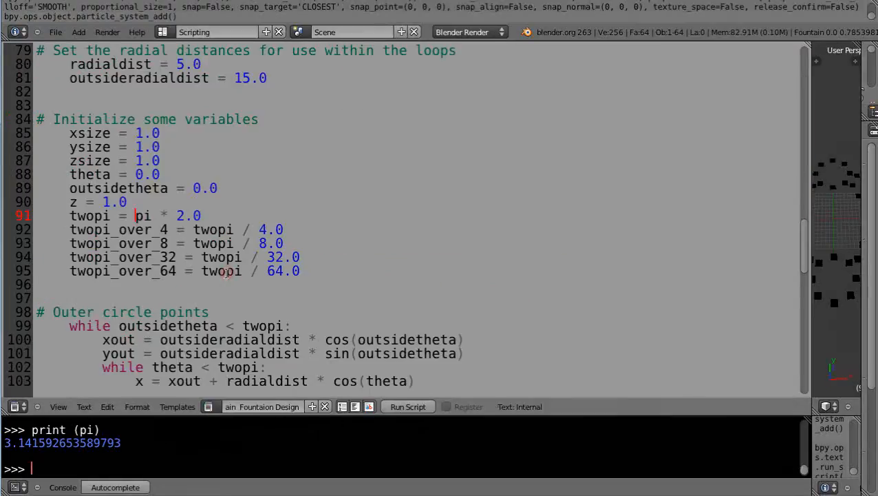
Scroll the fountain design script to its colour-material definitions
{"action": "scroll", "scroll_direction": "up", "scroll_amount": 3}
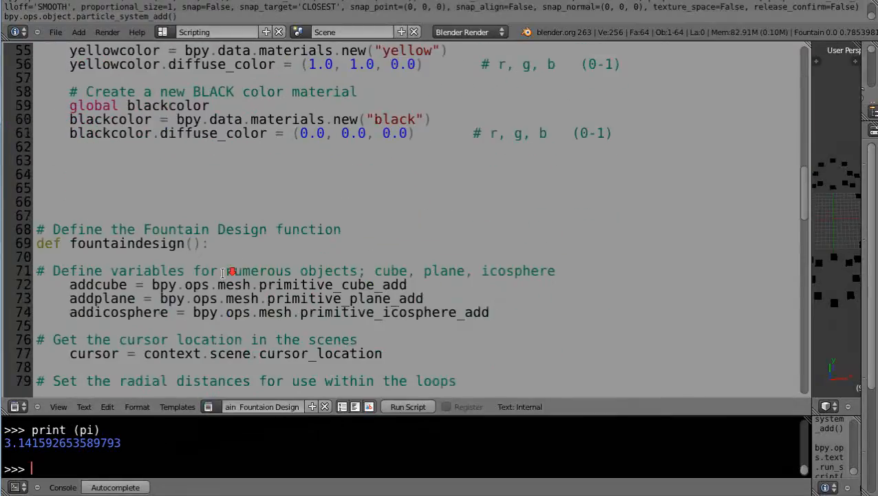
{"action": "scroll", "scroll_direction": "up", "scroll_amount": 3}
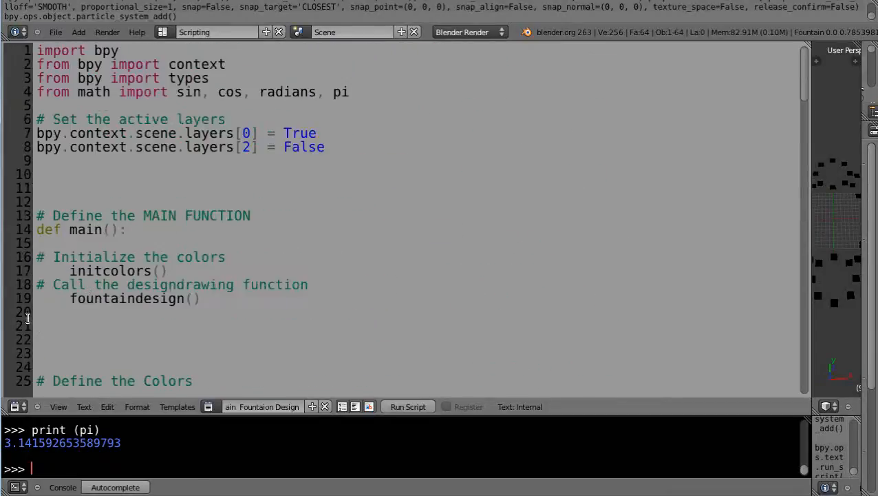
{"action": "scroll", "scroll_direction": "down", "scroll_amount": 3}
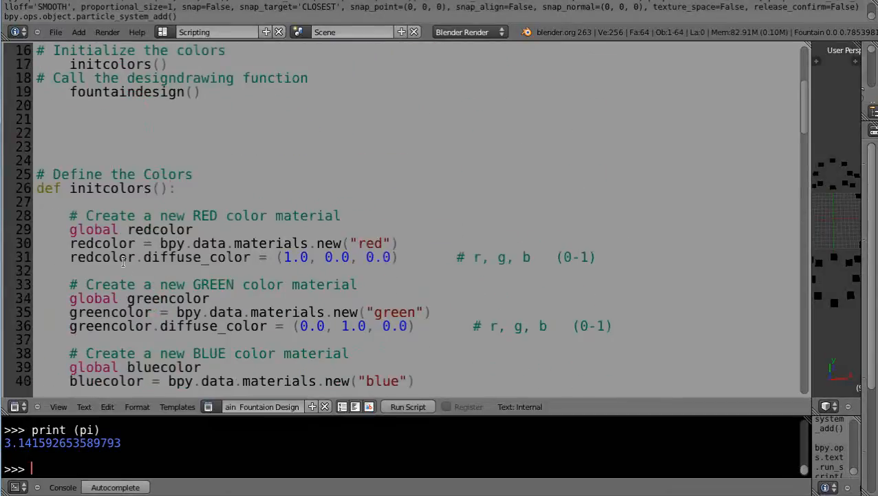
{"action": "scroll", "scroll_direction": "down", "scroll_amount": 3}
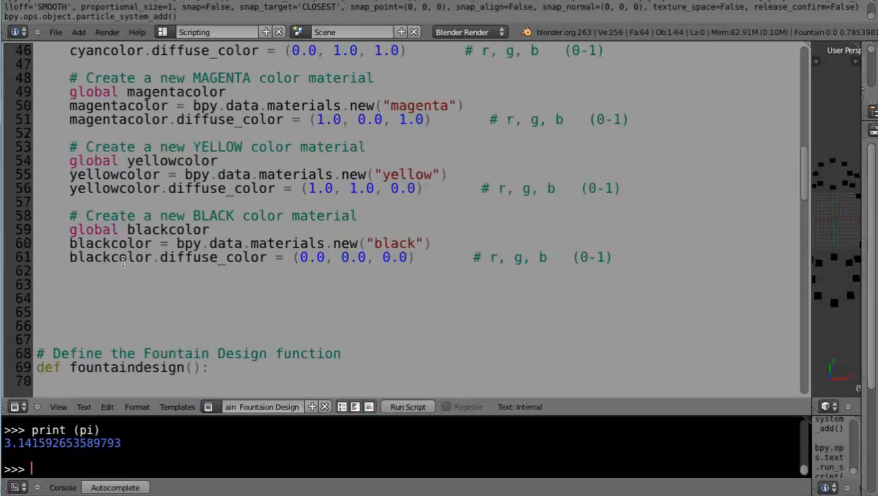
Add a '# Search for a particular fountain' comment below main()
{"action": "scroll", "scroll_direction": "up", "scroll_amount": 3}
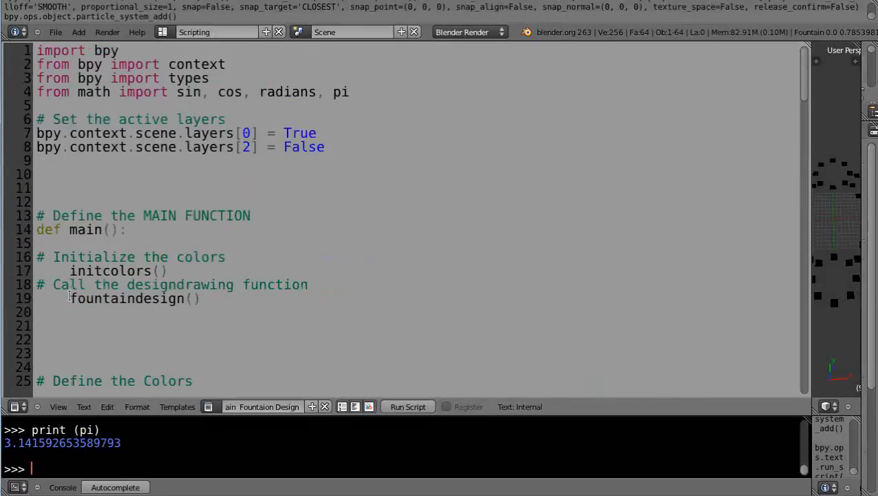
{"action": "scroll", "scroll_direction": "down", "scroll_amount": 3}
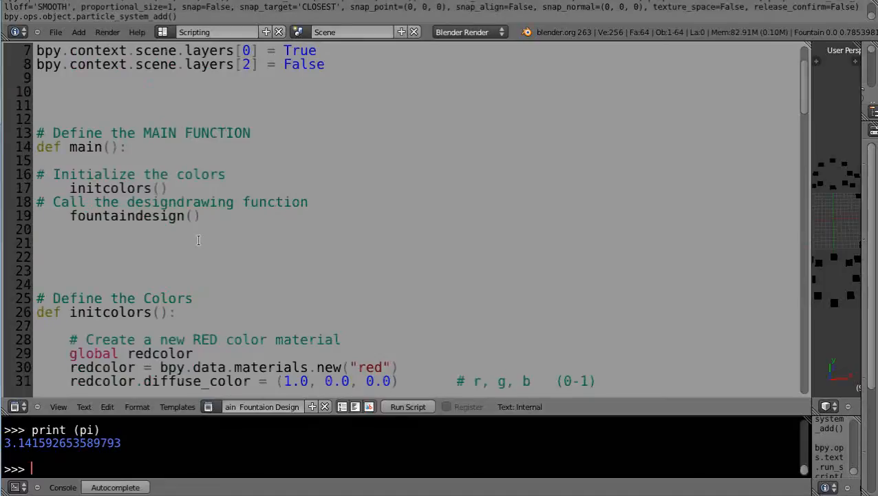
{"action": "scroll", "scroll_direction": "down", "scroll_amount": 3}
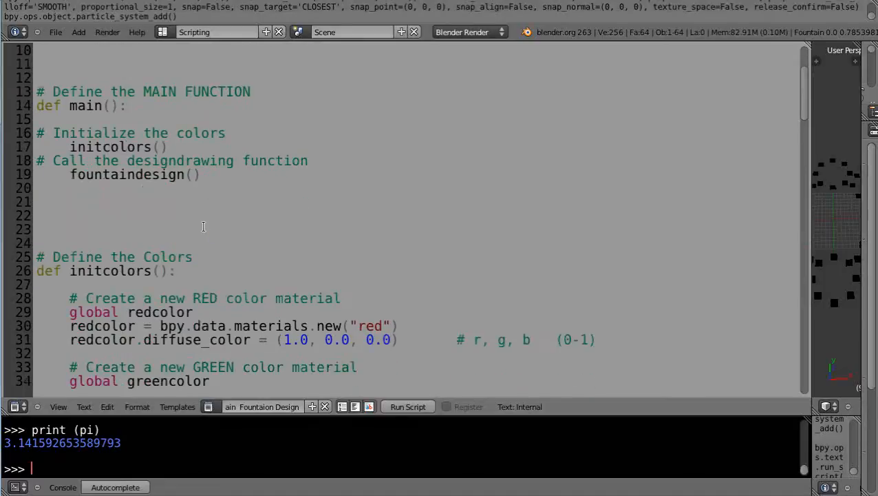
{"action": "type", "text": "p"}
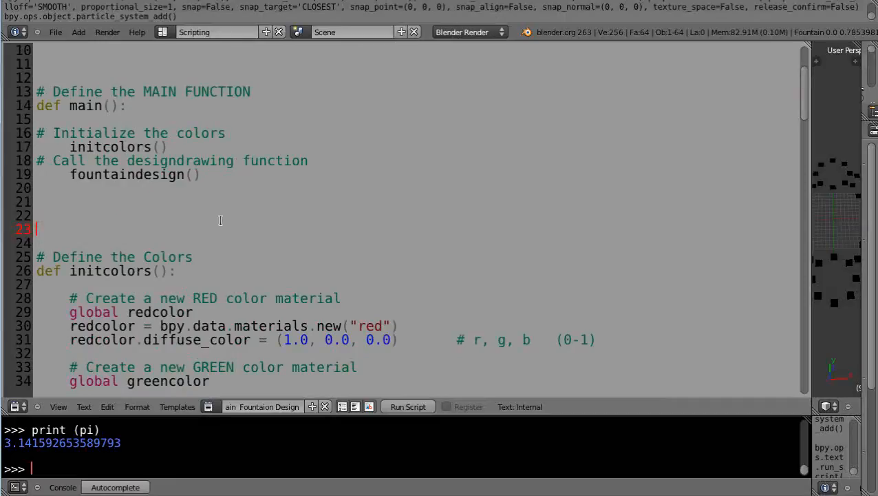
{"action": "type", "text": "#"}
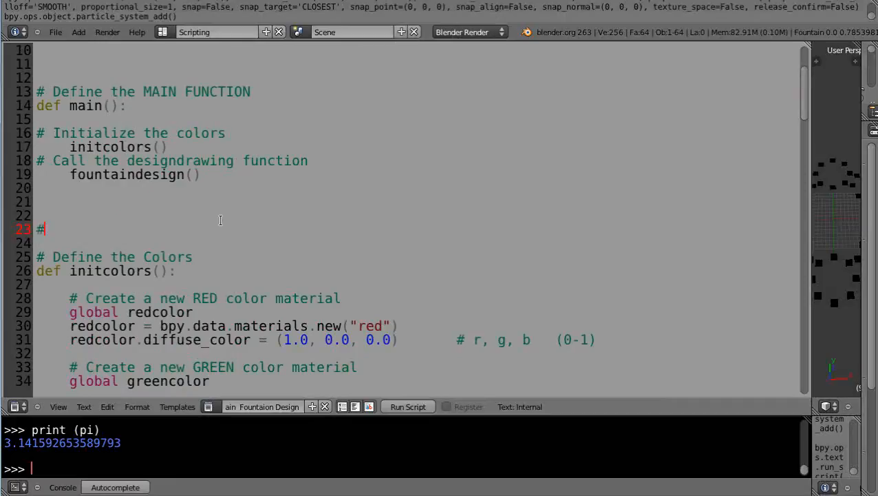
{"action": "type", "text": "Search for"}
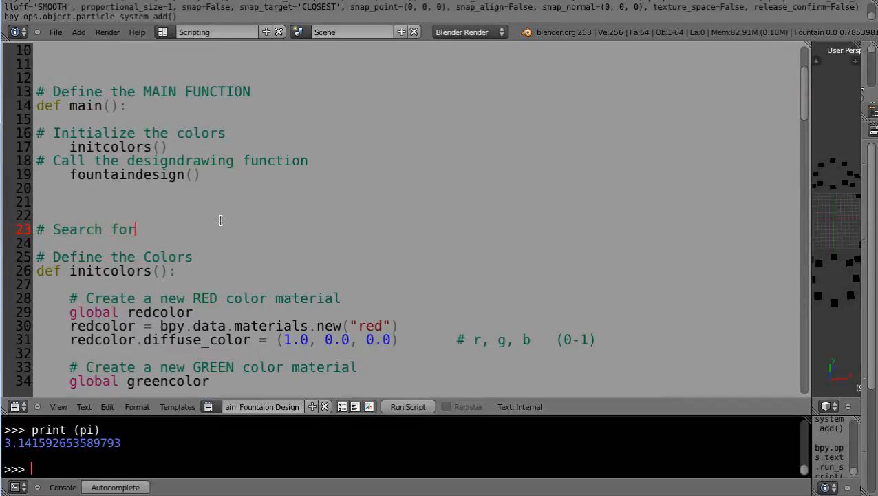
{"action": "type", "text": "a particu"}
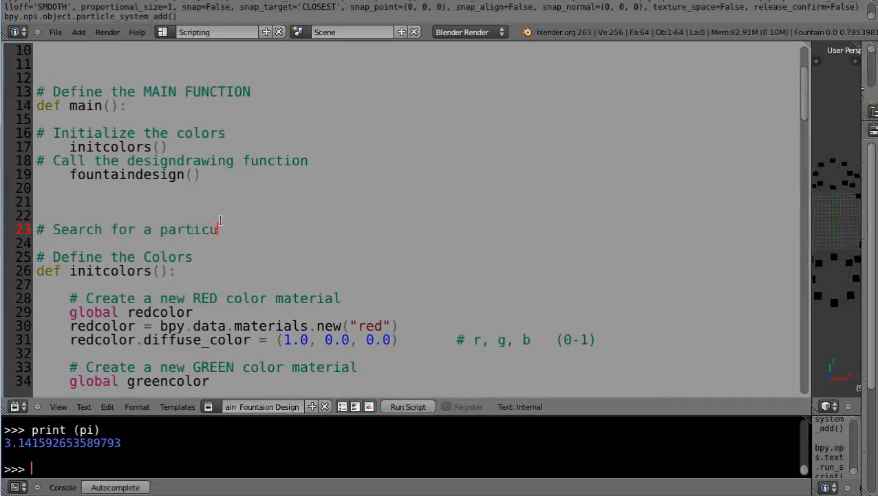
{"action": "type", "text": "lar fountain"}
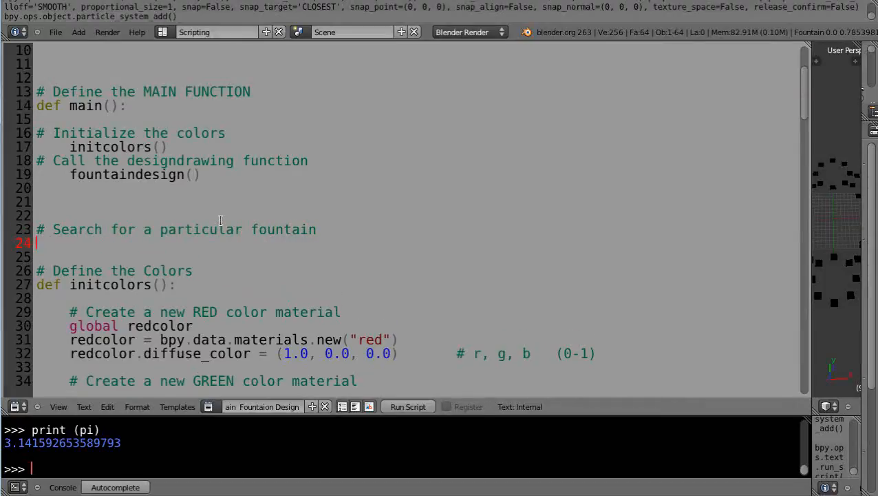
Define a new empty fountainsearch() function under the comment
{"action": "type", "text": "def fountainsearc"}
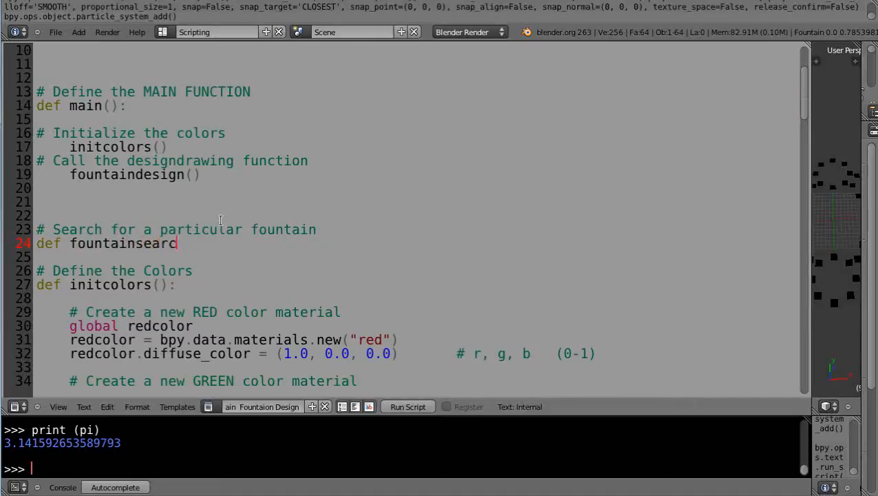
{"action": "type", "text": "h():"}
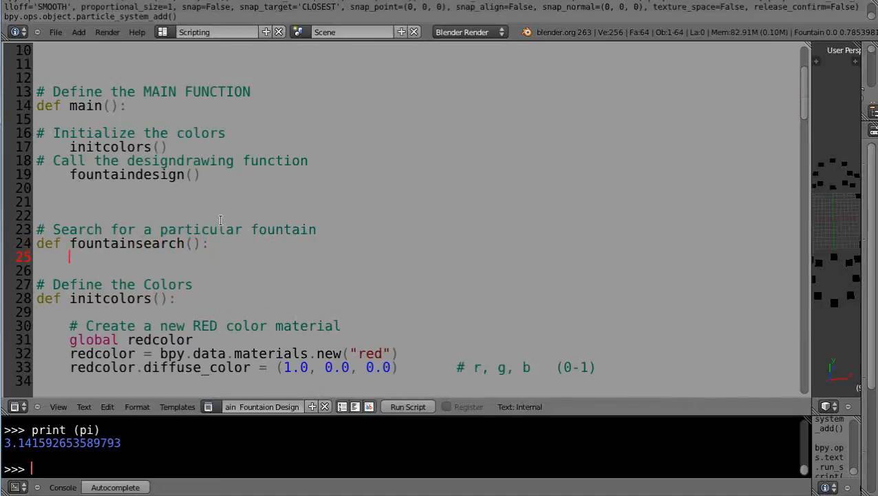
Paste and indent the search loop inside fountainsearch(), then begin editing its 'Fountain 0.0' name test
{"action": "scroll", "scroll_direction": "down", "scroll_amount": 3}
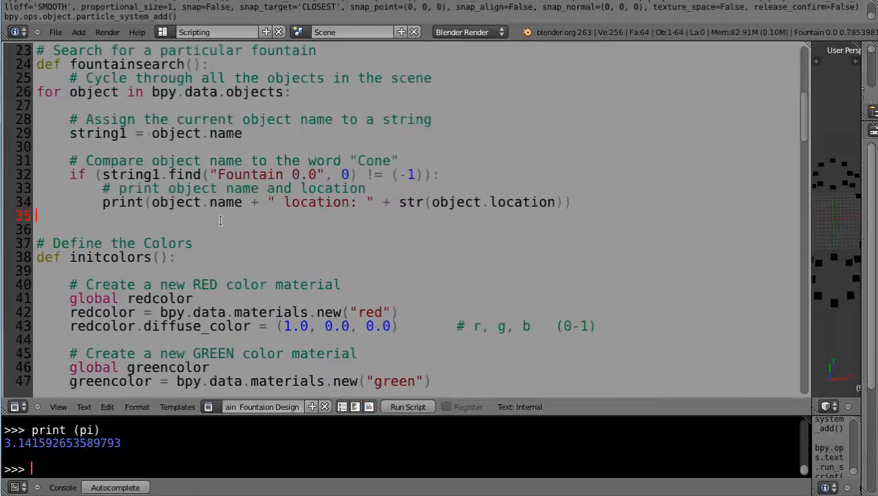
{"action": "scroll", "scroll_direction": "up", "scroll_amount": 3}
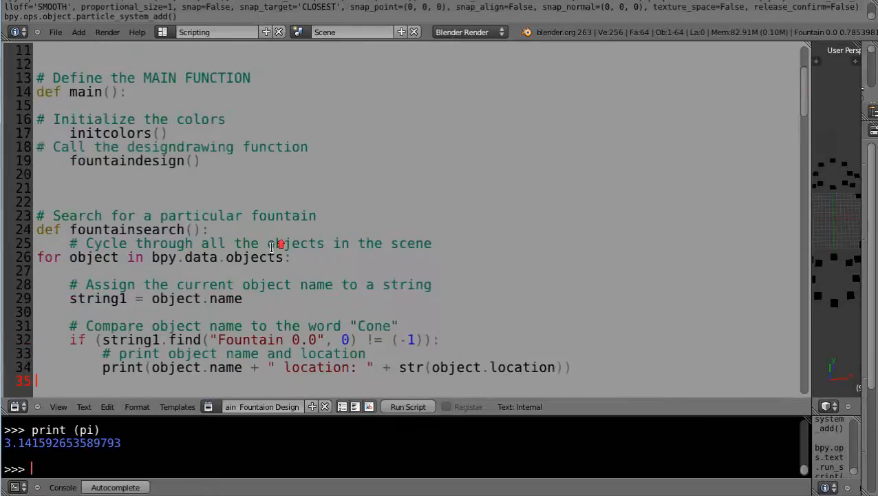
{"action": "scroll", "scroll_direction": "down", "scroll_amount": 3}
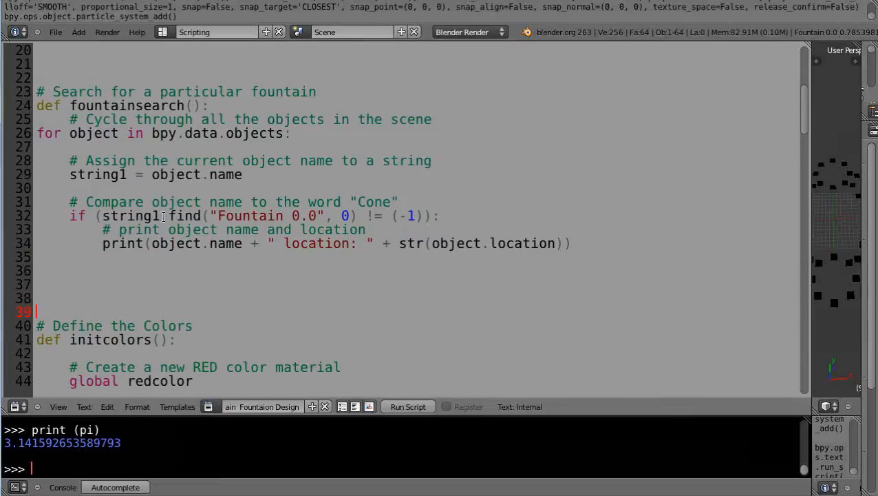
{"action": "scroll", "scroll_direction": "up", "scroll_amount": 3}
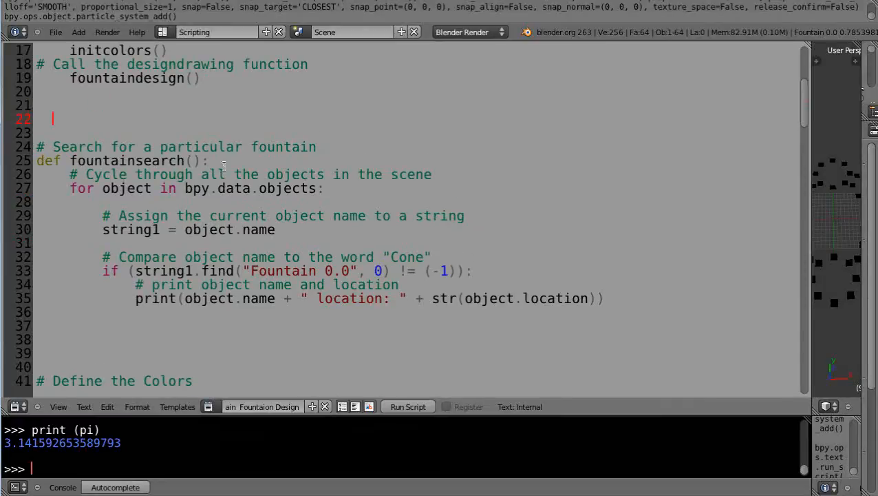
{"action": "mouse_move", "coordinate": [318, 194]}
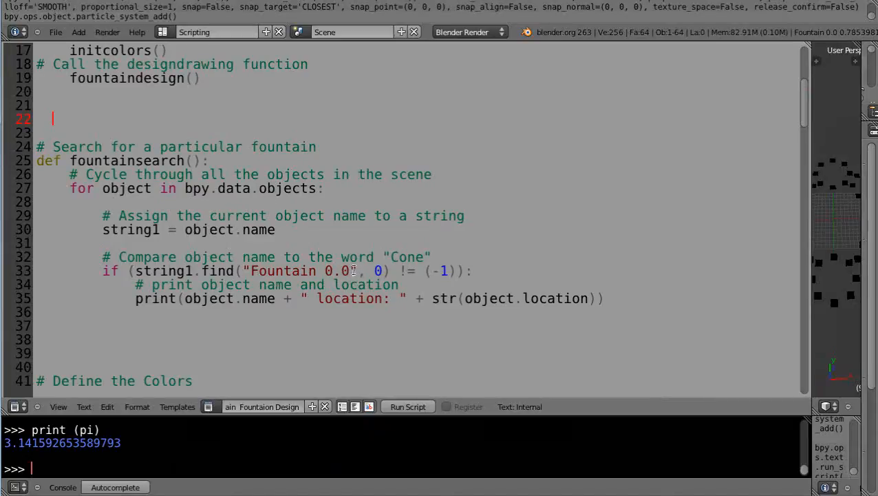
{"action": "left_click", "coordinate": [380, 270]}
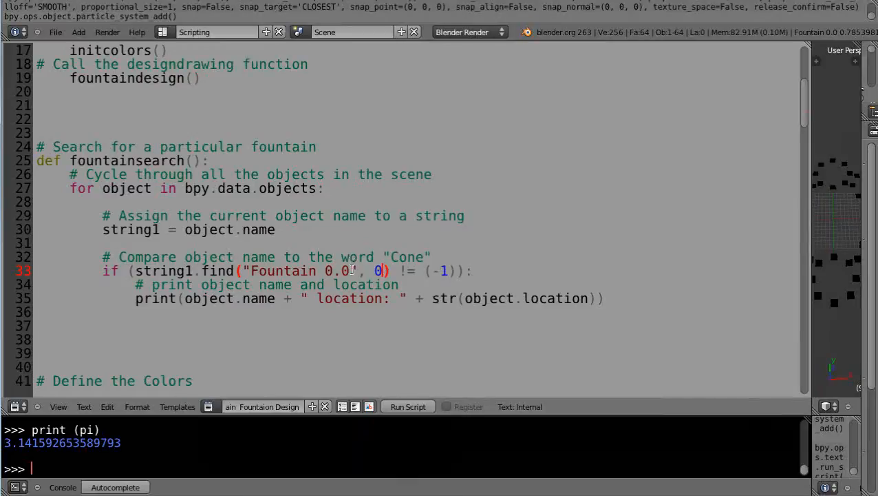
{"action": "mouse_move", "coordinate": [44, 267]}
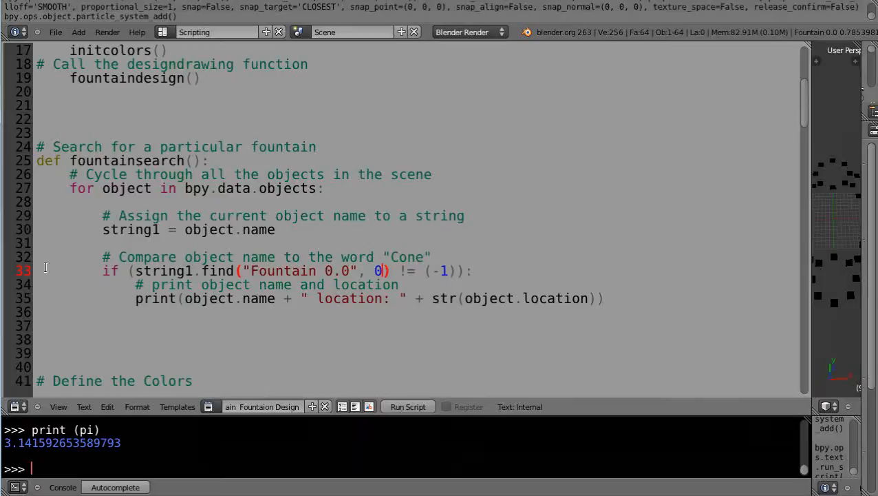
{"action": "left_click", "coordinate": [523, 270]}
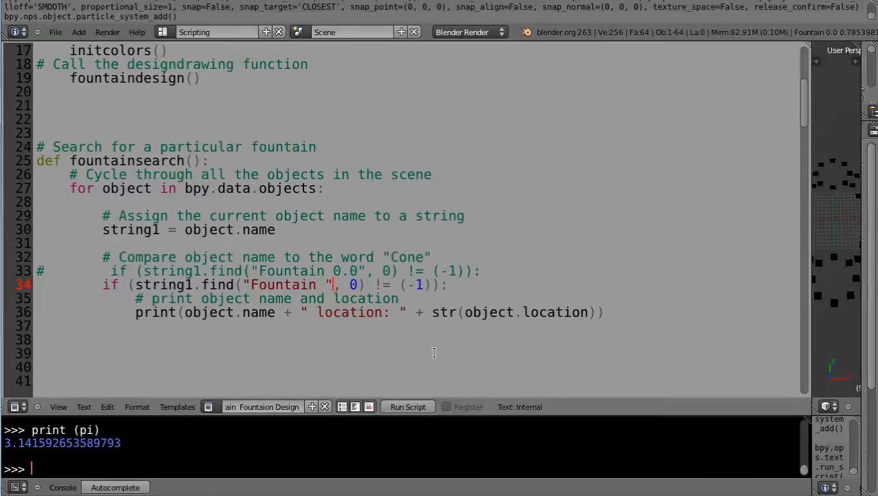
{"action": "scroll", "scroll_direction": "down", "scroll_amount": 3}
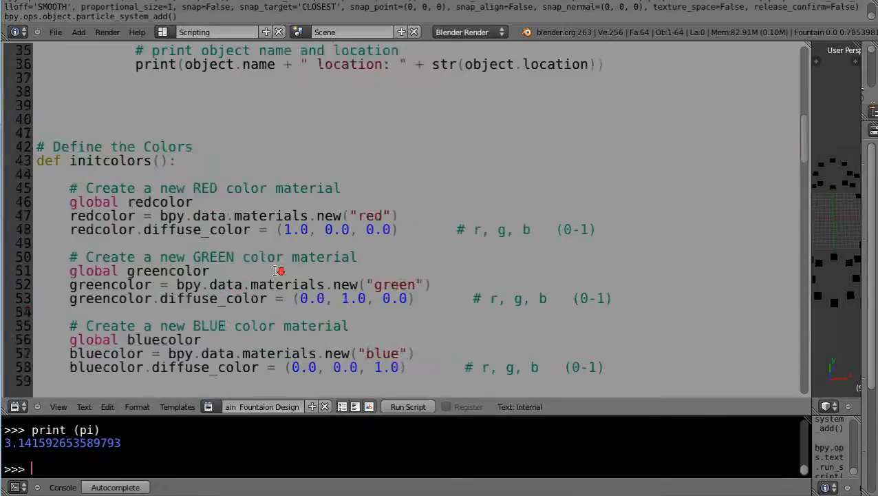
{"action": "scroll", "scroll_direction": "down", "scroll_amount": 3}
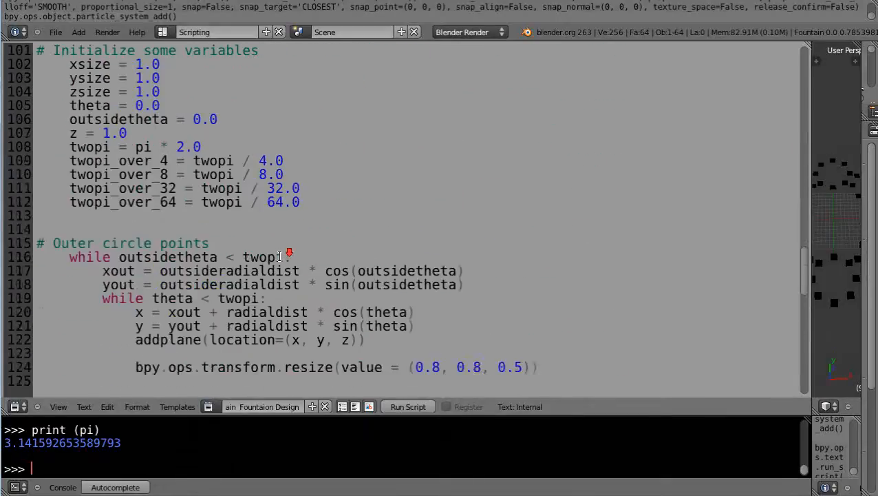
{"action": "scroll", "scroll_direction": "down", "scroll_amount": 3}
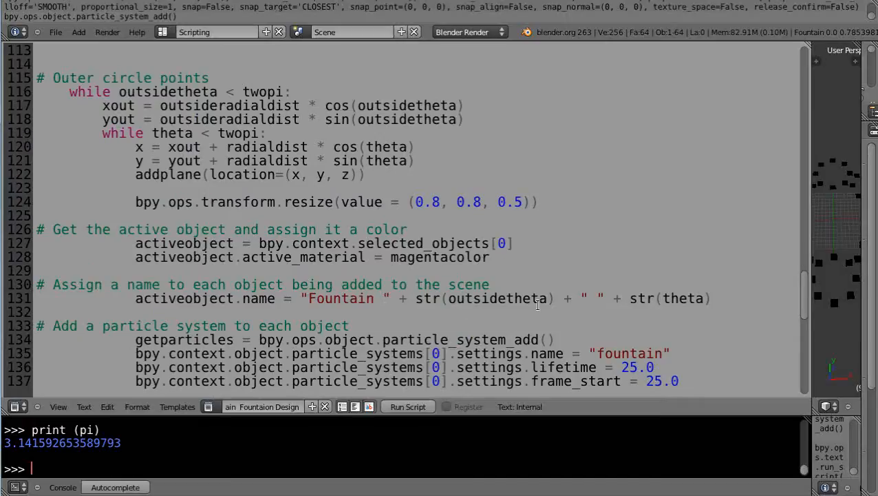
{"action": "mouse_move", "coordinate": [716, 282]}
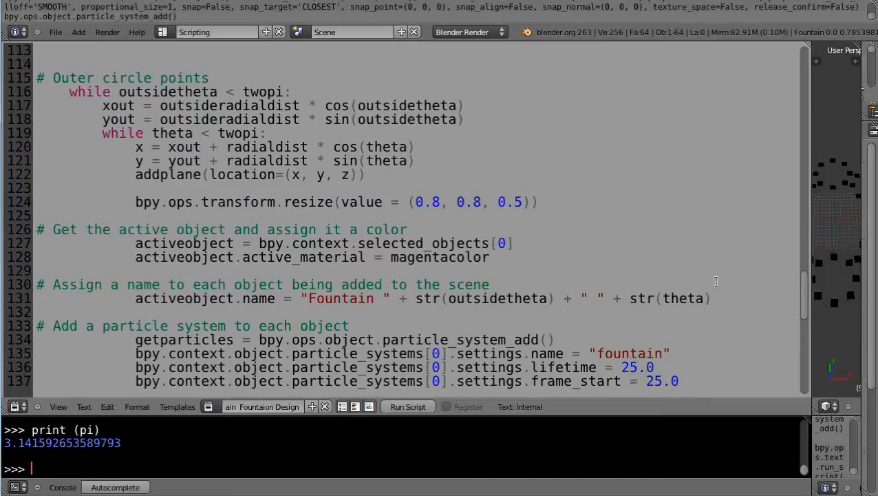
{"action": "scroll", "scroll_direction": "up", "scroll_amount": 3}
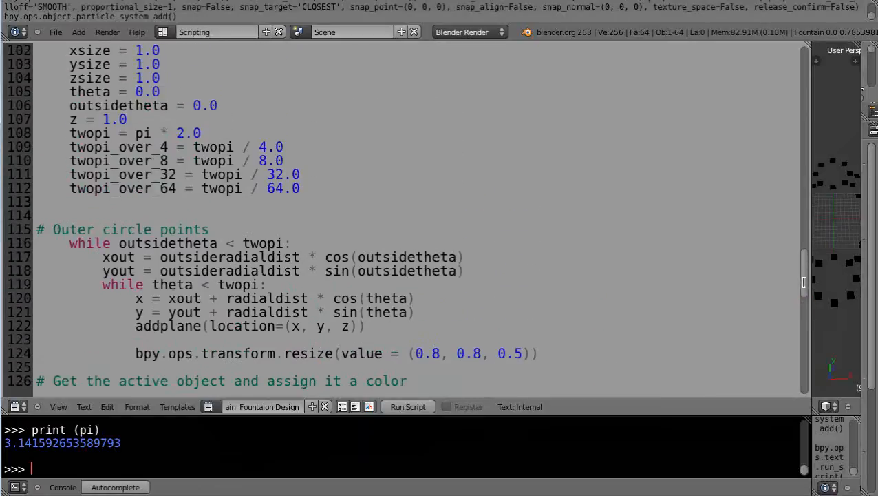
{"action": "scroll", "scroll_direction": "up", "scroll_amount": 3}
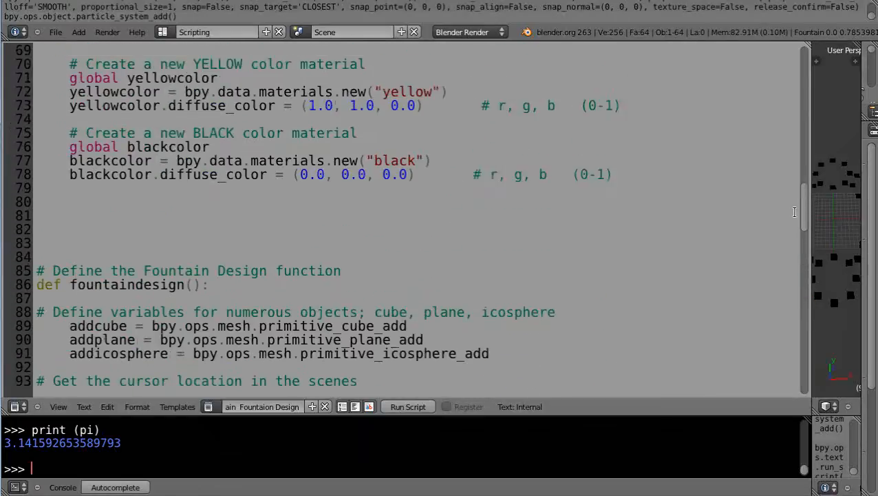
{"action": "scroll", "scroll_direction": "down", "scroll_amount": 3}
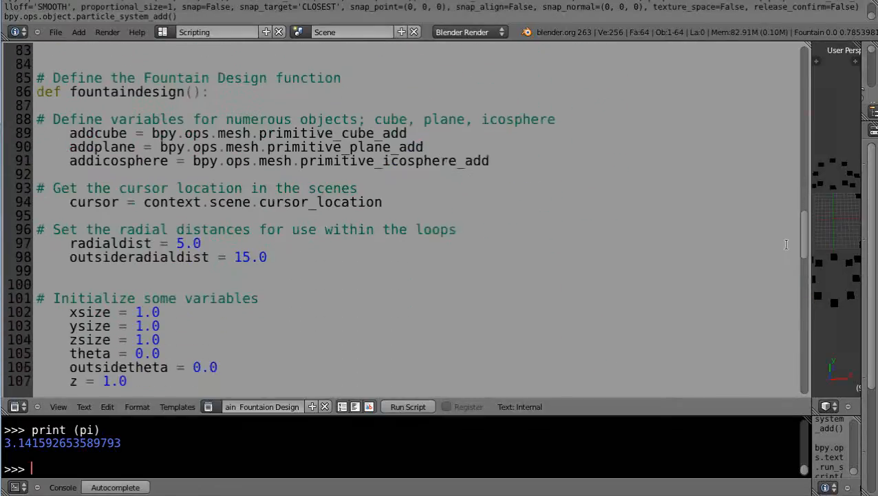
{"action": "scroll", "scroll_direction": "down", "scroll_amount": 3}
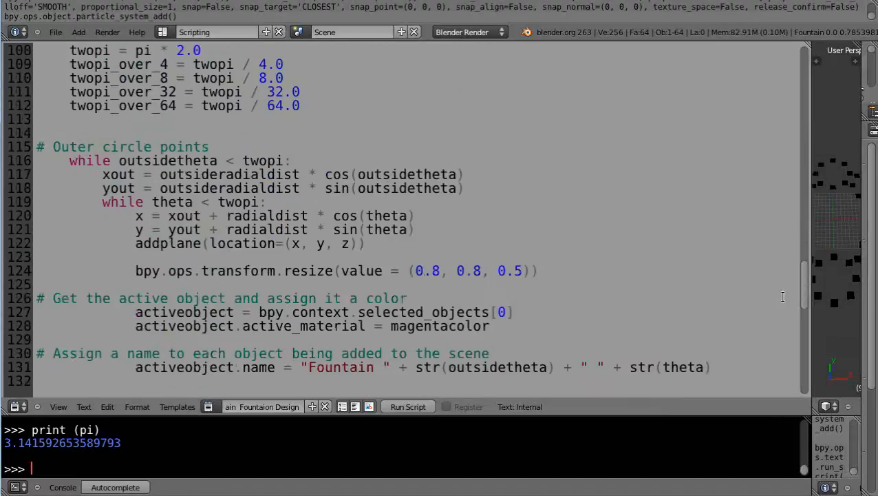
{"action": "scroll", "scroll_direction": "down", "scroll_amount": 3}
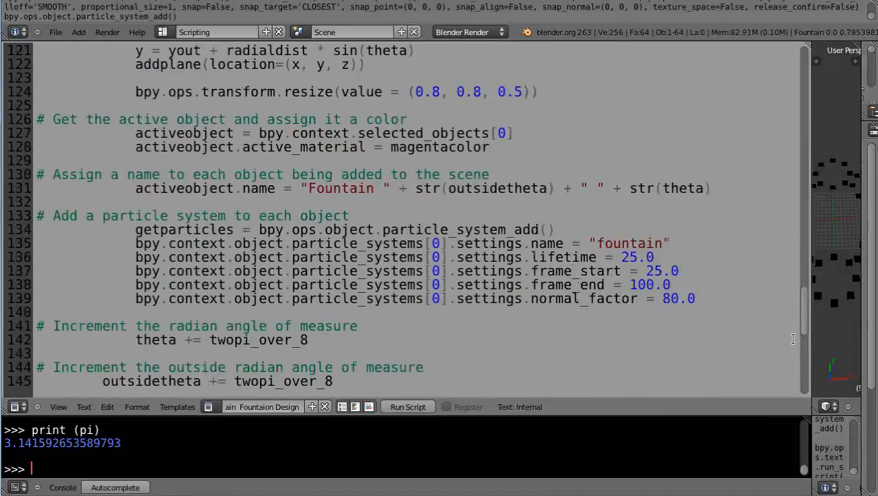
{"action": "scroll", "scroll_direction": "up", "scroll_amount": 3}
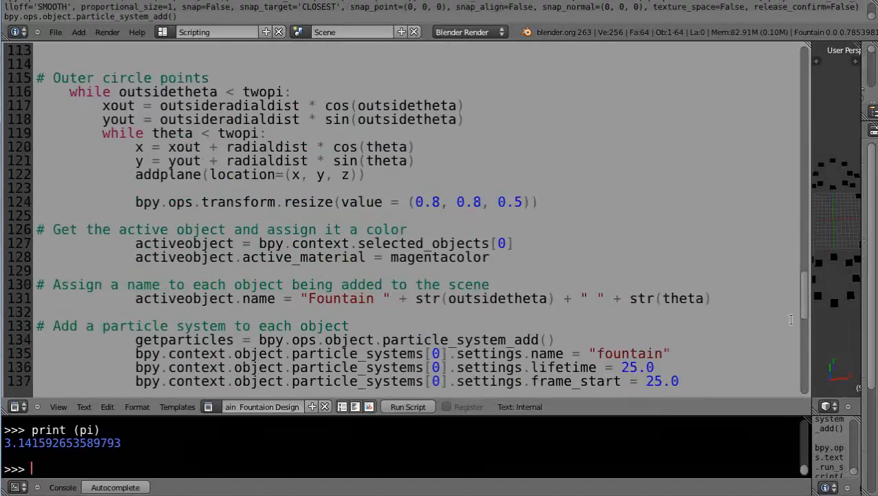
{"action": "scroll", "scroll_direction": "up", "scroll_amount": 3}
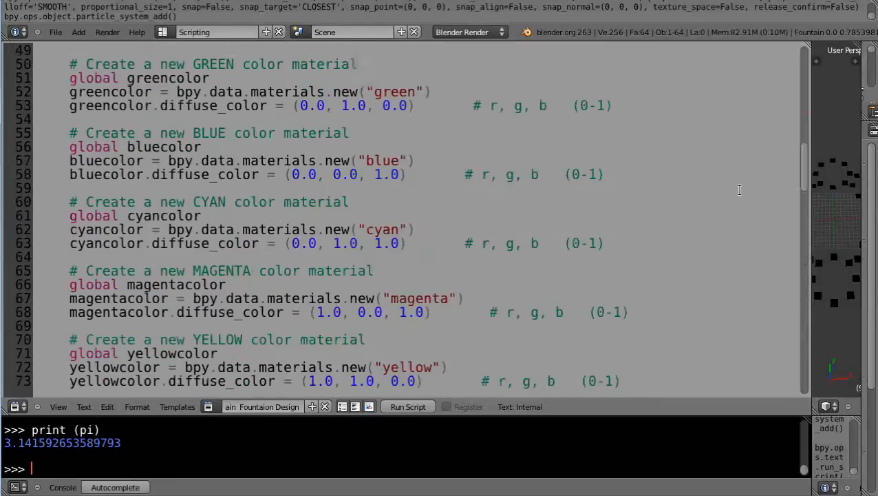
{"action": "scroll", "scroll_direction": "up", "scroll_amount": 3}
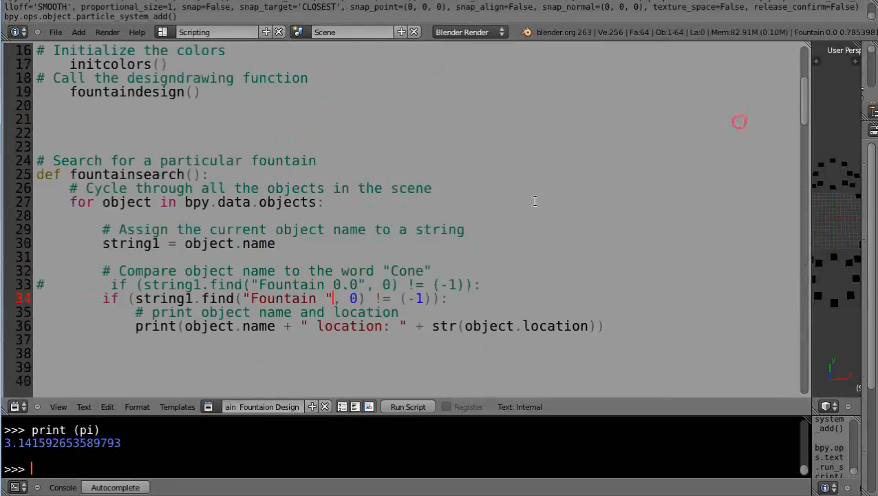
{"action": "mouse_move", "coordinate": [457, 297]}
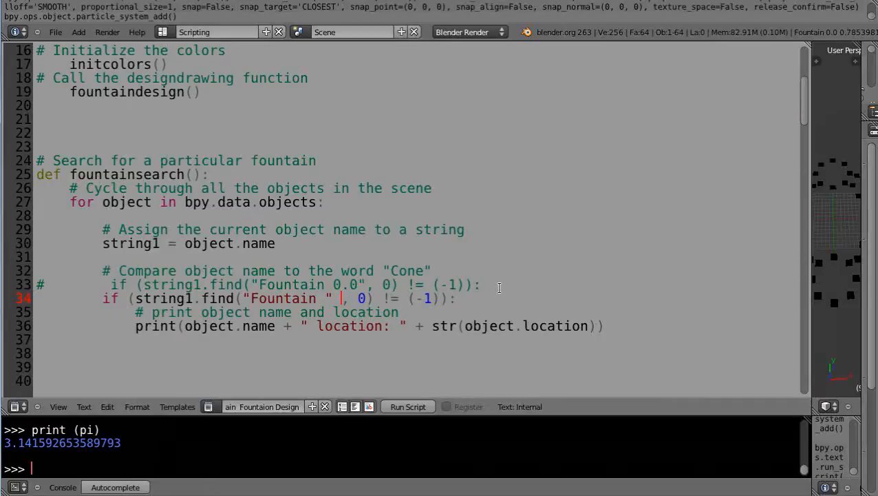
Change the find() argument to "Fountain " + str(pi / 4.0)
{"action": "type", "text": "+"}
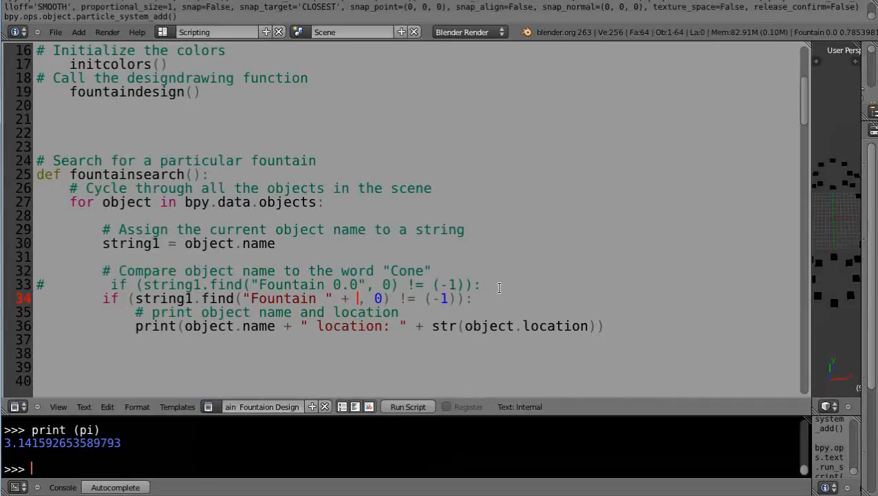
{"action": "type", "text": "str"}
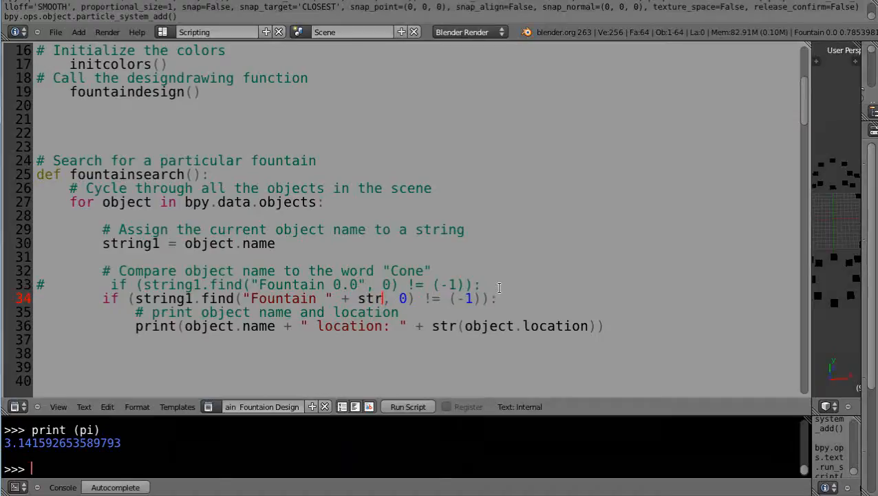
{"action": "type", "text": "(pi /"}
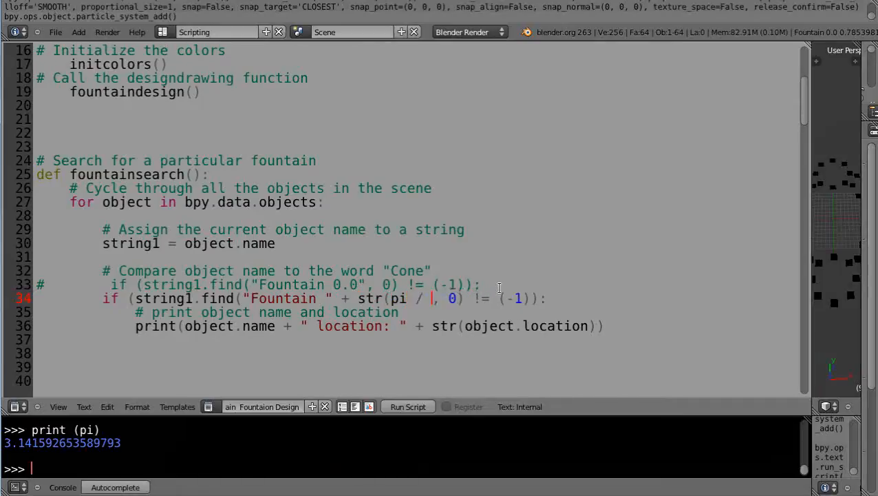
{"action": "type", "text": "4.0"}
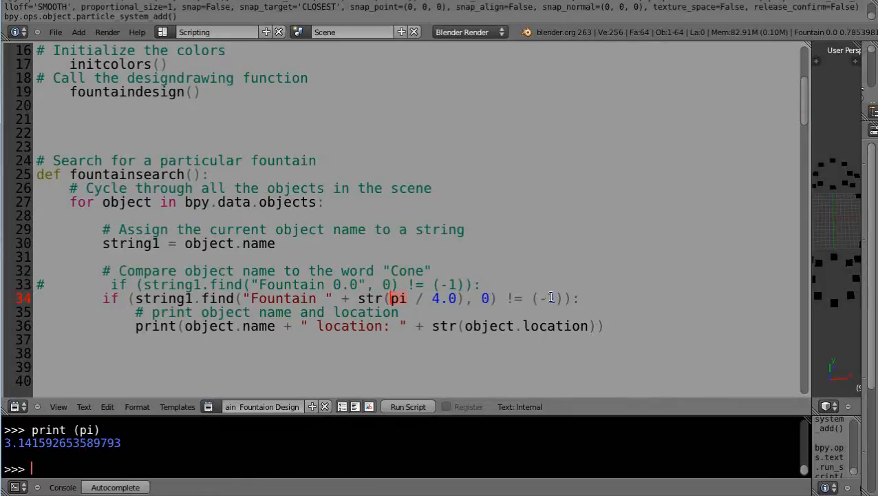
{"action": "scroll", "scroll_direction": "down", "scroll_amount": 3}
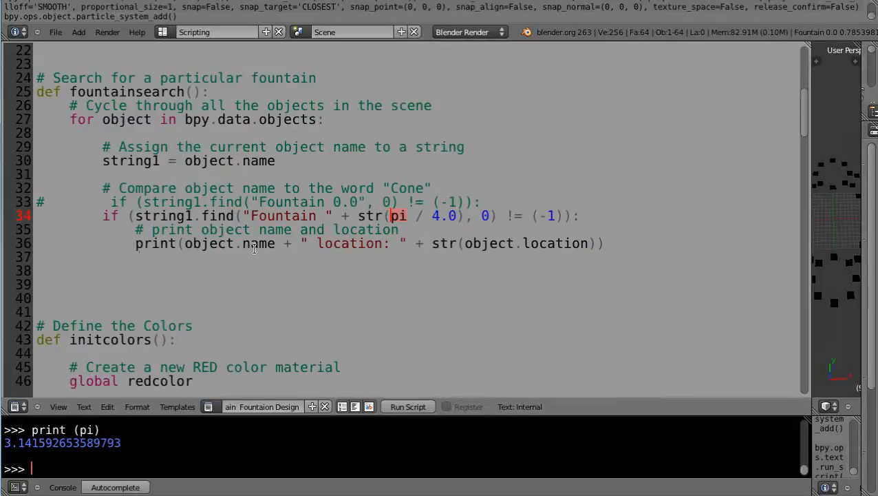
{"action": "mouse_move", "coordinate": [402, 257]}
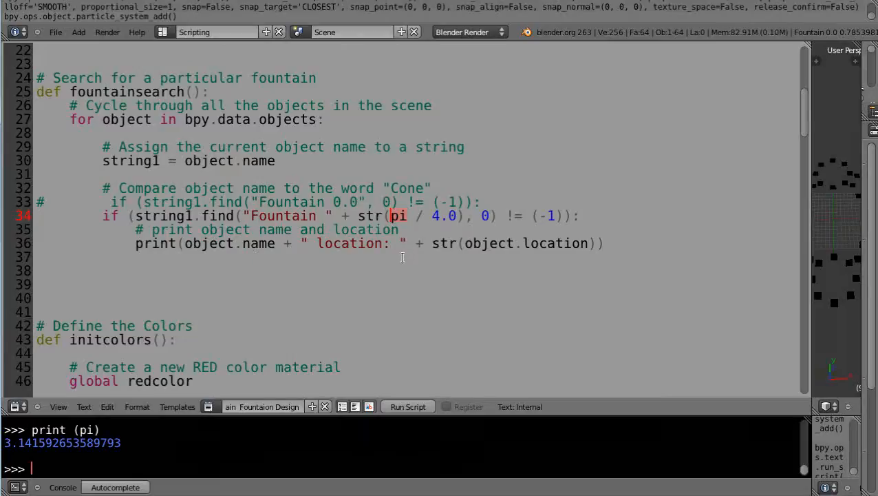
{"action": "mouse_move", "coordinate": [545, 264]}
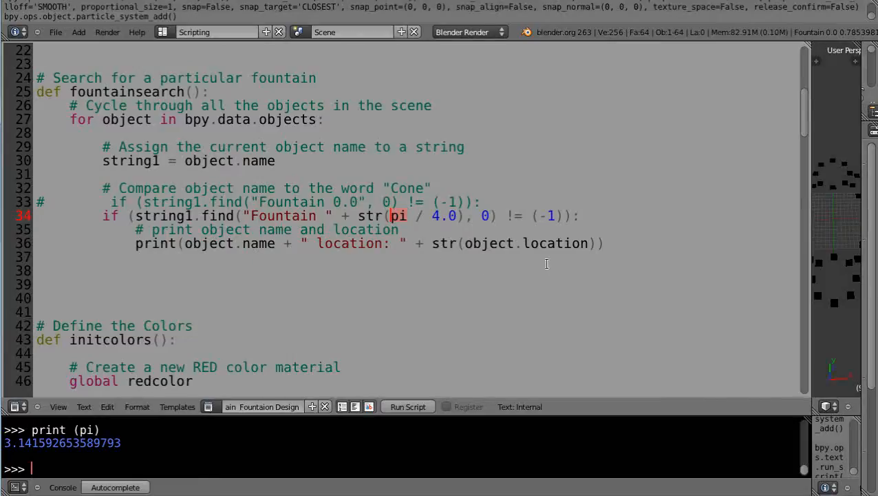
{"action": "mouse_move", "coordinate": [146, 300]}
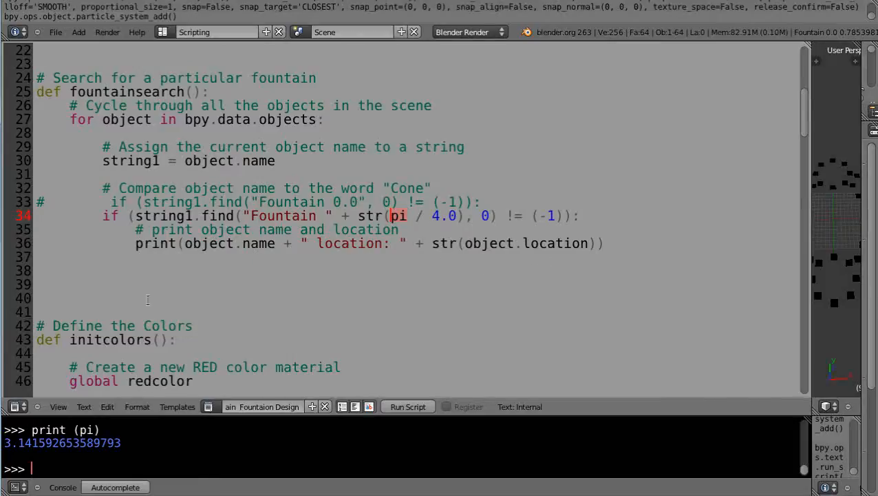
{"action": "mouse_move", "coordinate": [465, 258]}
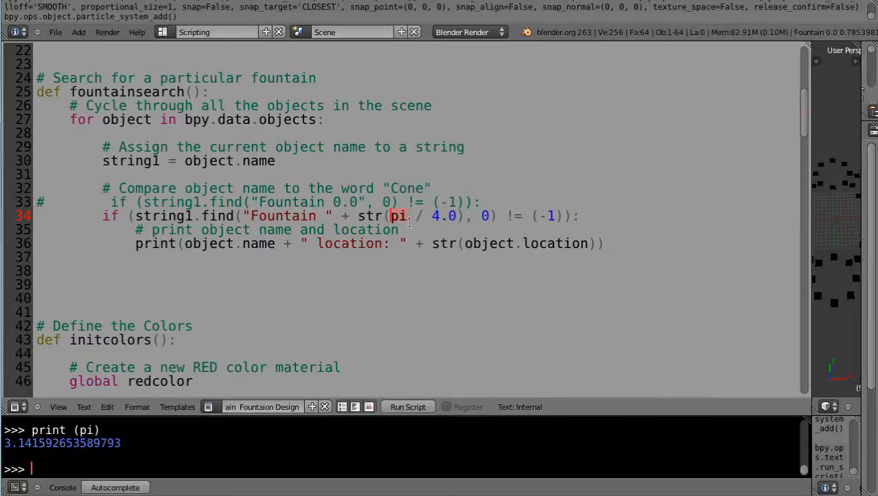
Scroll to the end of the script after the outer-loop theta and z reset
{"action": "scroll", "scroll_direction": "down", "scroll_amount": 3}
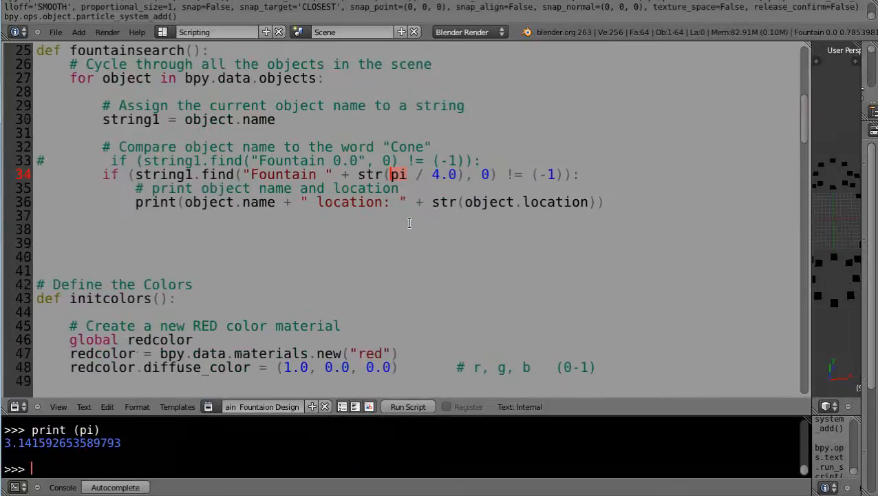
{"action": "mouse_move", "coordinate": [443, 219]}
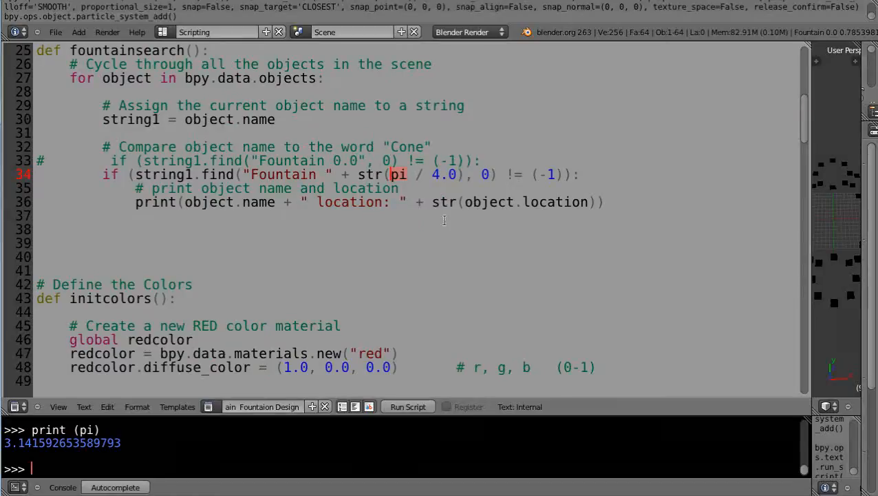
{"action": "scroll", "scroll_direction": "down", "scroll_amount": 3}
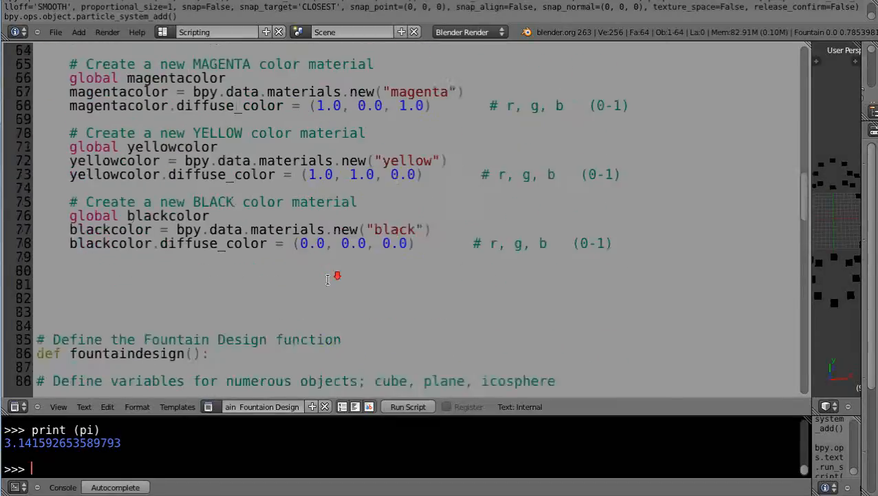
{"action": "scroll", "scroll_direction": "down", "scroll_amount": 3}
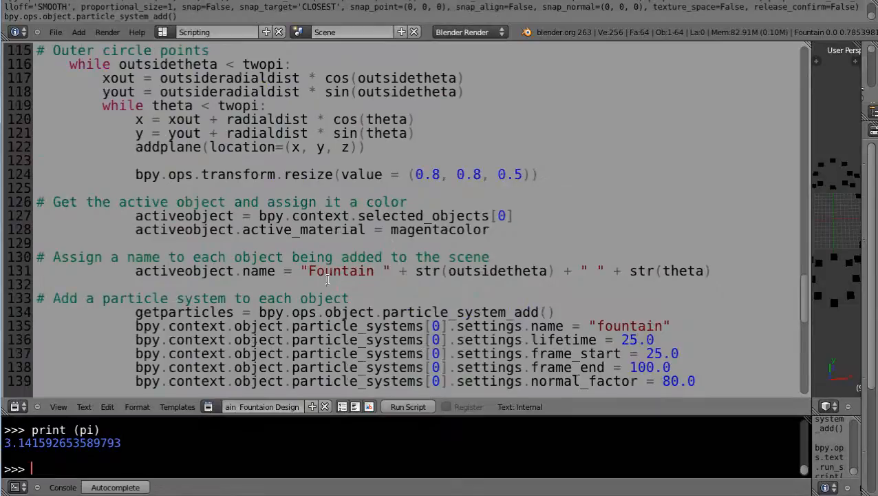
{"action": "scroll", "scroll_direction": "down", "scroll_amount": 3}
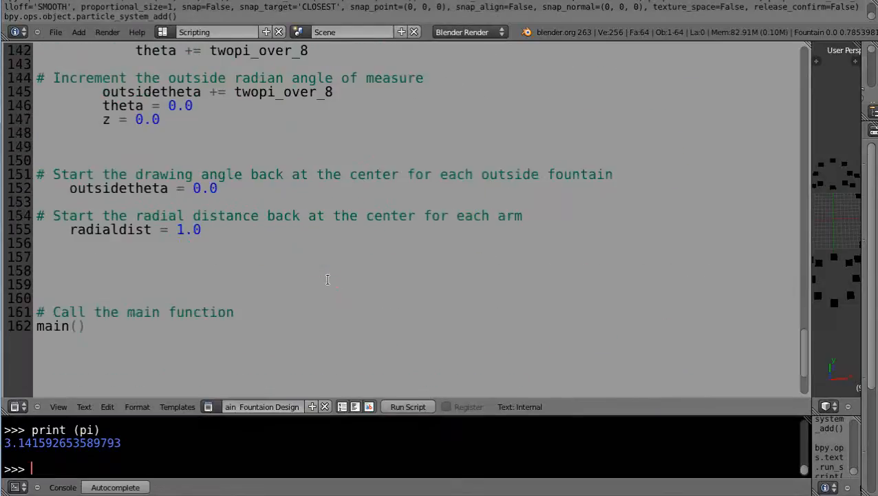
{"action": "scroll", "scroll_direction": "up", "scroll_amount": 3}
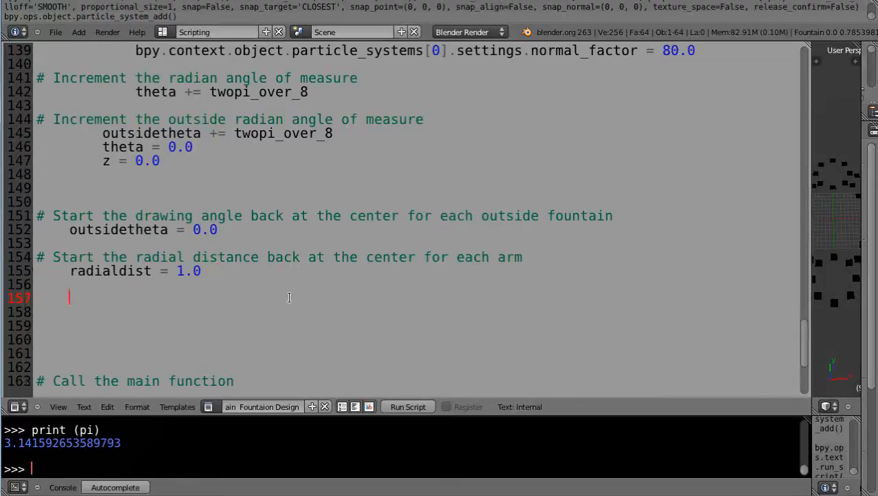
{"action": "scroll", "scroll_direction": "up", "scroll_amount": 3}
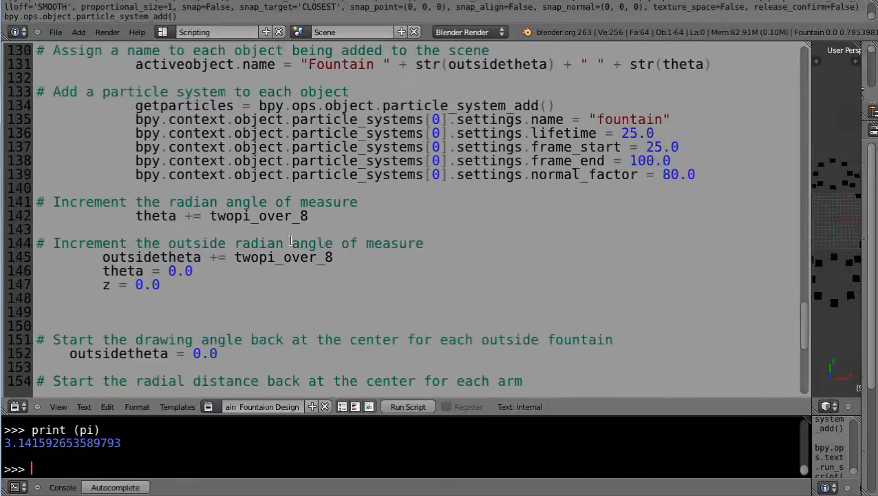
Add a fountainsearch() call on line 149 after the loops
{"action": "type", "text": "q"}
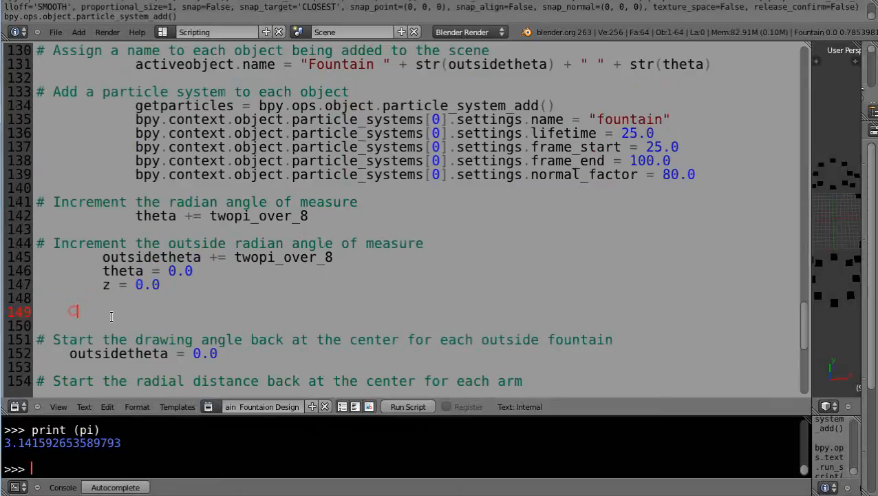
{"action": "key", "text": "BackSpace"}
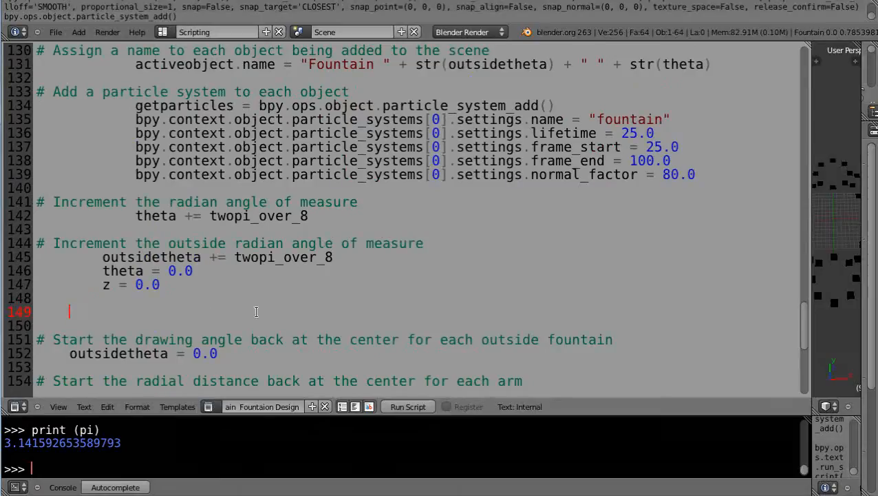
{"action": "type", "text": "fountainse"}
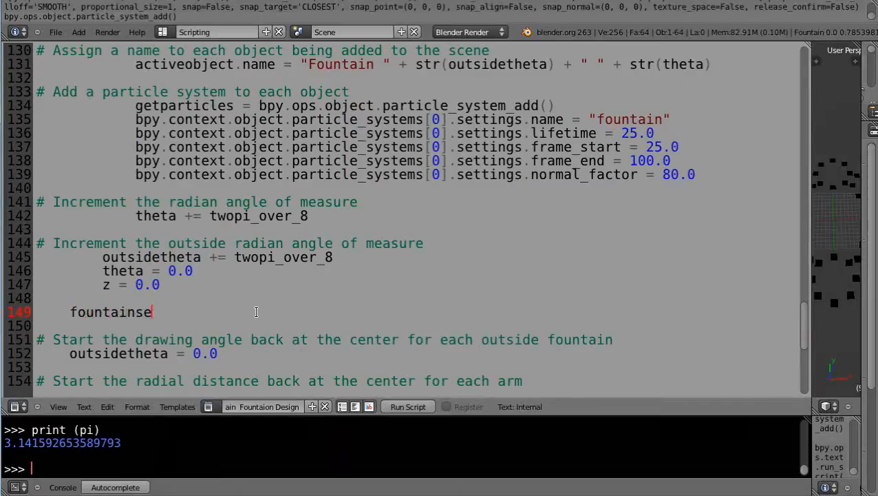
{"action": "type", "text": "arch()"}
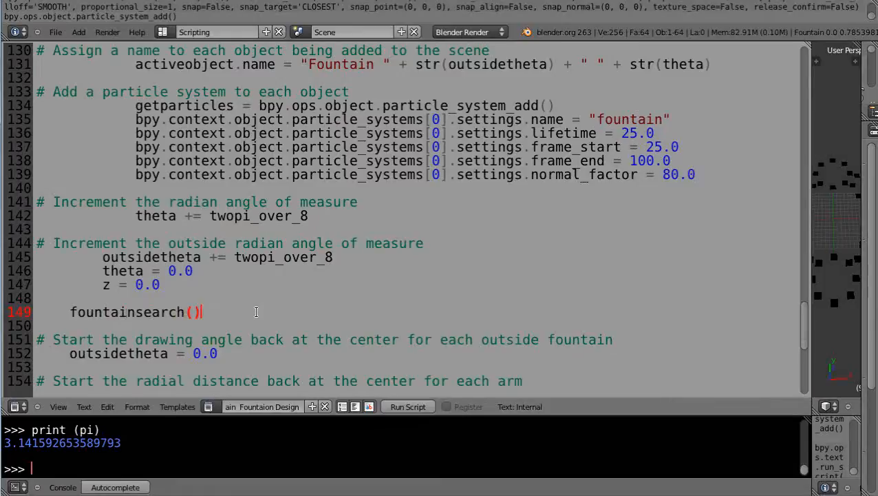
{"action": "scroll", "scroll_direction": "down", "scroll_amount": 3}
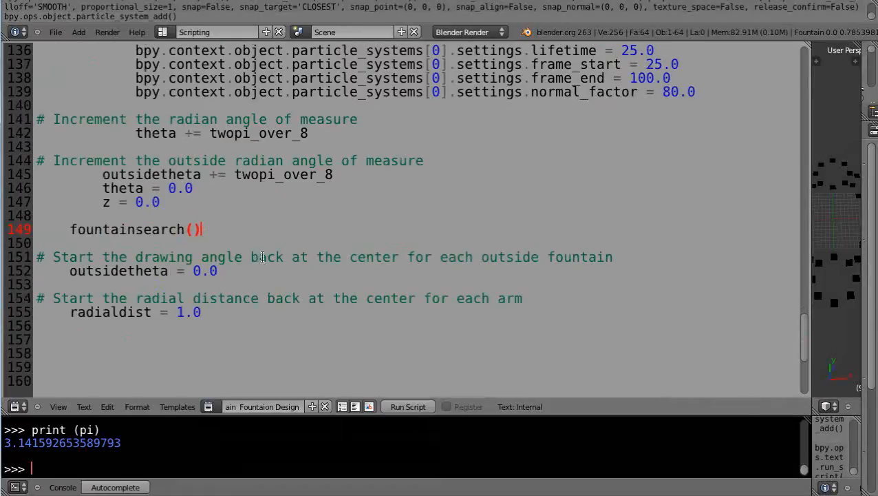
{"action": "scroll", "scroll_direction": "down", "scroll_amount": 3}
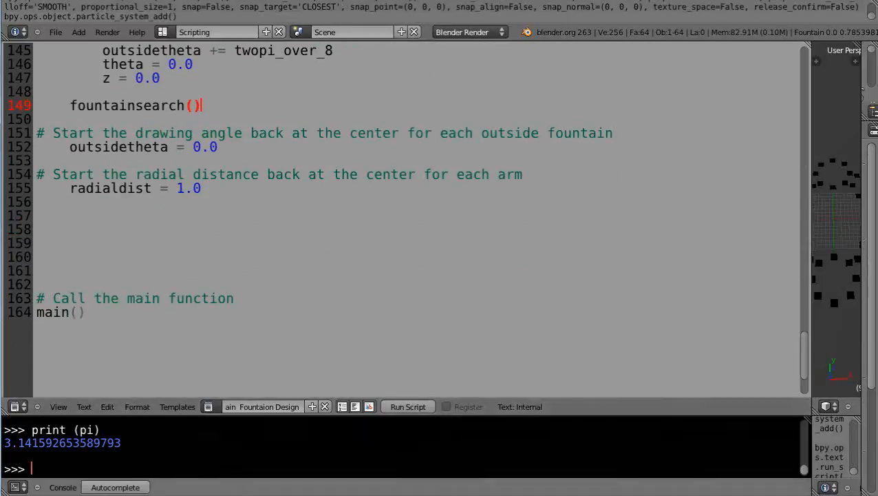
{"action": "scroll", "scroll_direction": "up", "scroll_amount": 3}
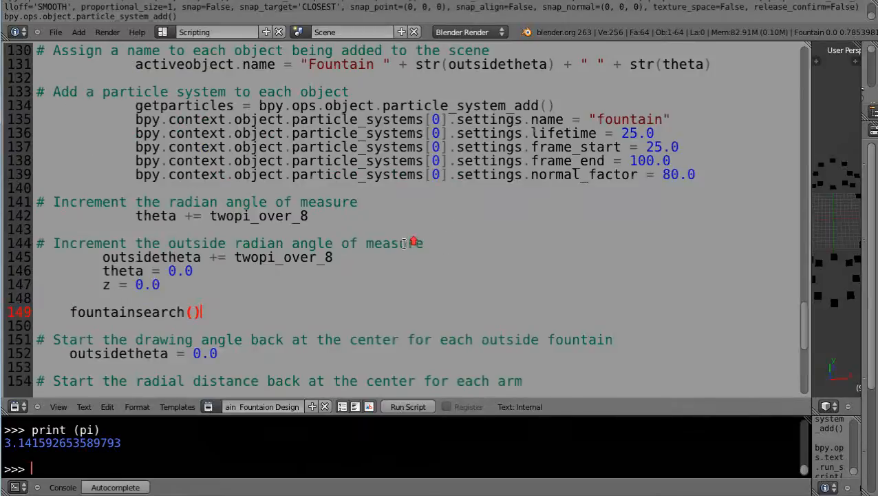
{"action": "mouse_move", "coordinate": [738, 280]}
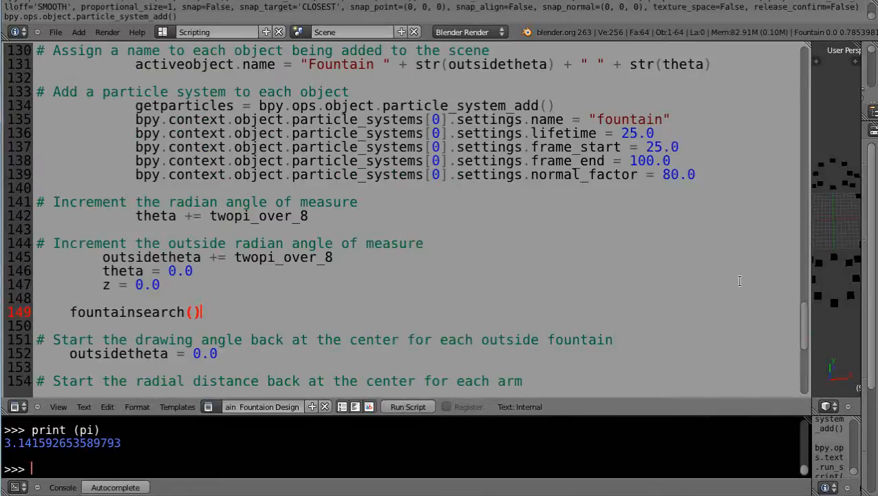
Delete all existing fountains in the 3D View and rerun the script to regenerate them
{"action": "left_click", "coordinate": [408, 406]}
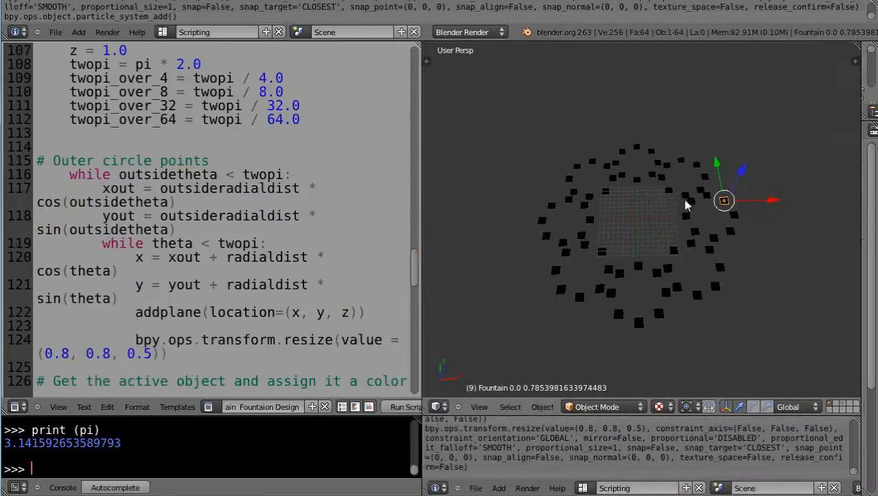
{"action": "mouse_move", "coordinate": [512, 351]}
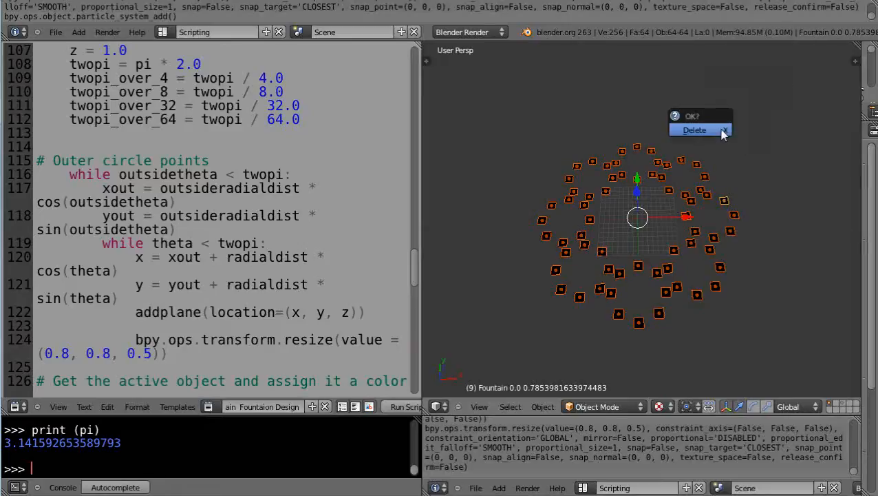
{"action": "left_click", "coordinate": [694, 129]}
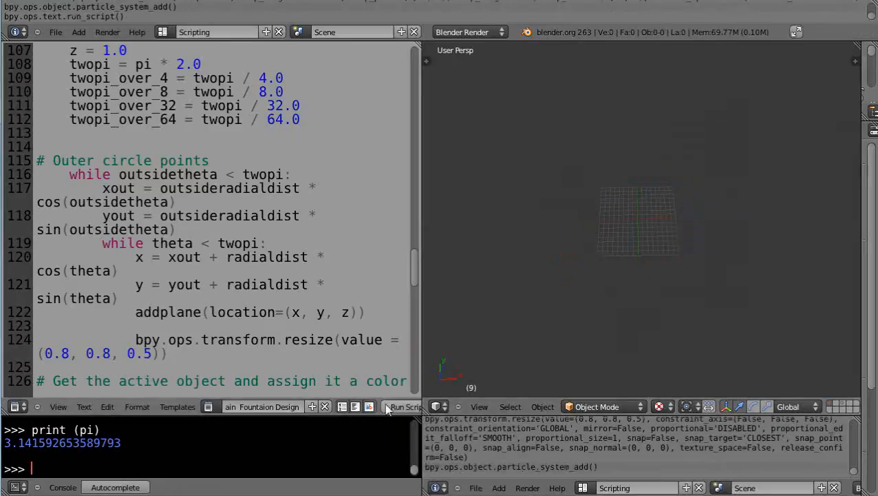
{"action": "left_click", "coordinate": [404, 406]}
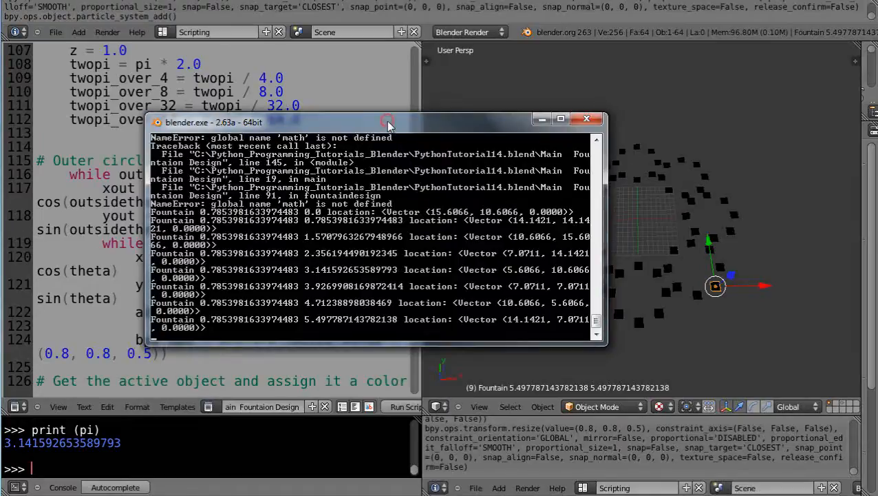
{"action": "mouse_move", "coordinate": [204, 337]}
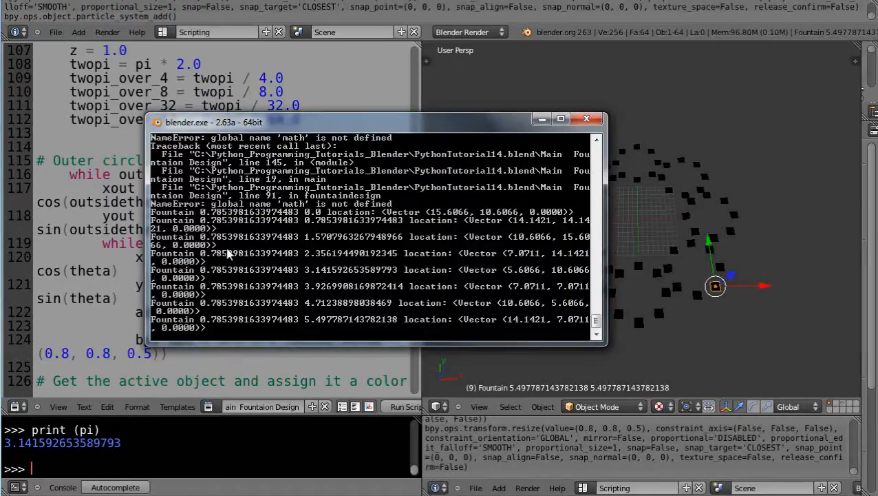
{"action": "mouse_move", "coordinate": [225, 308]}
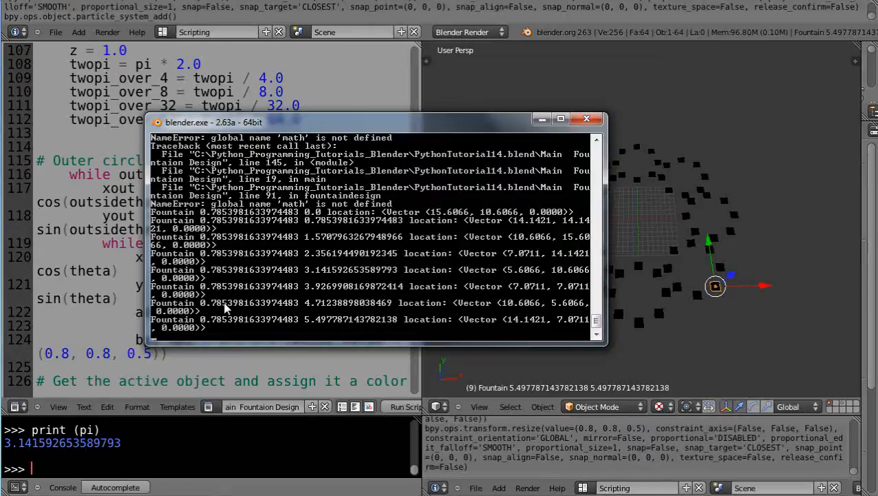
{"action": "mouse_move", "coordinate": [226, 325]}
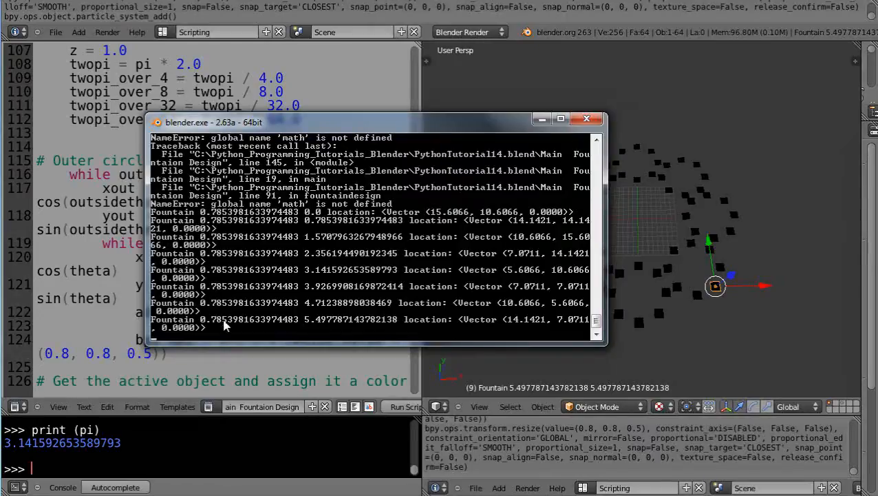
{"action": "mouse_move", "coordinate": [236, 242]}
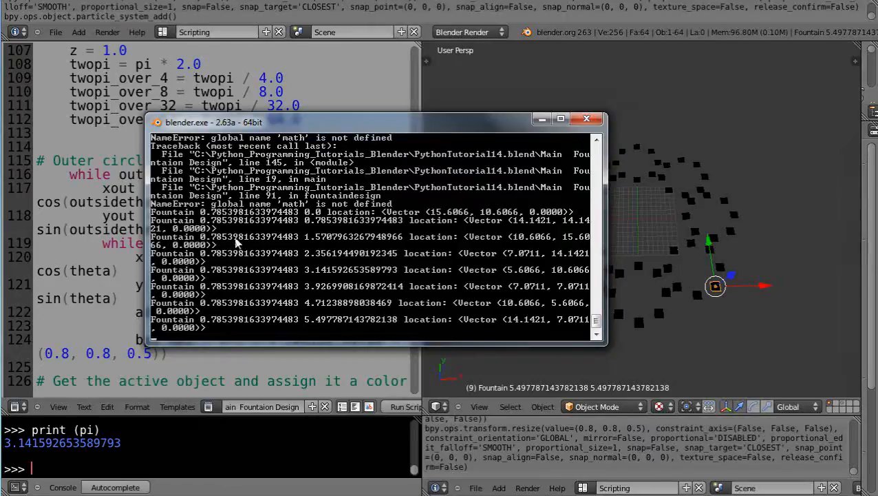
{"action": "mouse_move", "coordinate": [237, 227]}
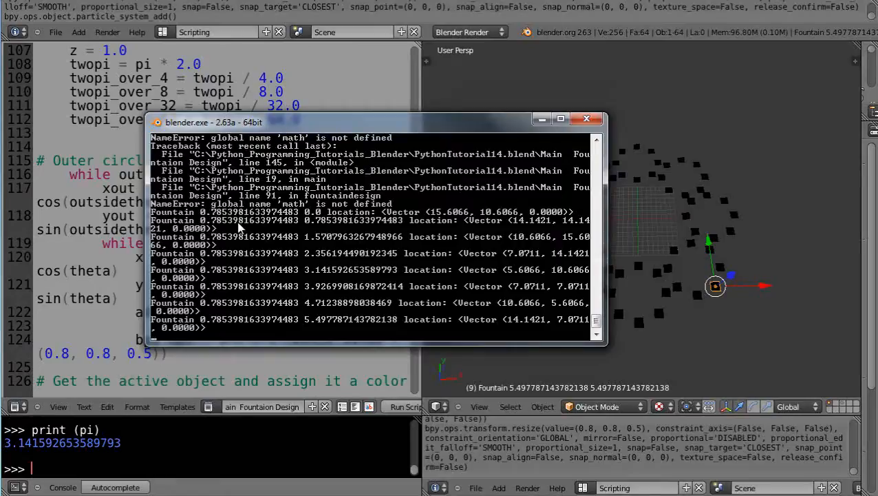
{"action": "mouse_move", "coordinate": [227, 323]}
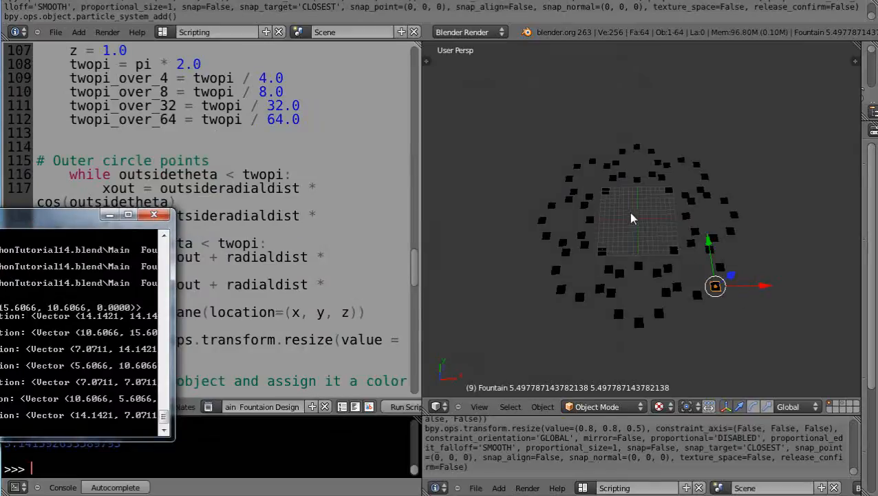
{"action": "mouse_move", "coordinate": [724, 237]}
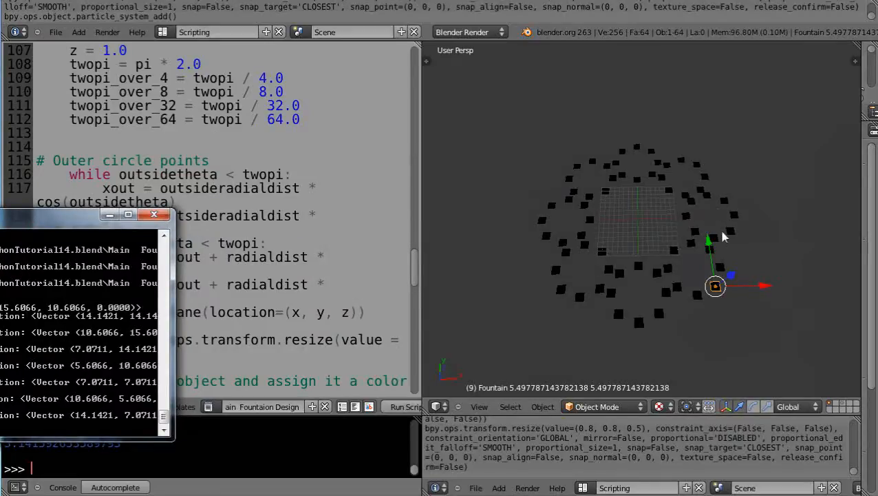
{"action": "mouse_move", "coordinate": [699, 187]}
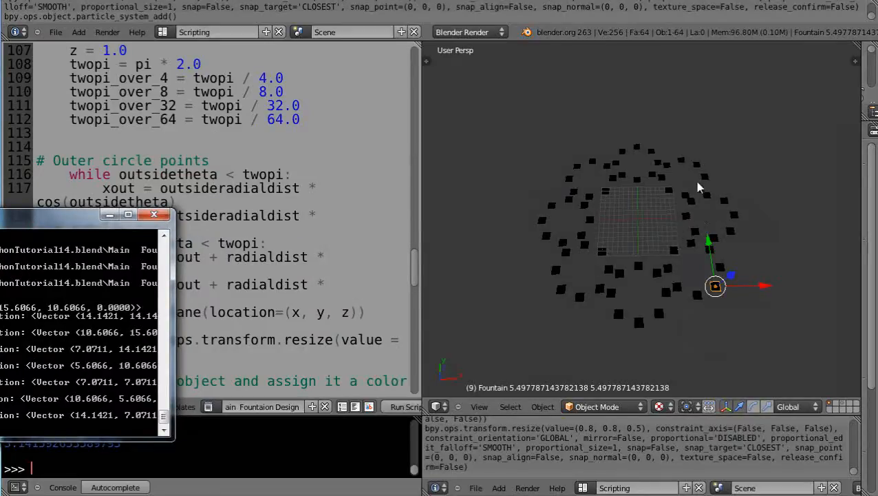
{"action": "mouse_move", "coordinate": [619, 149]}
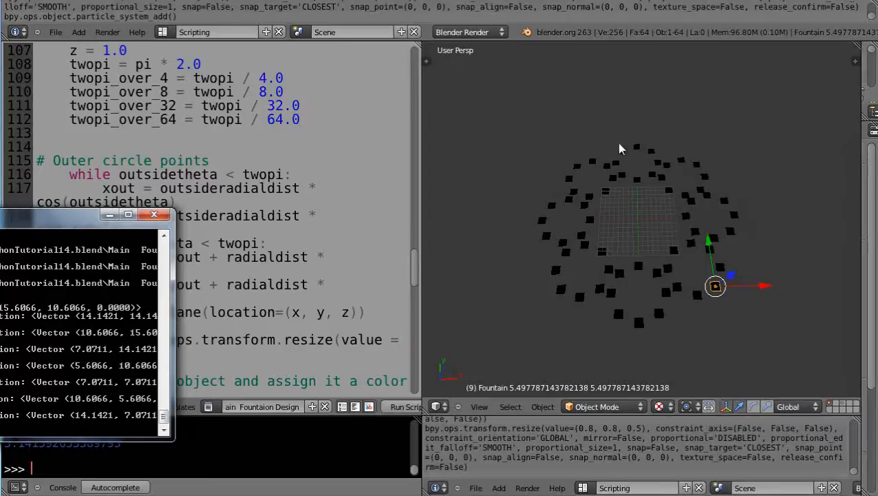
{"action": "mouse_move", "coordinate": [562, 209]}
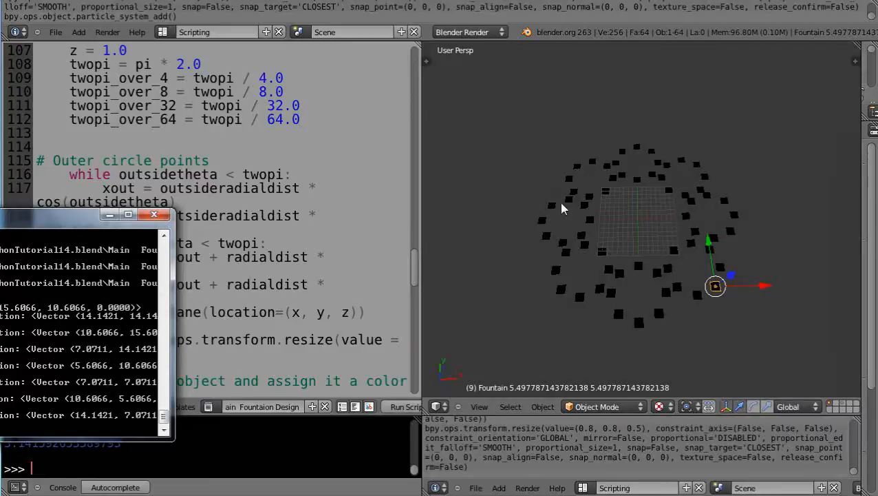
{"action": "mouse_move", "coordinate": [743, 218]}
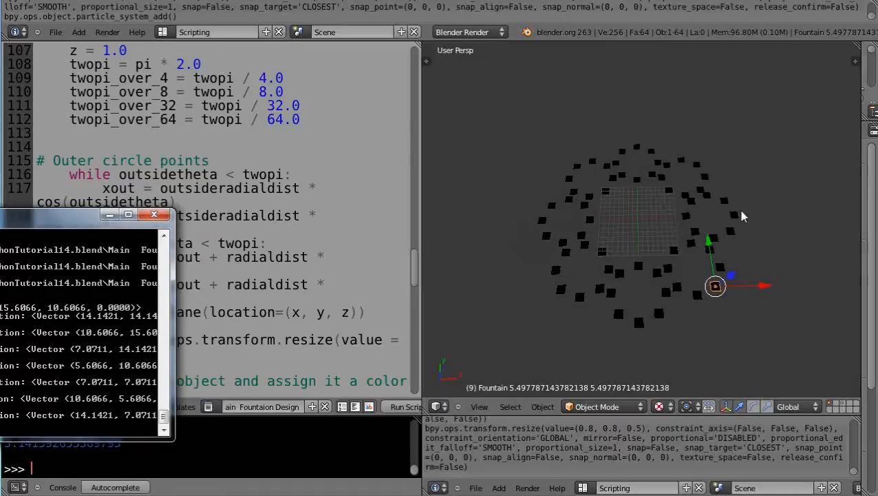
{"action": "mouse_move", "coordinate": [696, 201]}
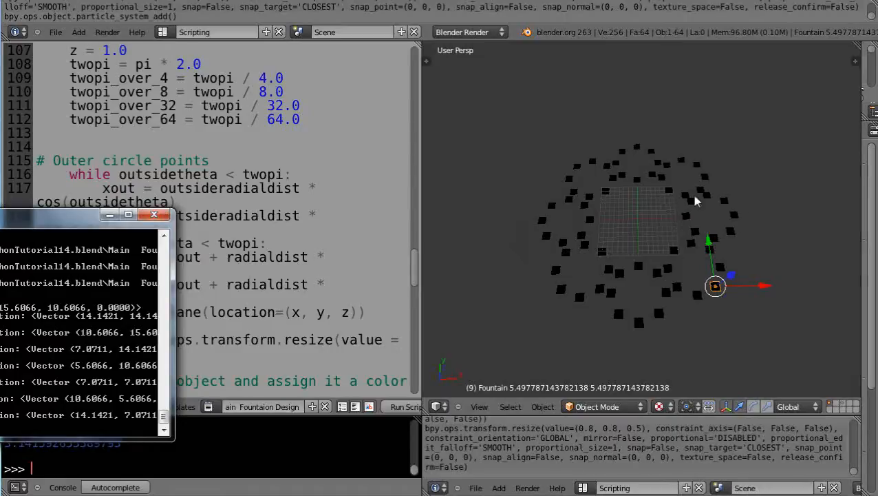
{"action": "mouse_move", "coordinate": [686, 218]}
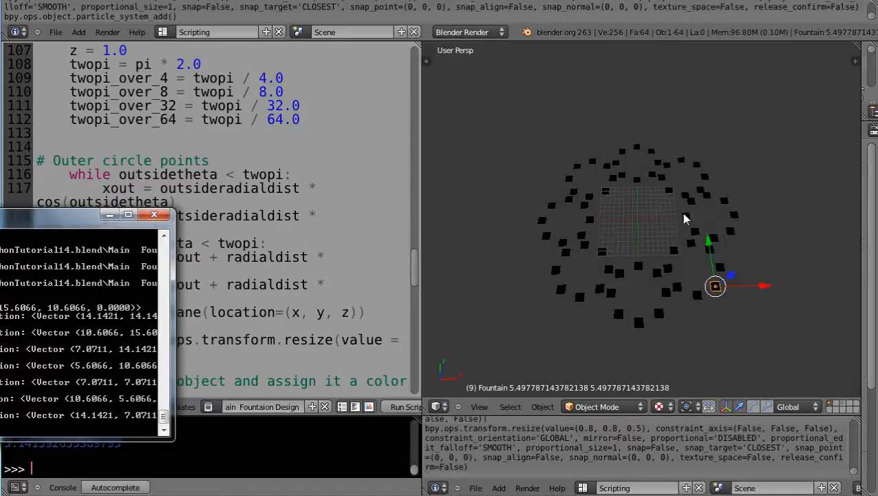
{"action": "mouse_move", "coordinate": [709, 176]}
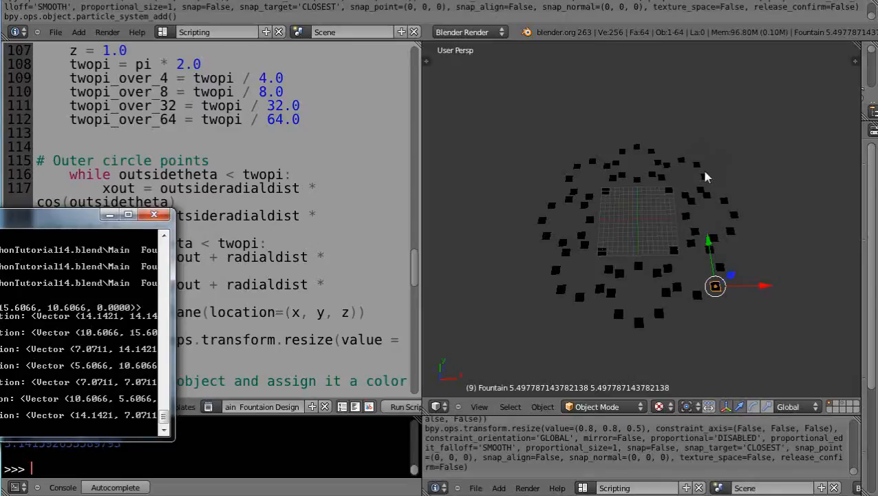
{"action": "mouse_move", "coordinate": [699, 170]}
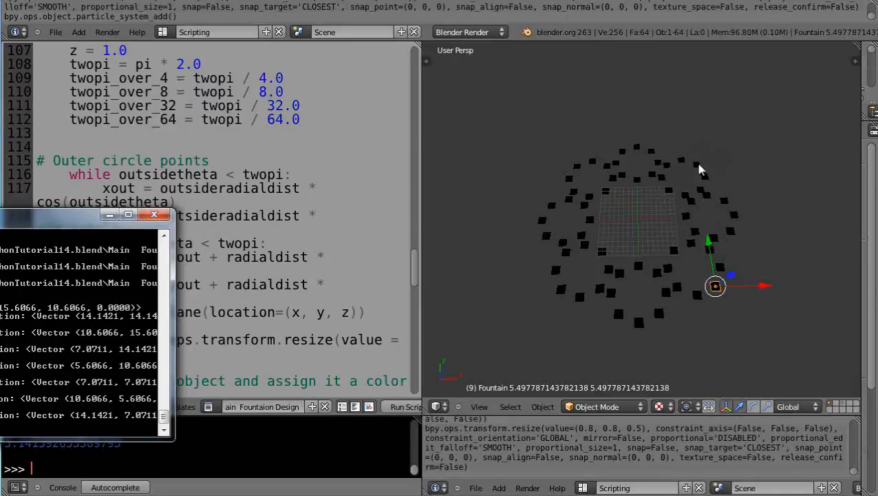
{"action": "mouse_move", "coordinate": [595, 193]}
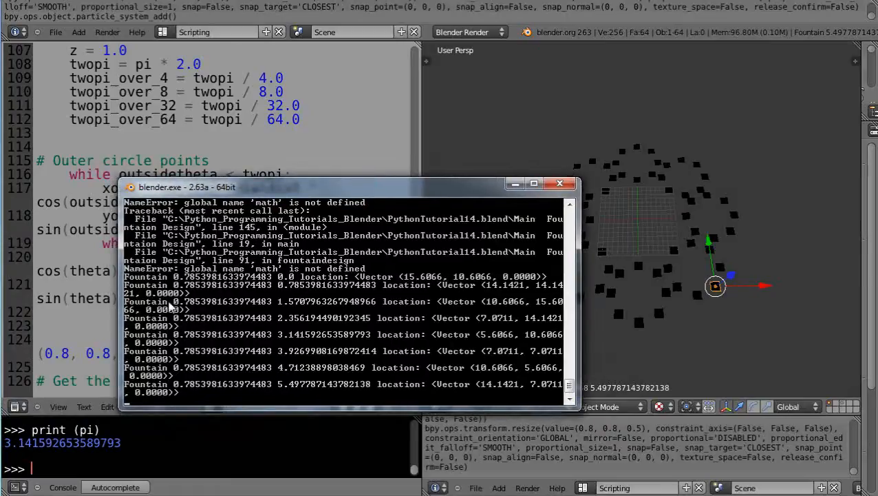
{"action": "mouse_move", "coordinate": [281, 283]}
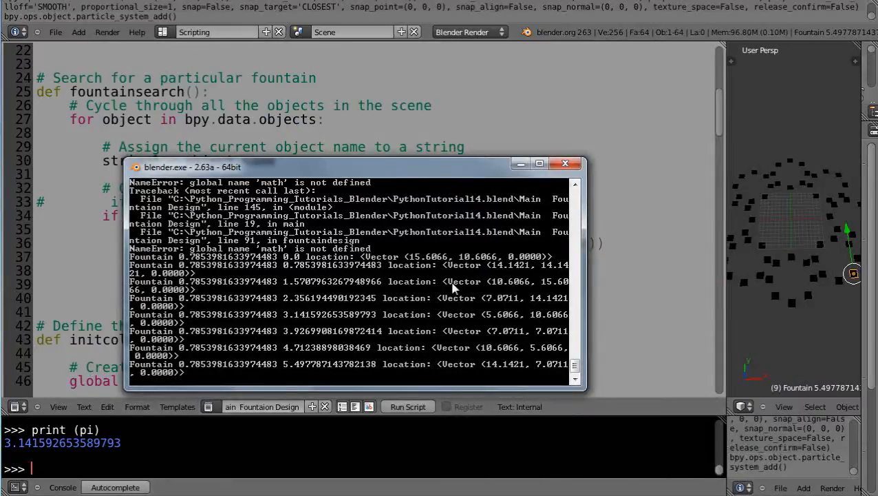
Widen the Text Editor and scroll through fountainsearch() and the initcolors() definitions
{"action": "left_click_drag", "start_coordinate": [351, 166], "coordinate": [149, 254]}
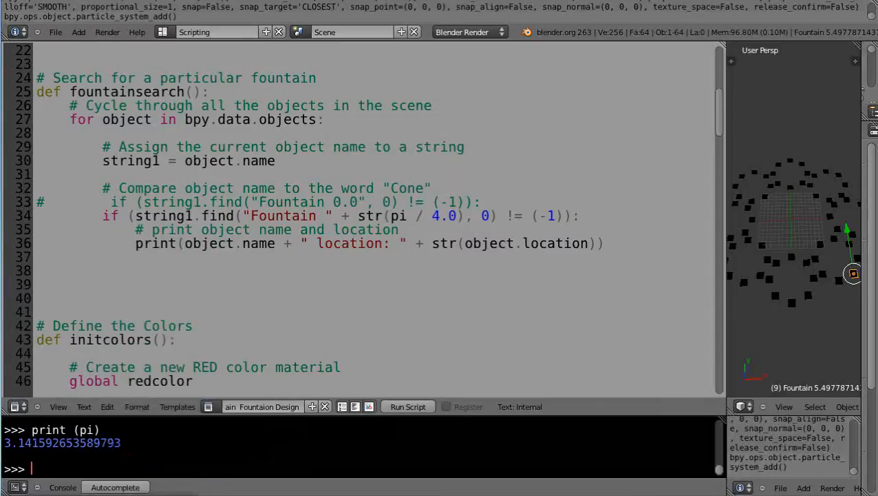
{"action": "mouse_move", "coordinate": [648, 273]}
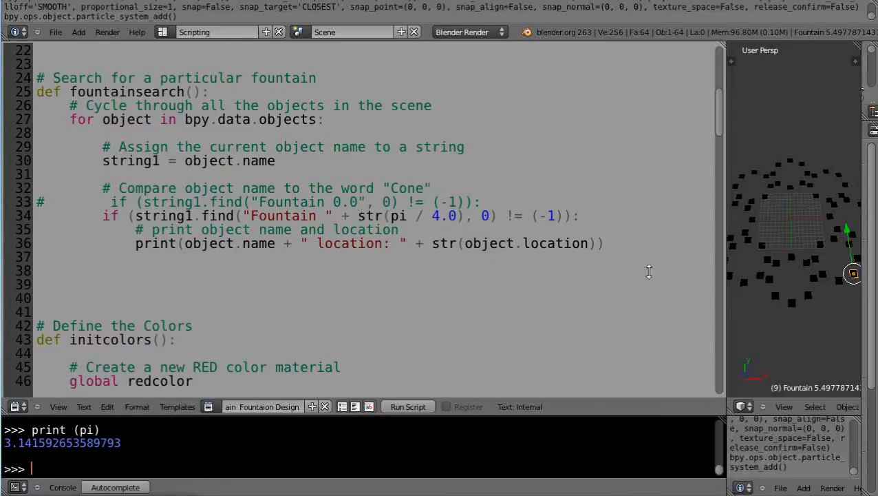
{"action": "scroll", "scroll_direction": "up", "scroll_amount": 3}
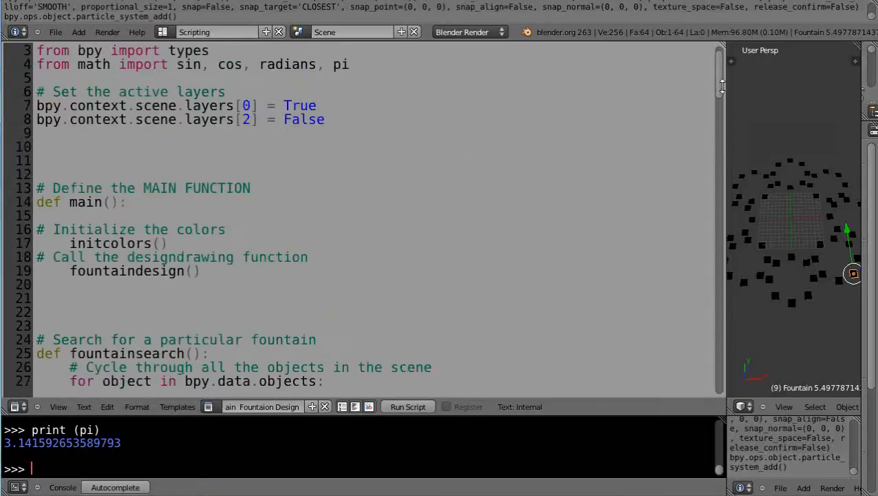
{"action": "scroll", "scroll_direction": "down", "scroll_amount": 3}
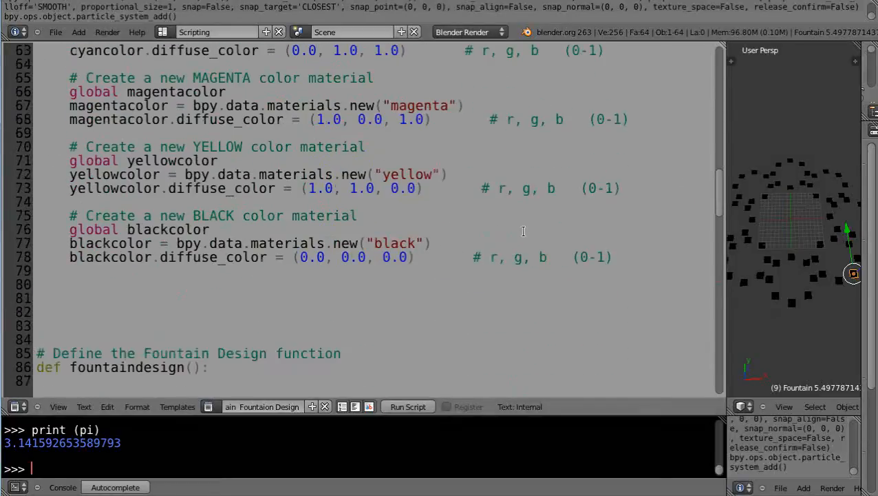
{"action": "scroll", "scroll_direction": "up", "scroll_amount": 3}
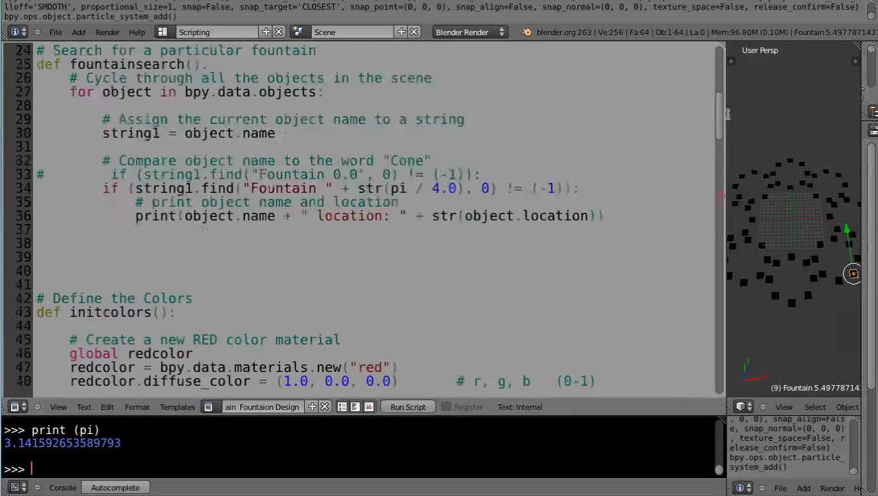
{"action": "scroll", "scroll_direction": "down", "scroll_amount": 3}
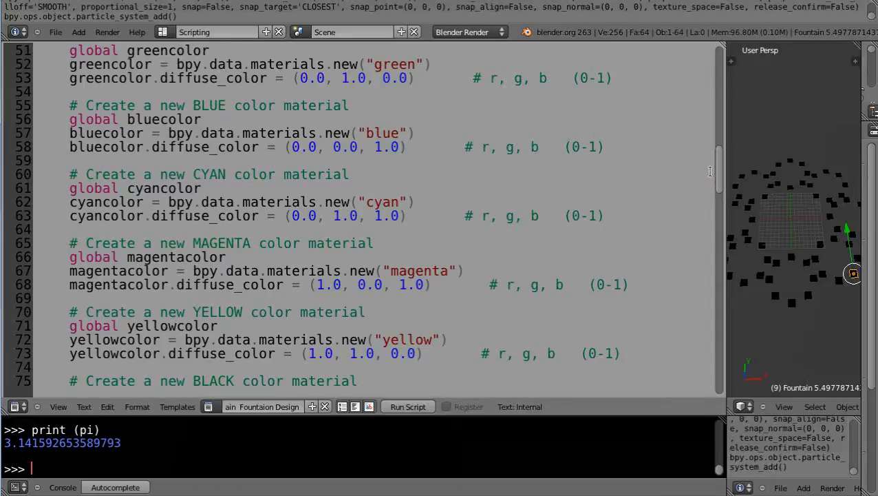
{"action": "mouse_move", "coordinate": [701, 171]}
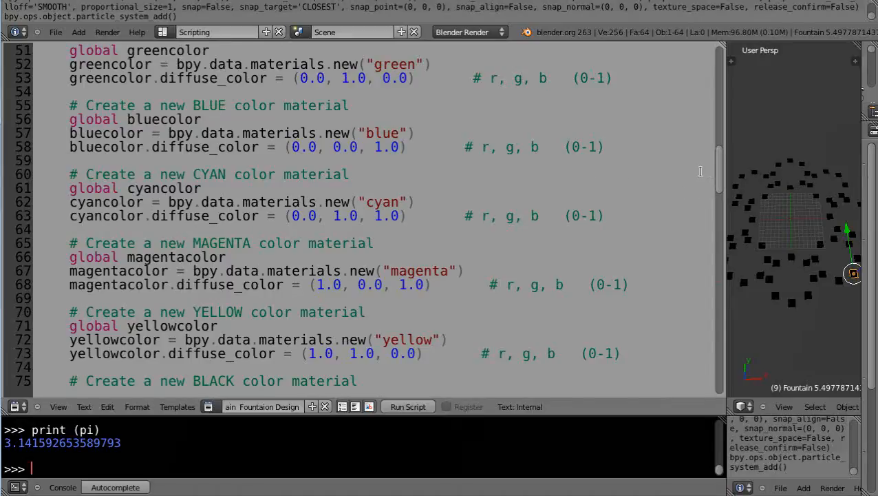
{"action": "mouse_move", "coordinate": [727, 278]}
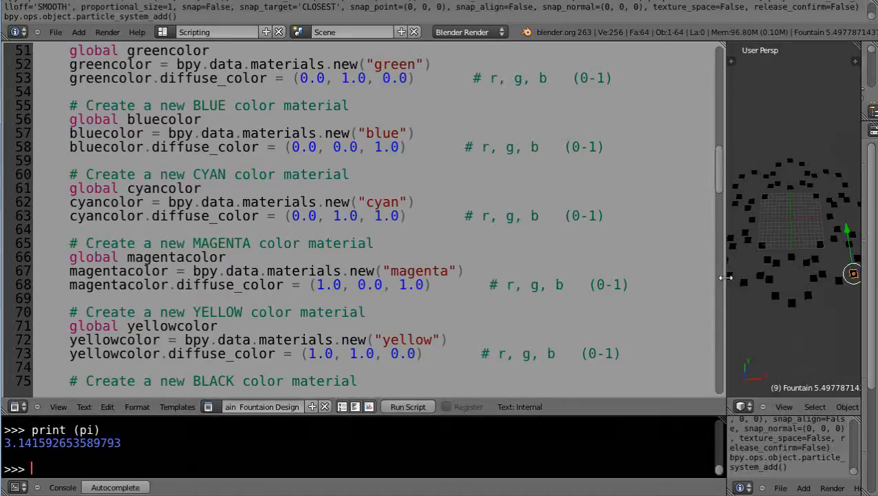